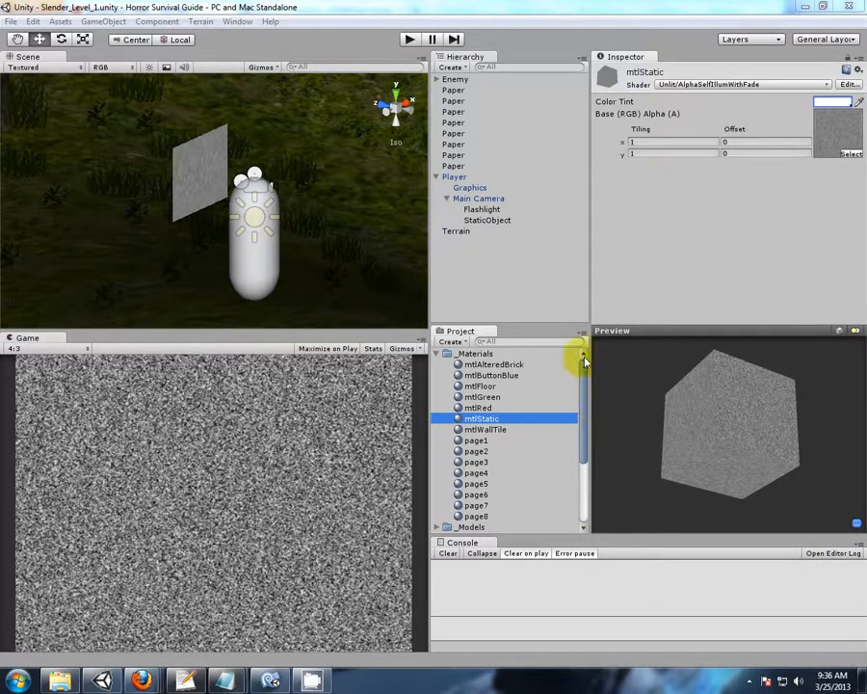
pyautogui.moveTo(528, 280)
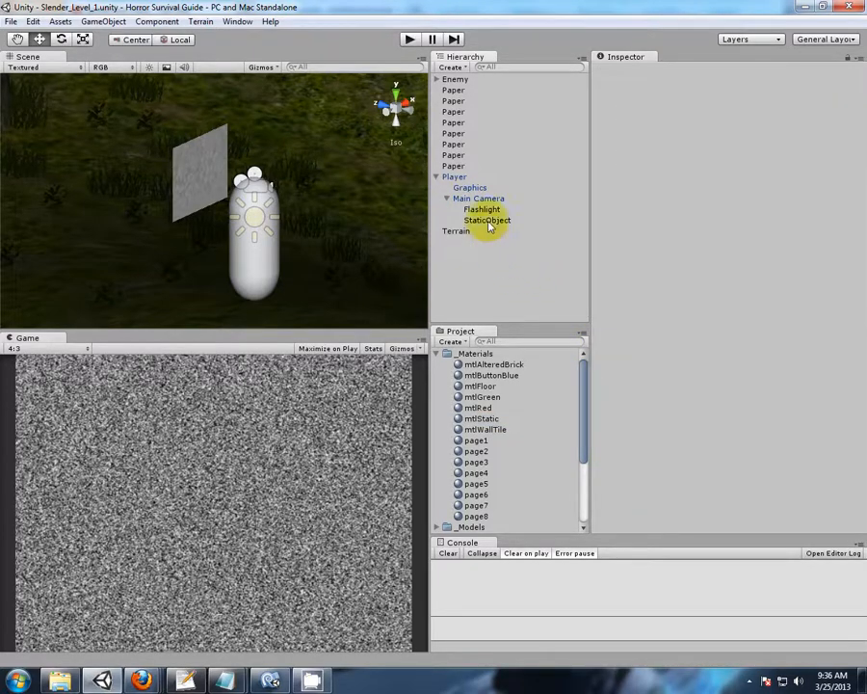
# - Select StaticObject, drag its Color Tint alpha down to preview the fade, then restore full strength
pyautogui.click(486, 220)
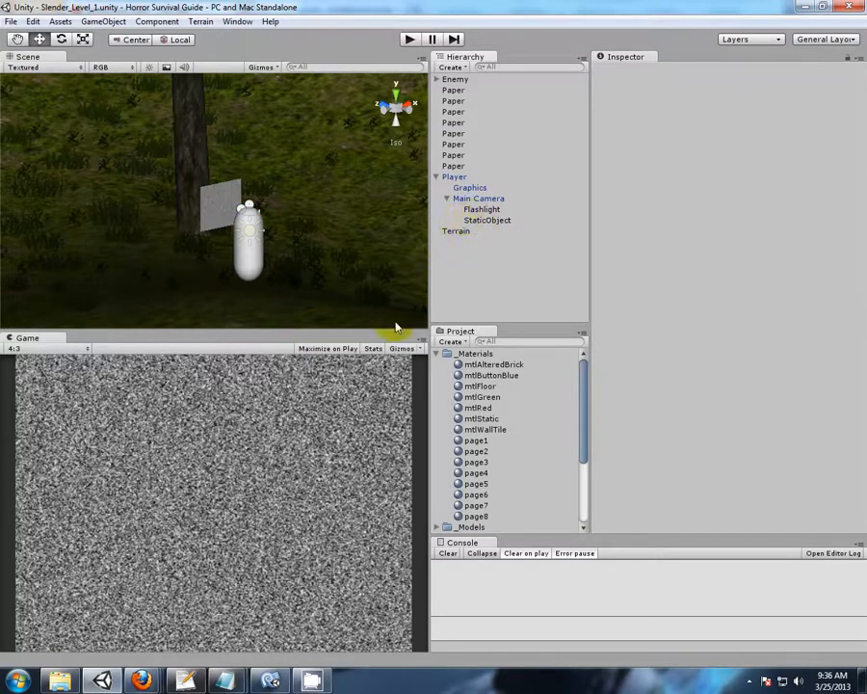
pyautogui.moveTo(488, 220)
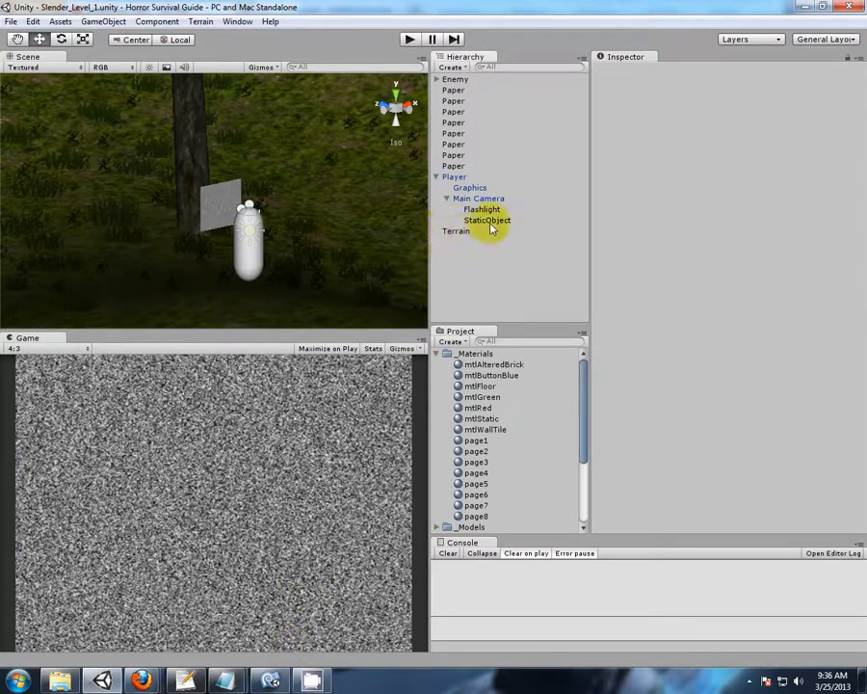
pyautogui.click(487, 219)
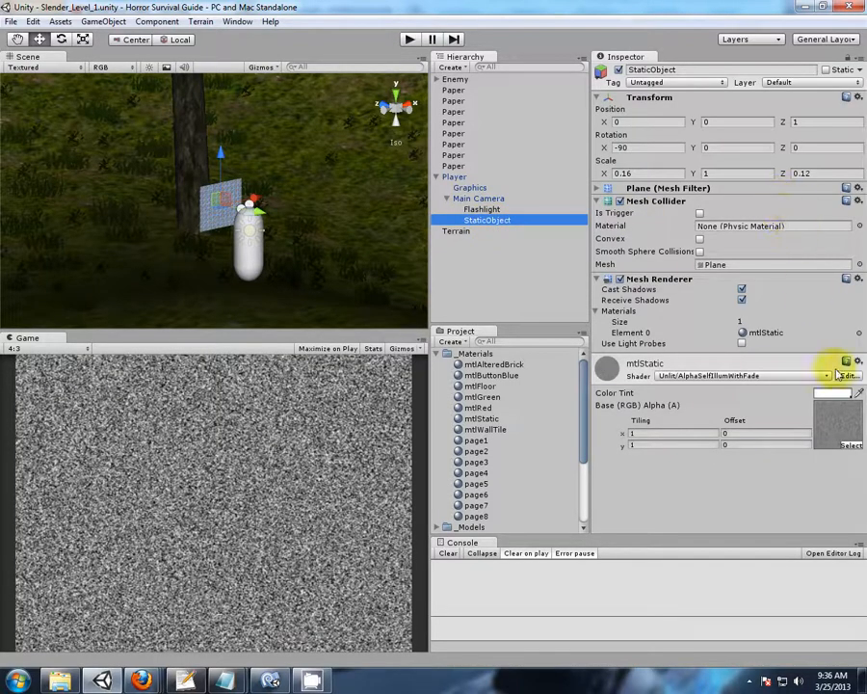
pyautogui.click(832, 393)
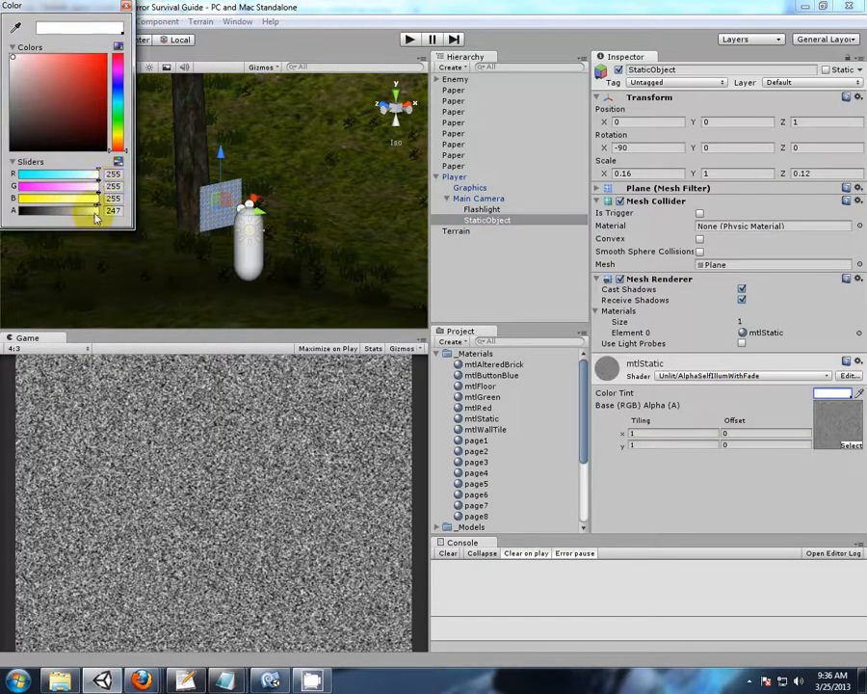
pyautogui.moveTo(91, 210); pyautogui.dragTo(70, 210)
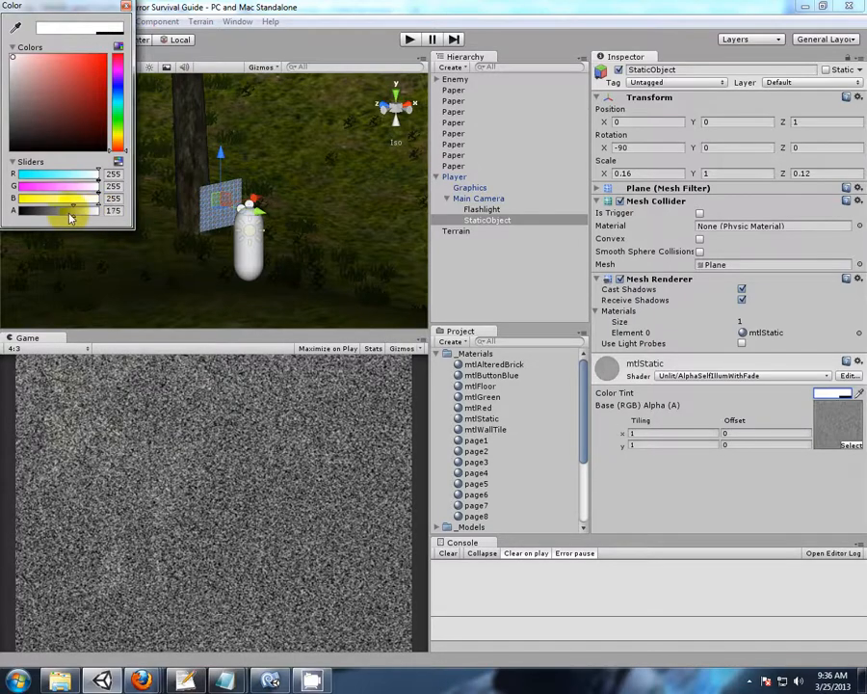
pyautogui.moveTo(73, 210); pyautogui.dragTo(73, 212)
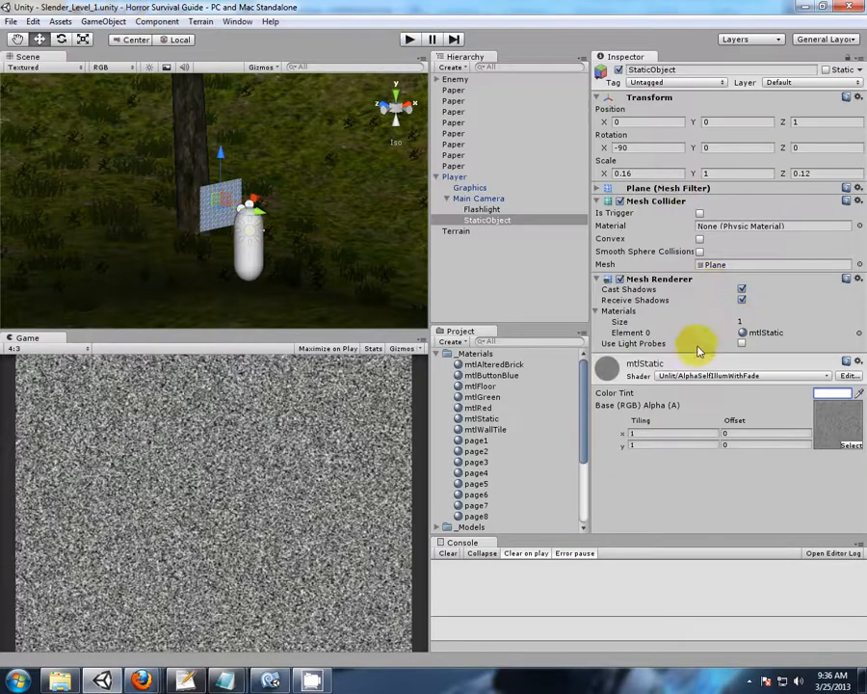
pyautogui.moveTo(268, 680)
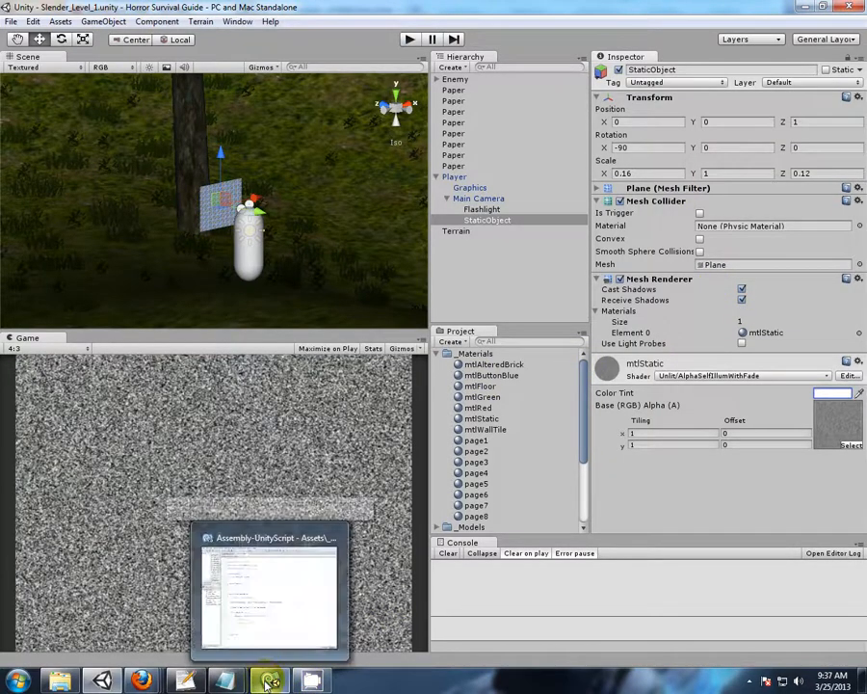
# - In PlayerHealth.js, replace the commented-out health line with a '// calculate the alpha' comment
pyautogui.click(270, 592)
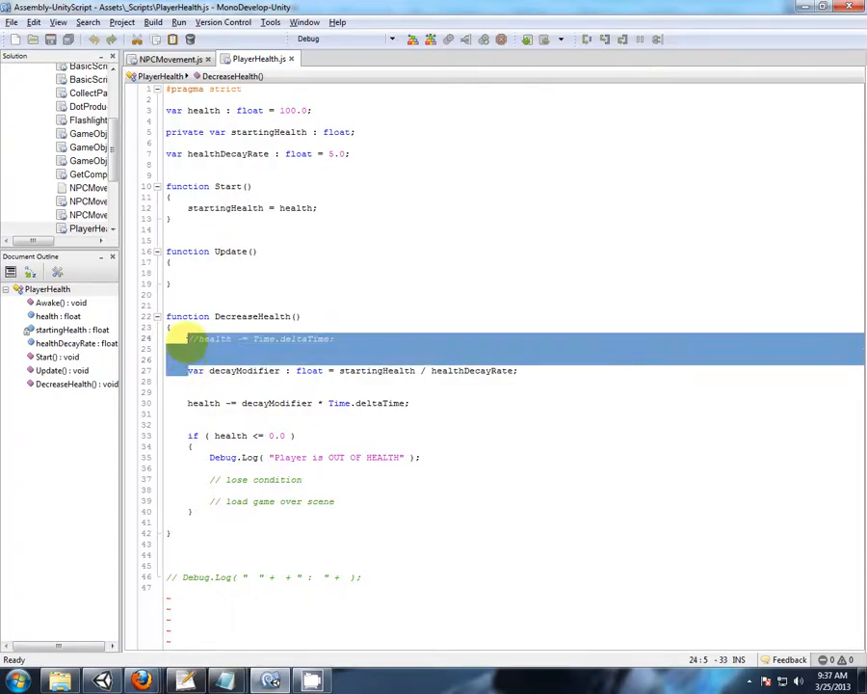
pyautogui.press('Delete')
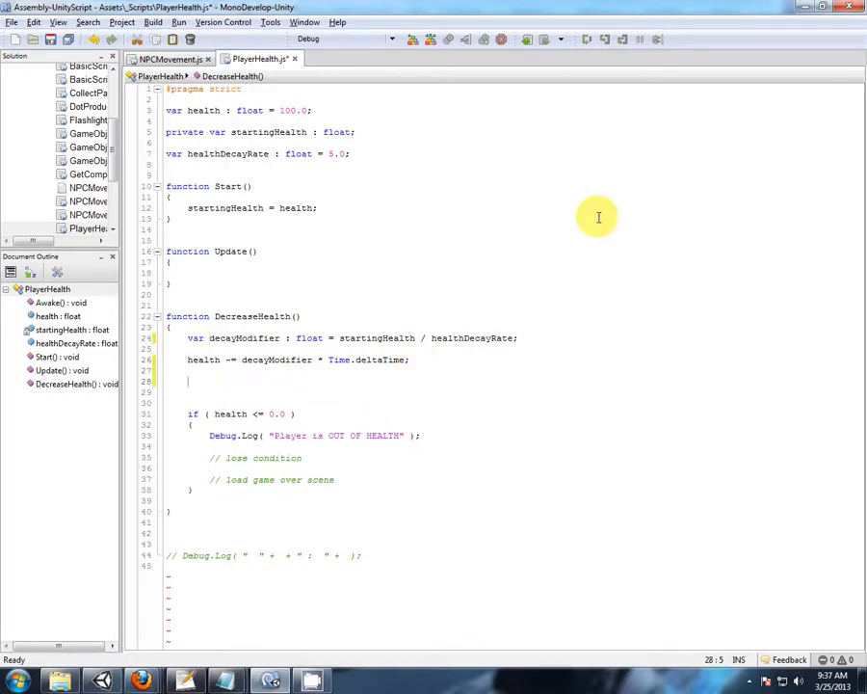
pyautogui.write('// cal')
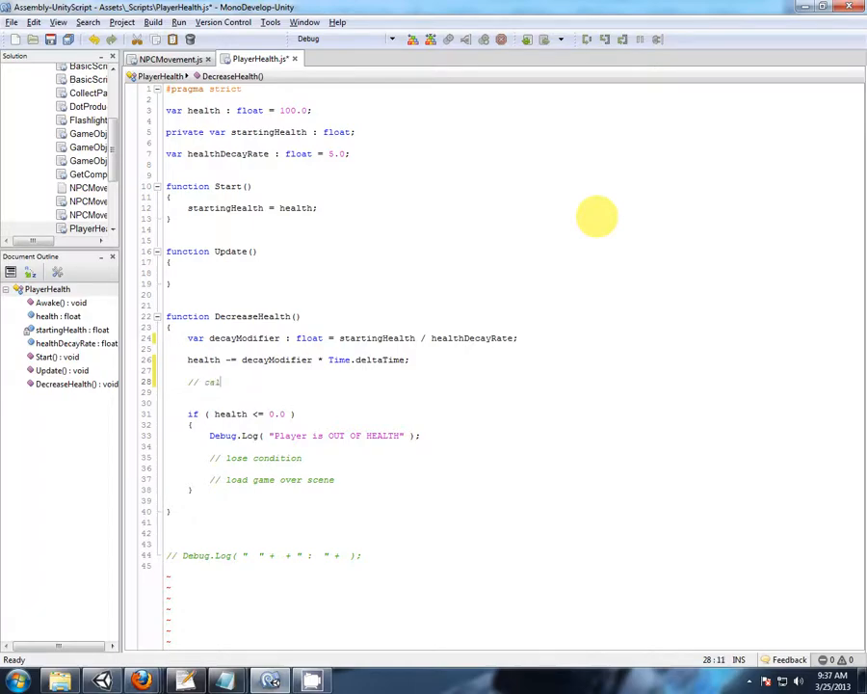
pyautogui.write('culate')
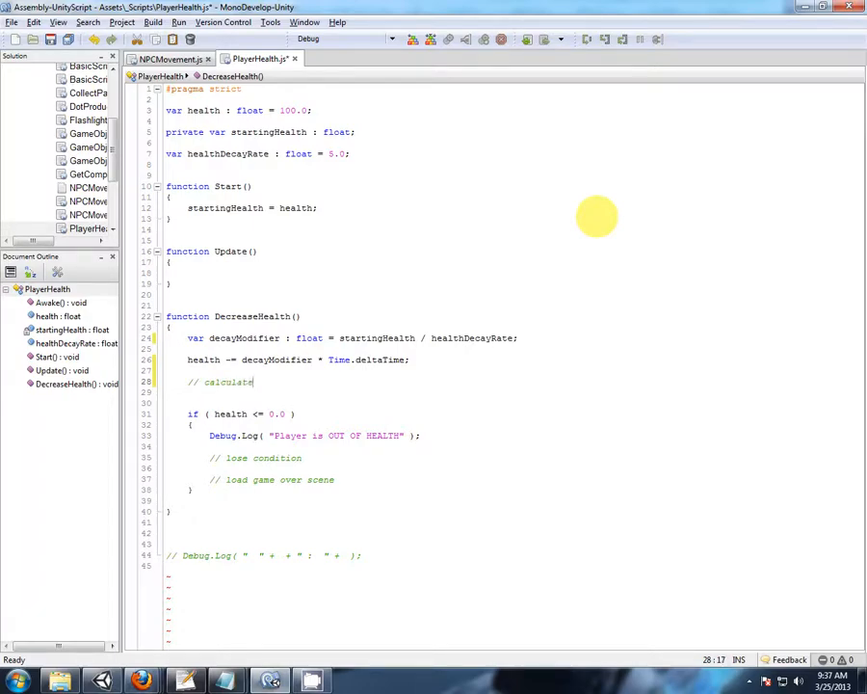
pyautogui.write('the alpha')
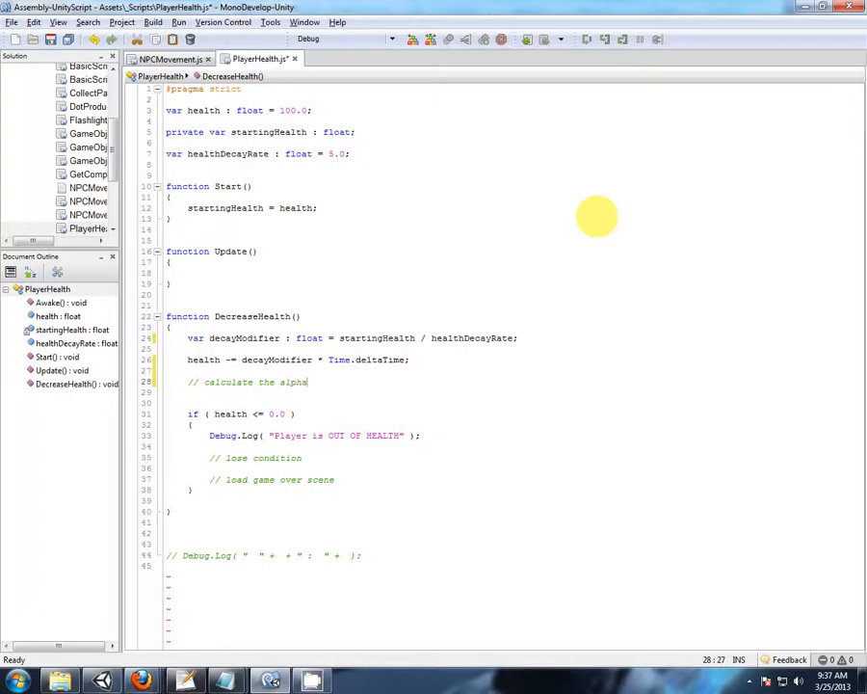
pyautogui.moveTo(316, 395)
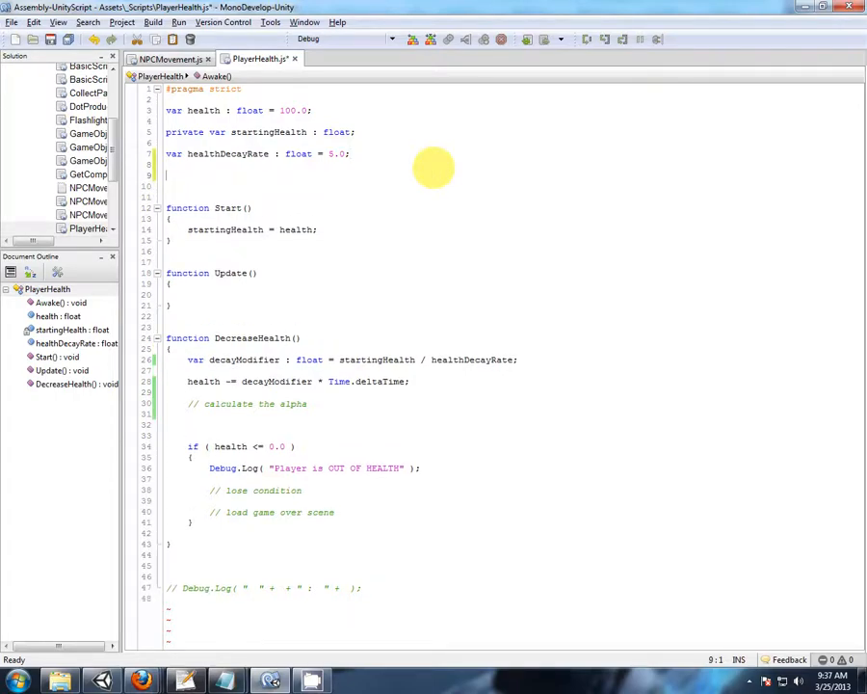
pyautogui.moveTo(422, 224)
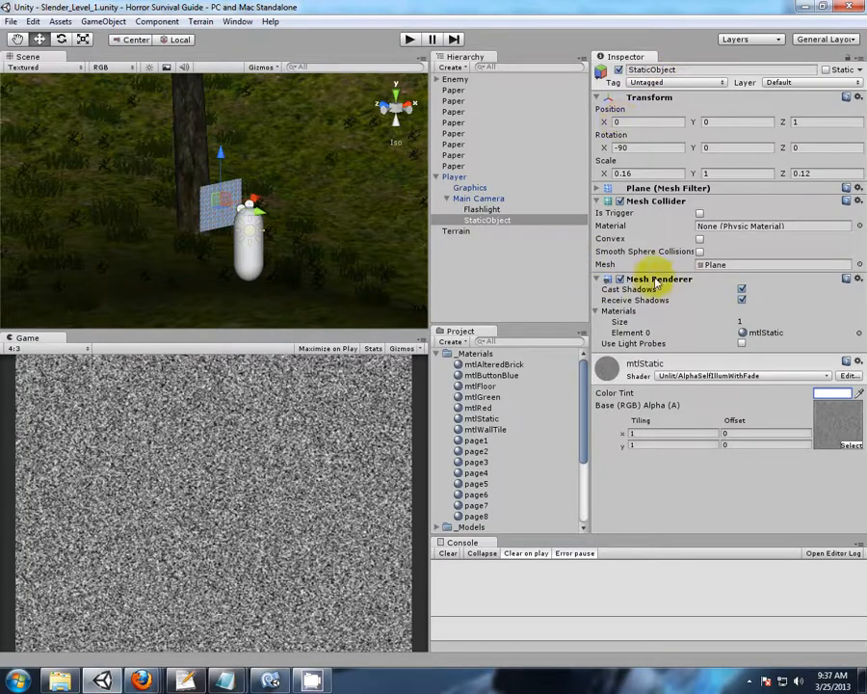
pyautogui.moveTo(683, 29)
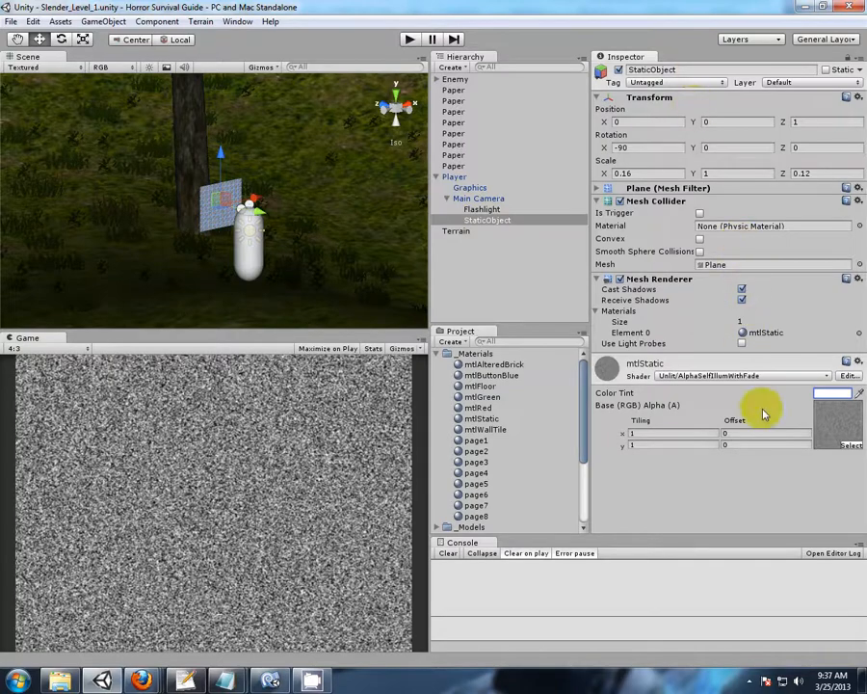
pyautogui.moveTo(790, 469)
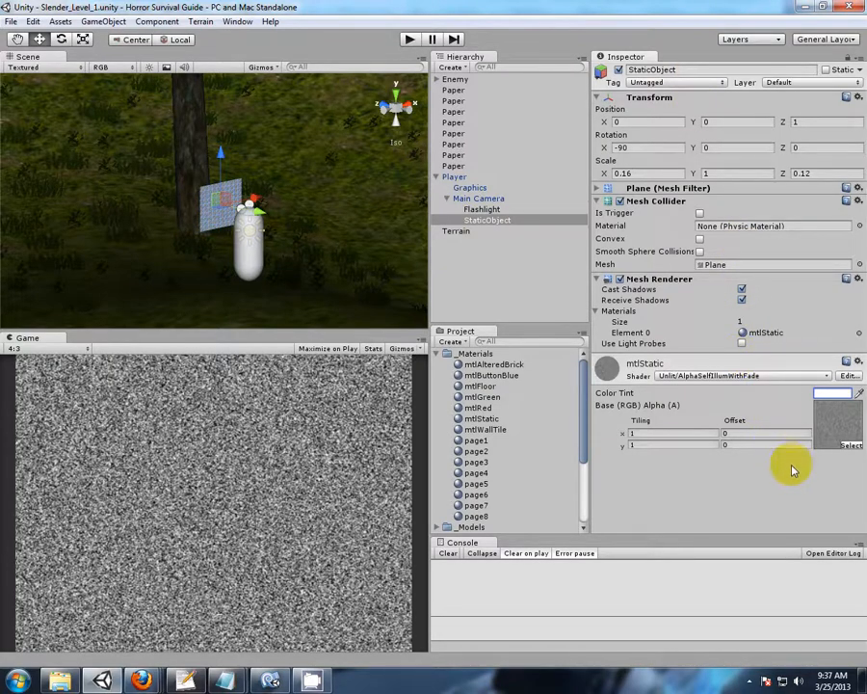
pyautogui.moveTo(777, 103)
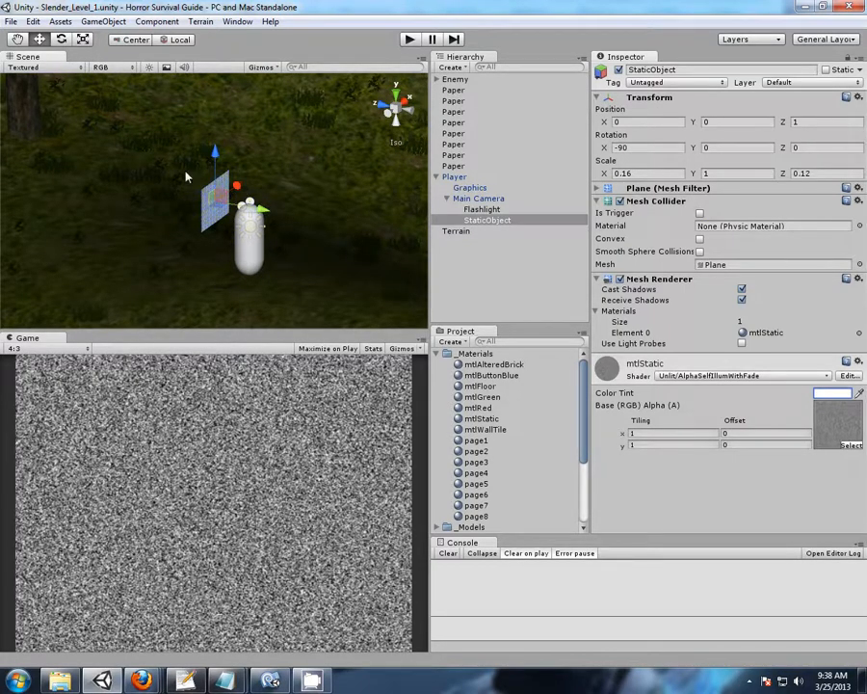
pyautogui.moveTo(236, 407)
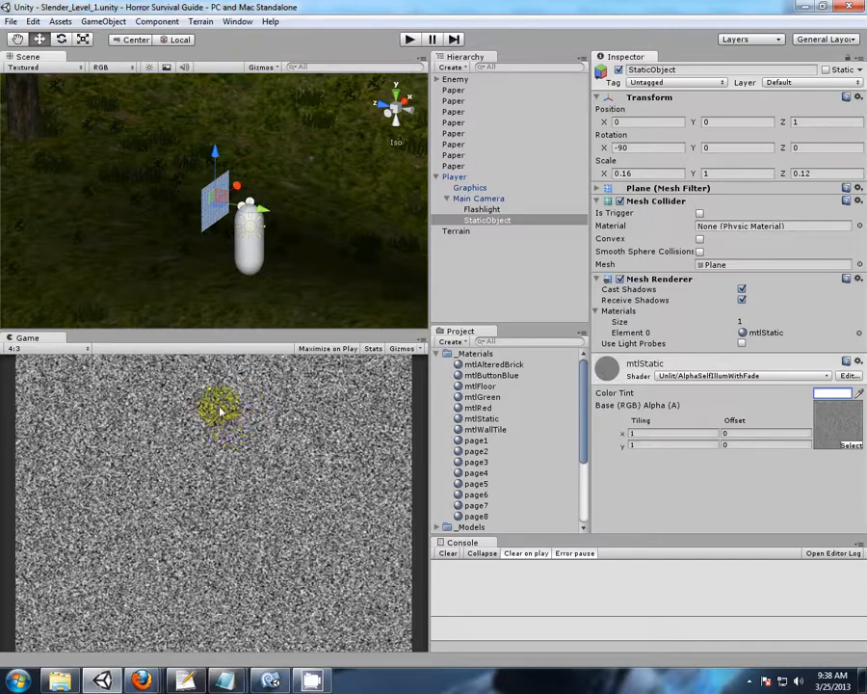
pyautogui.moveTo(279, 419)
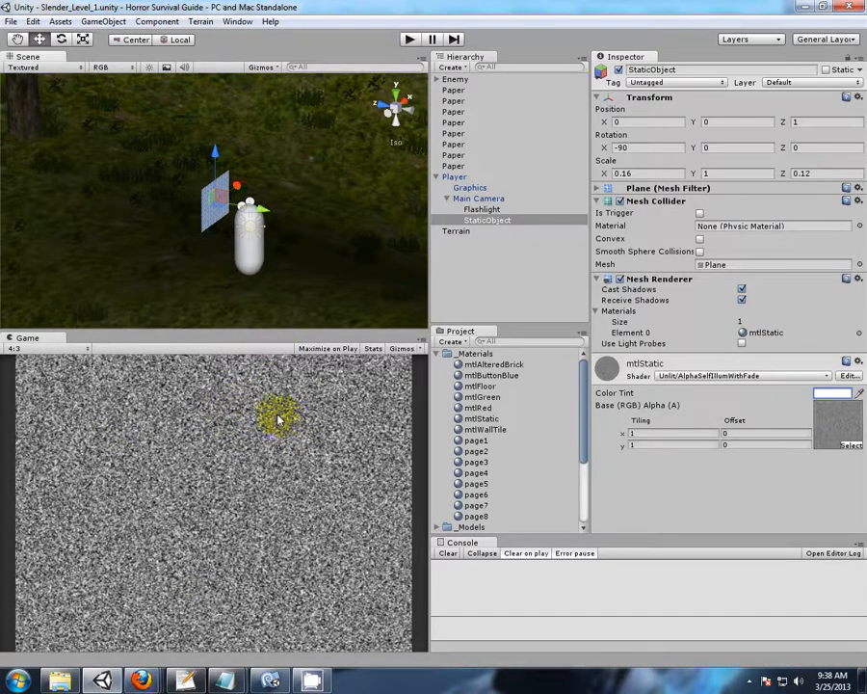
pyautogui.moveTo(661, 201)
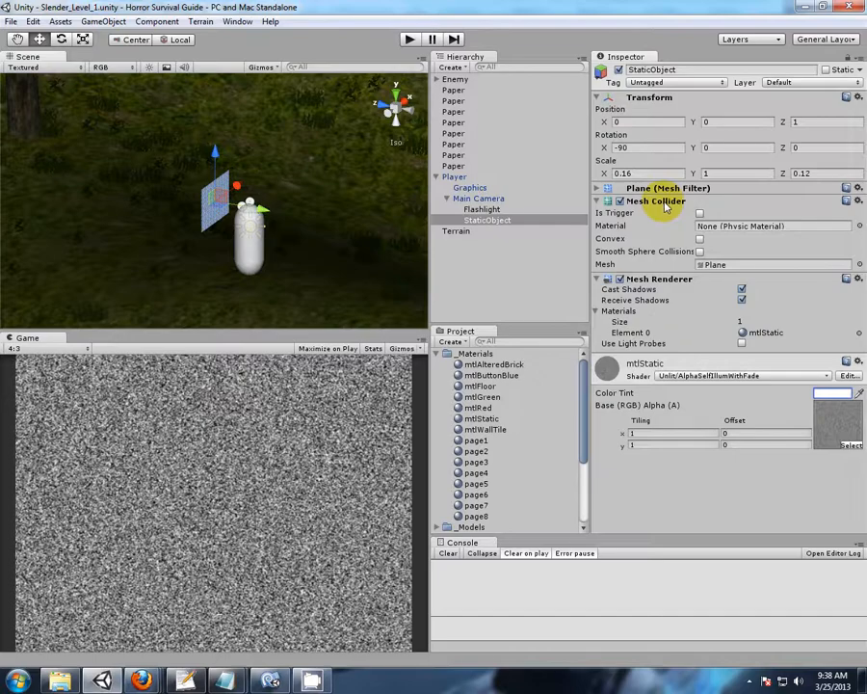
# - Remove StaticObject's Mesh Collider component and ping its static material via Element 0
pyautogui.rightClick(658, 200)
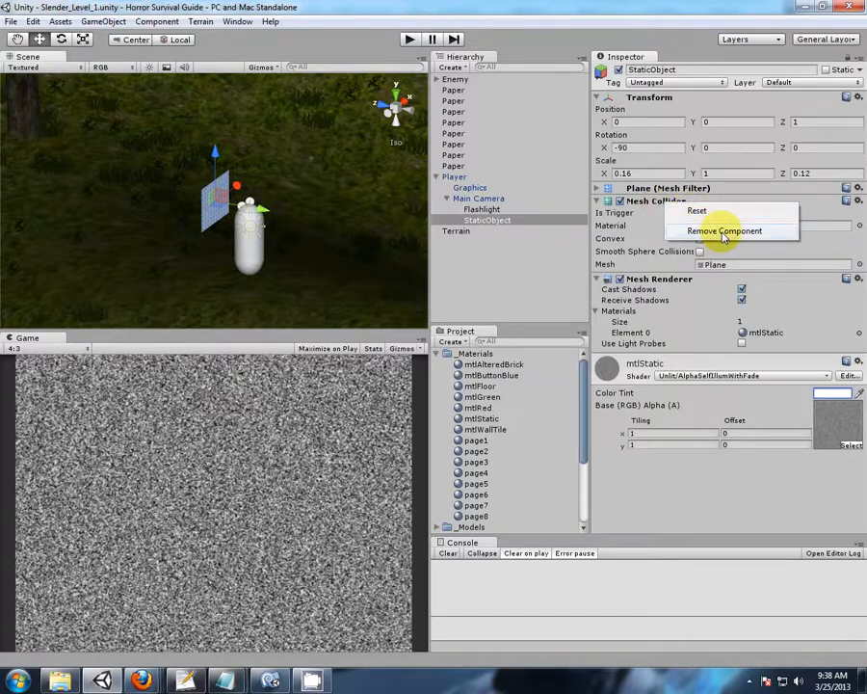
pyautogui.click(723, 230)
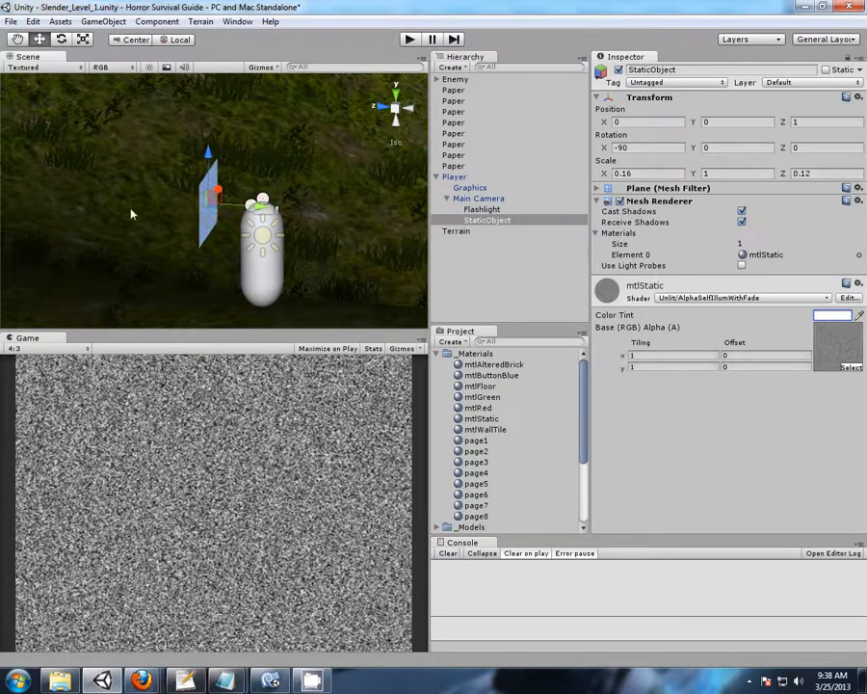
pyautogui.moveTo(676, 242)
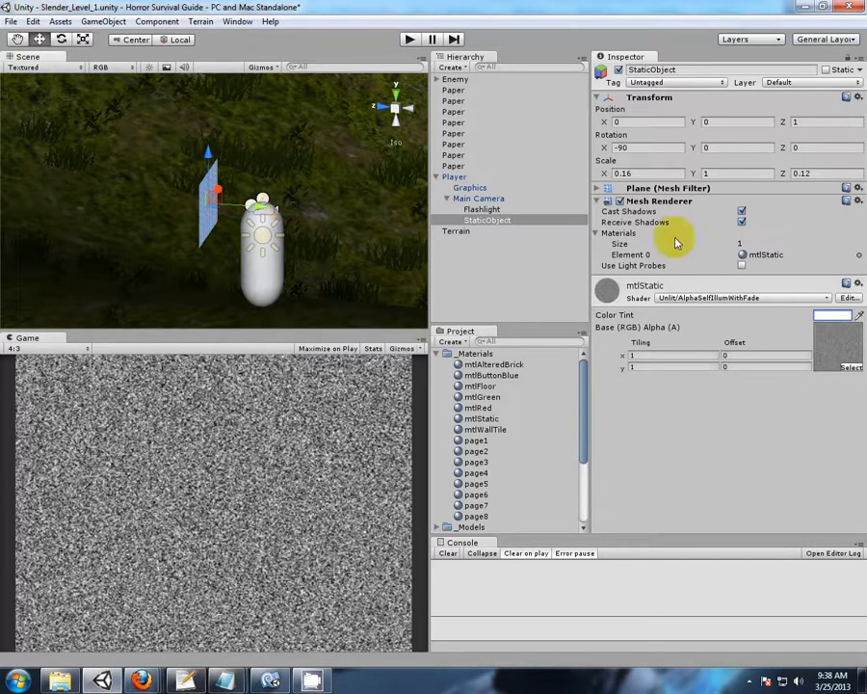
pyautogui.moveTo(655, 207)
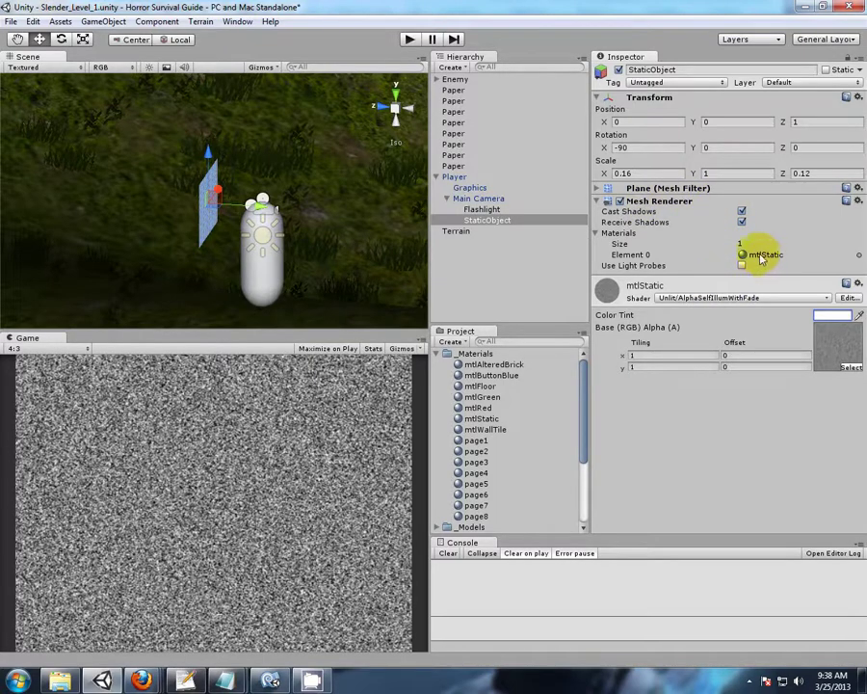
pyautogui.click(740, 255)
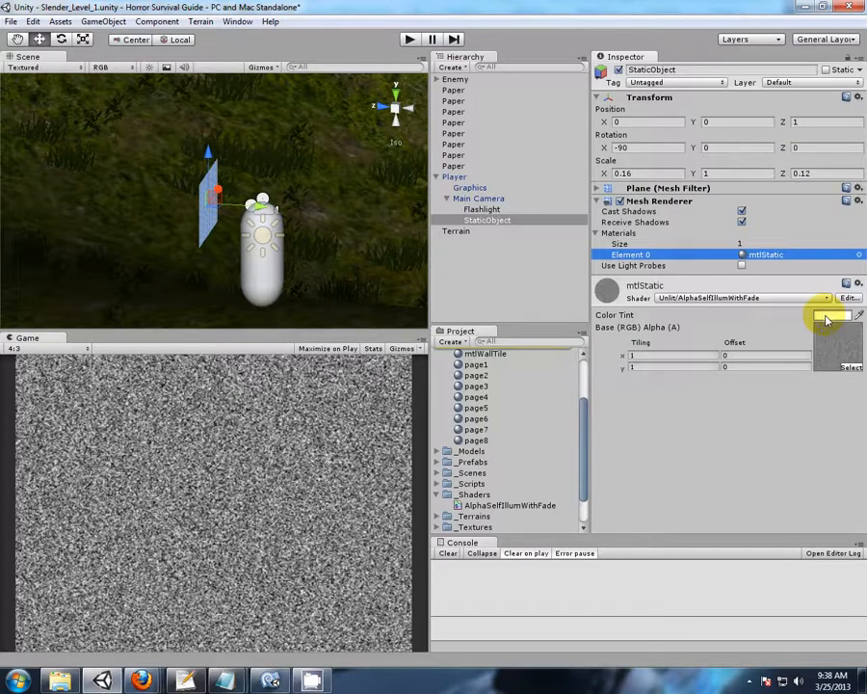
pyautogui.click(830, 315)
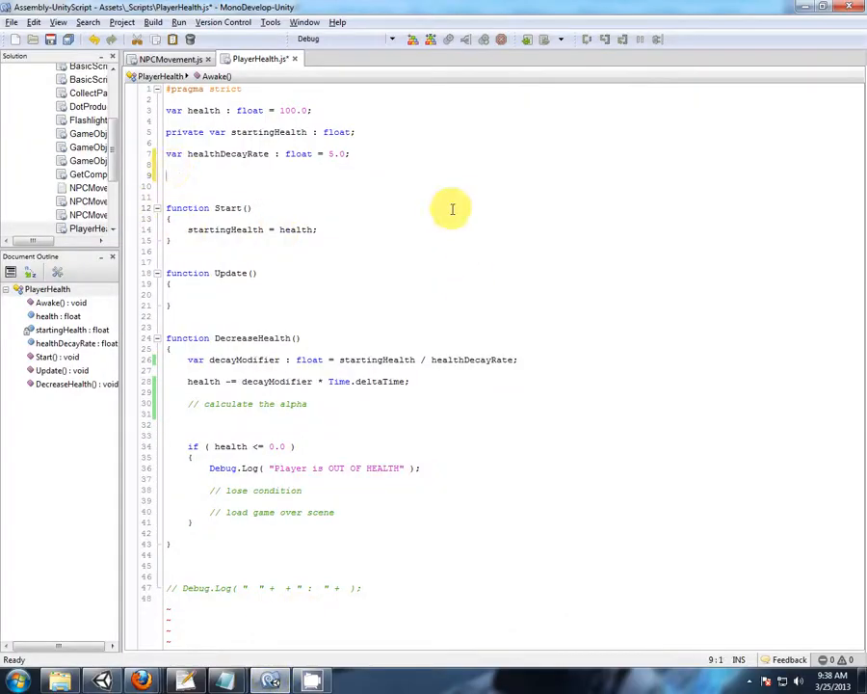
# - Declare a 'var staticRenderer : Renderer;' field at the top of the script
pyautogui.write('var')
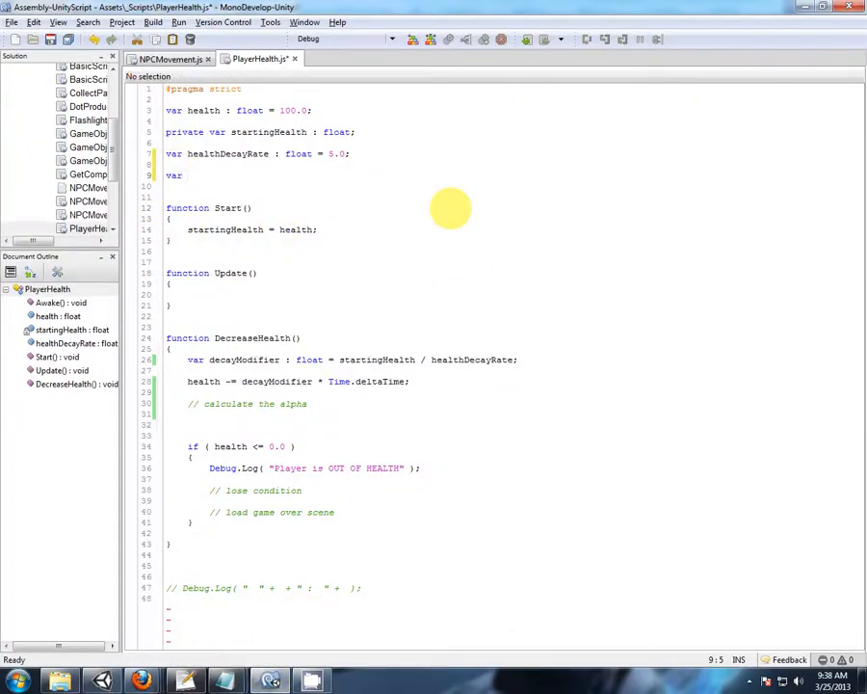
pyautogui.write('statis')
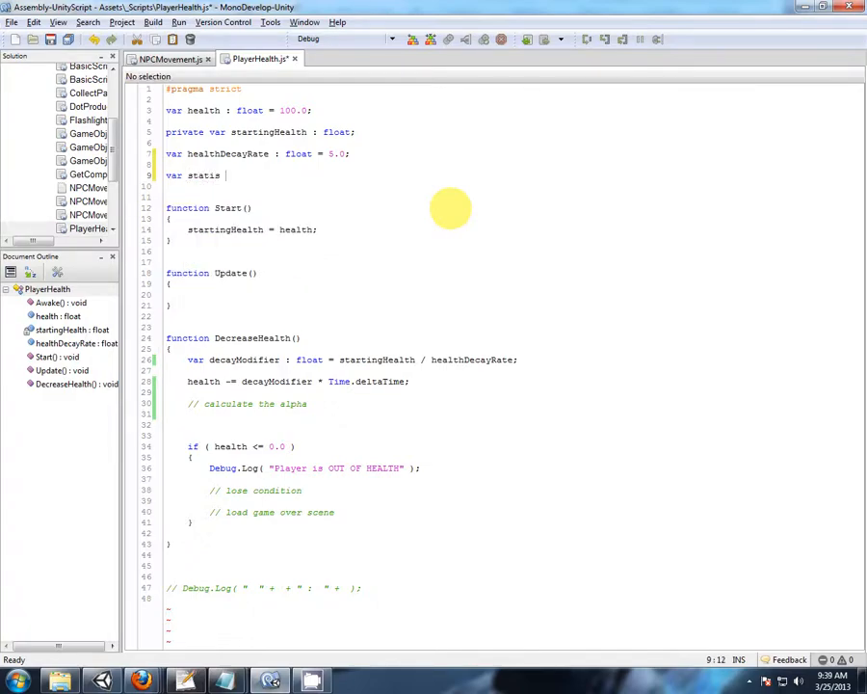
pyautogui.write('Renderer : Renderer;')
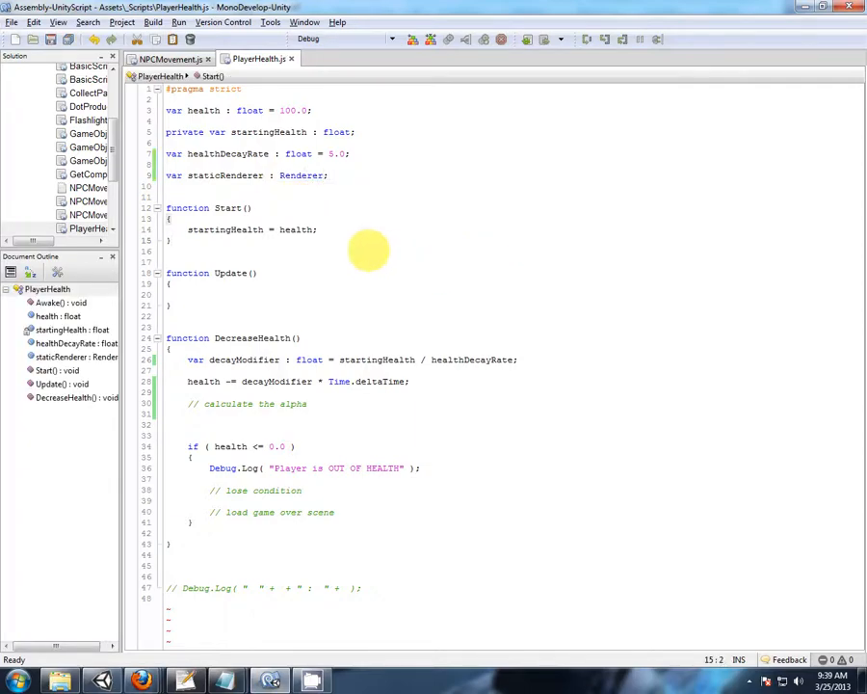
pyautogui.moveTo(521, 165)
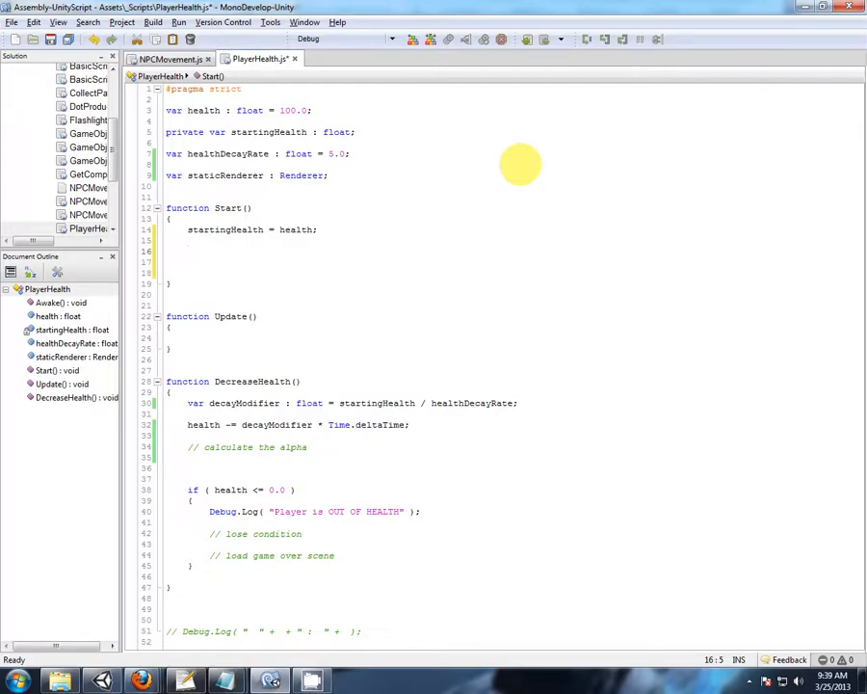
# - Inside Start, begin 'var staticObject : GameObject = GameObject.Find("")'
pyautogui.click(189, 250)
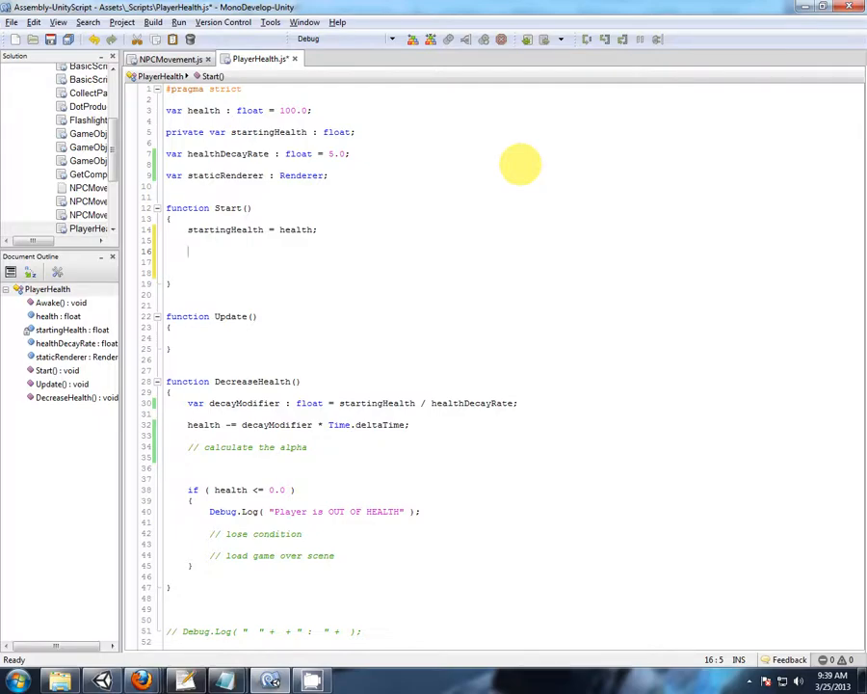
pyautogui.write('var')
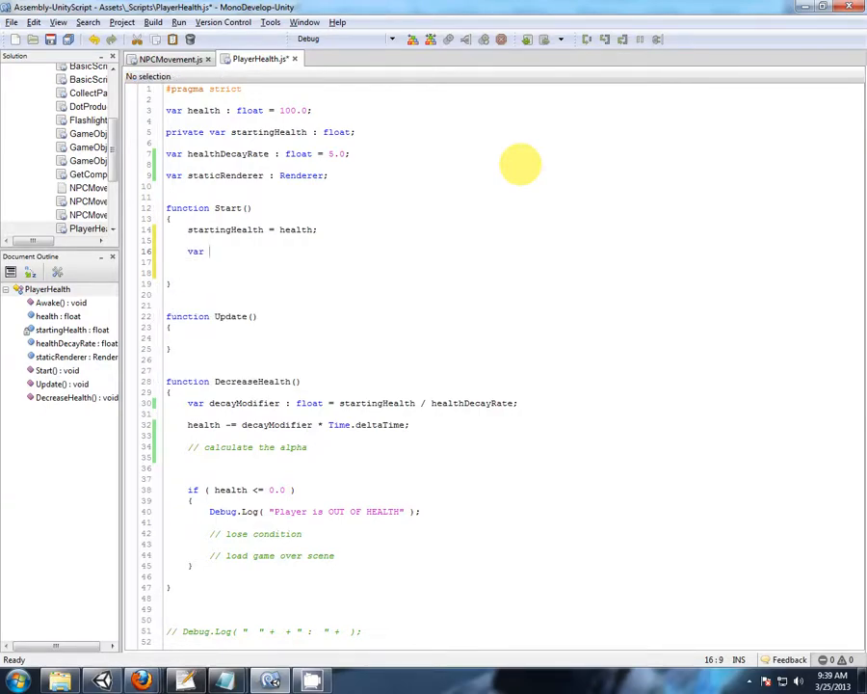
pyautogui.write('staticObject : Gam')
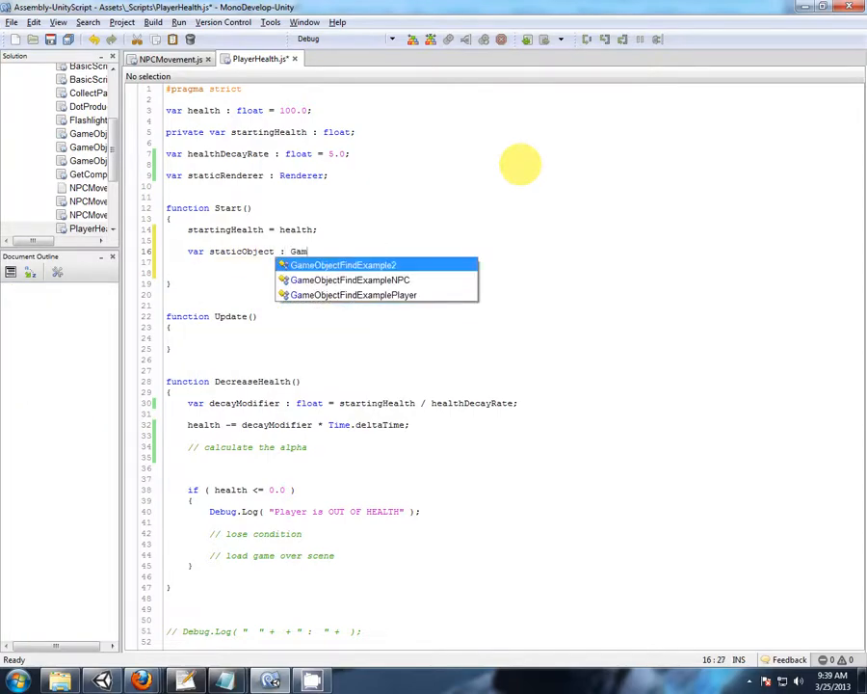
pyautogui.write('eObject')
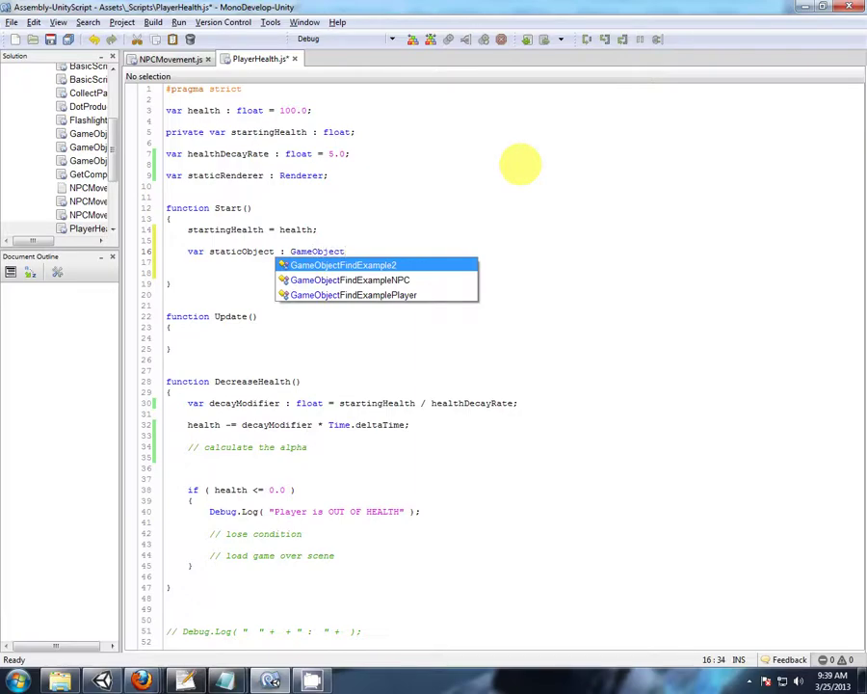
pyautogui.write('G')
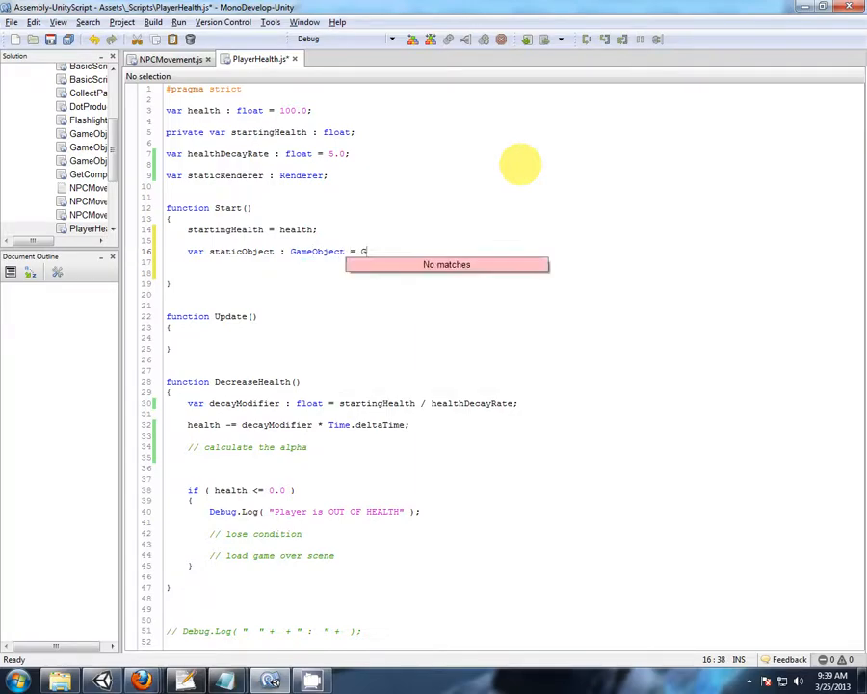
pyautogui.write('ameObject.F')
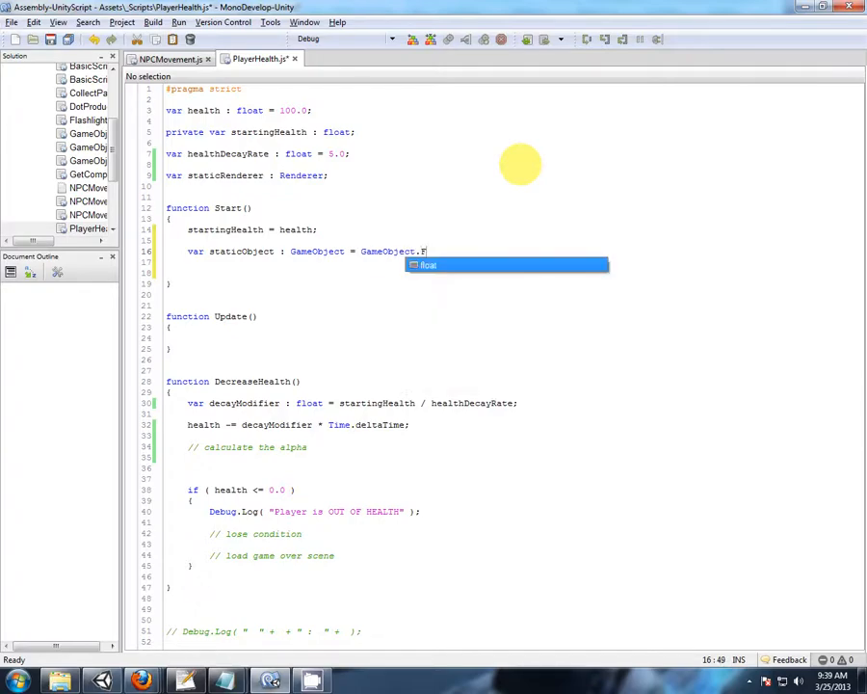
pyautogui.write('ind ( )')
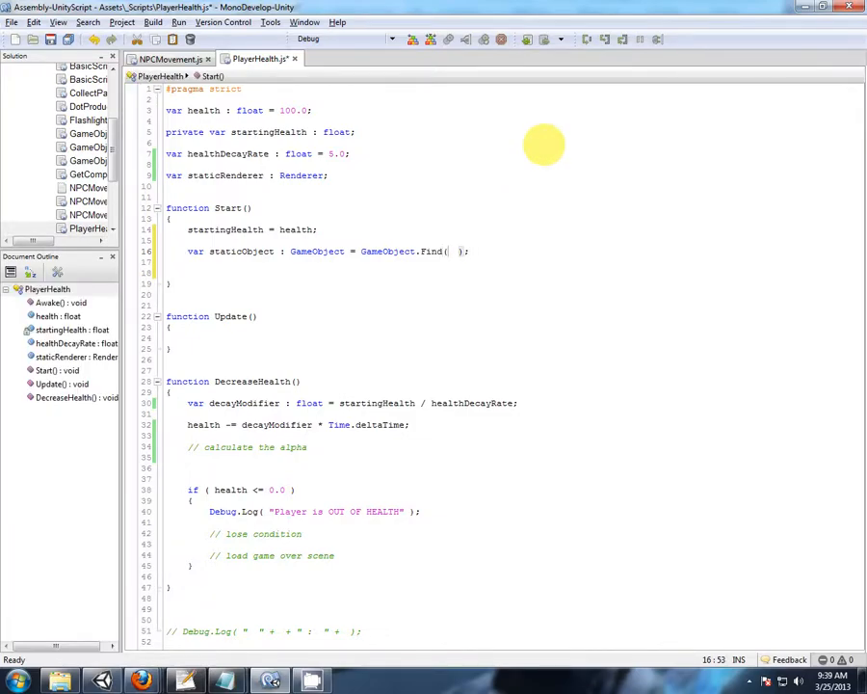
pyautogui.write('"')
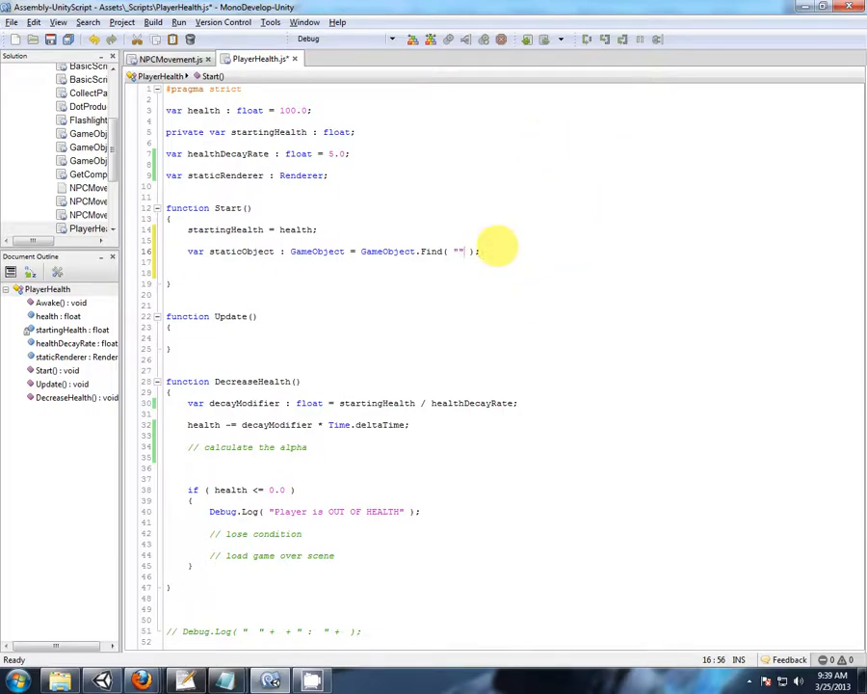
pyautogui.moveTo(414, 205)
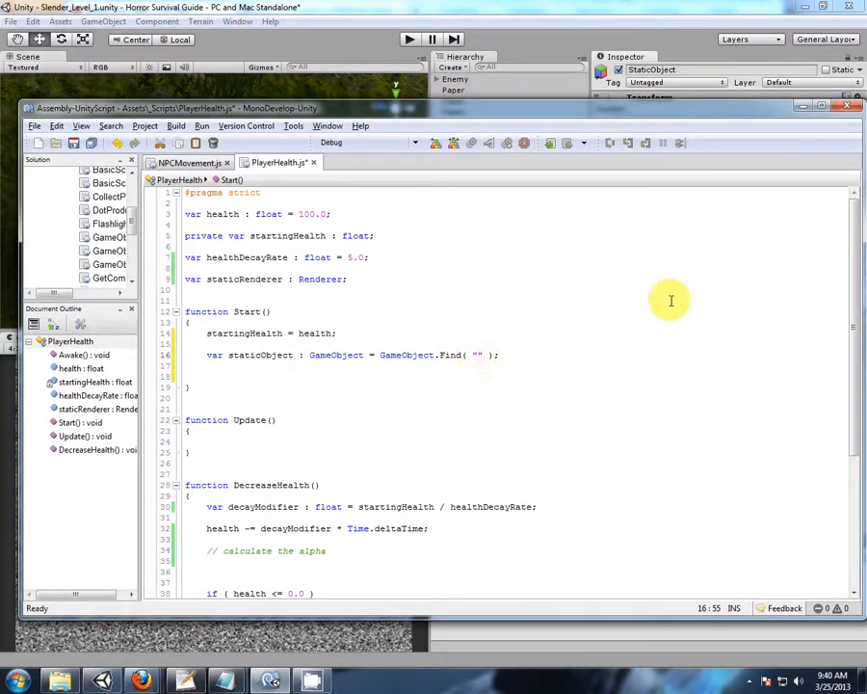
# - Find "StaticObject" and, if found, assign staticObject.renderer to staticRenderer
pyautogui.write('StaticO')
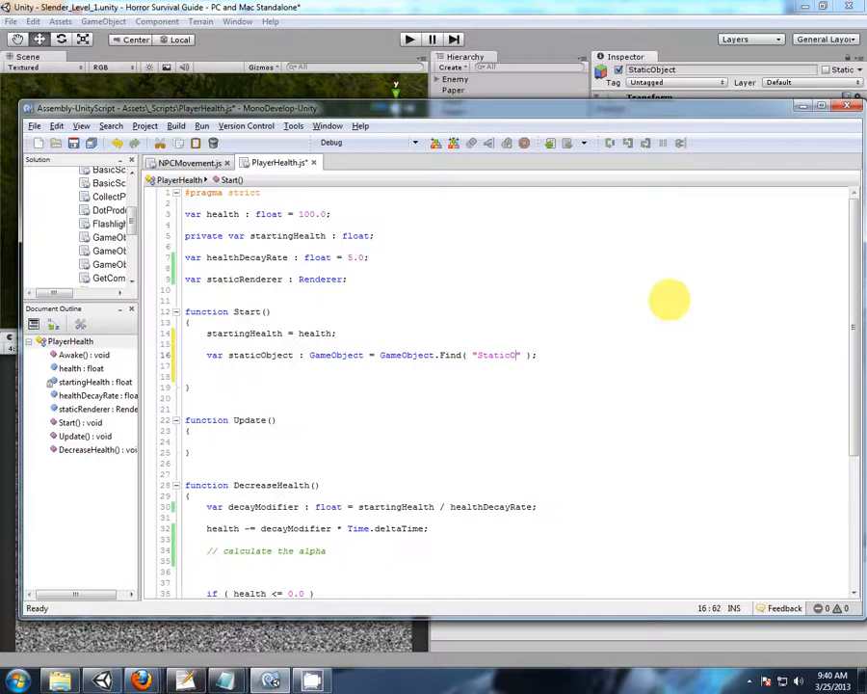
pyautogui.write('bject')
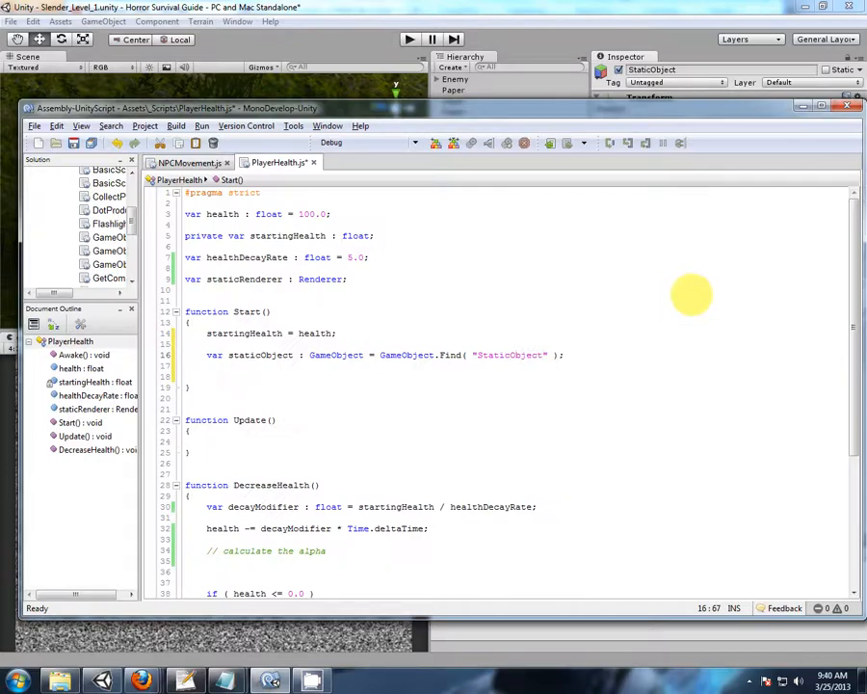
pyautogui.click(564, 354)
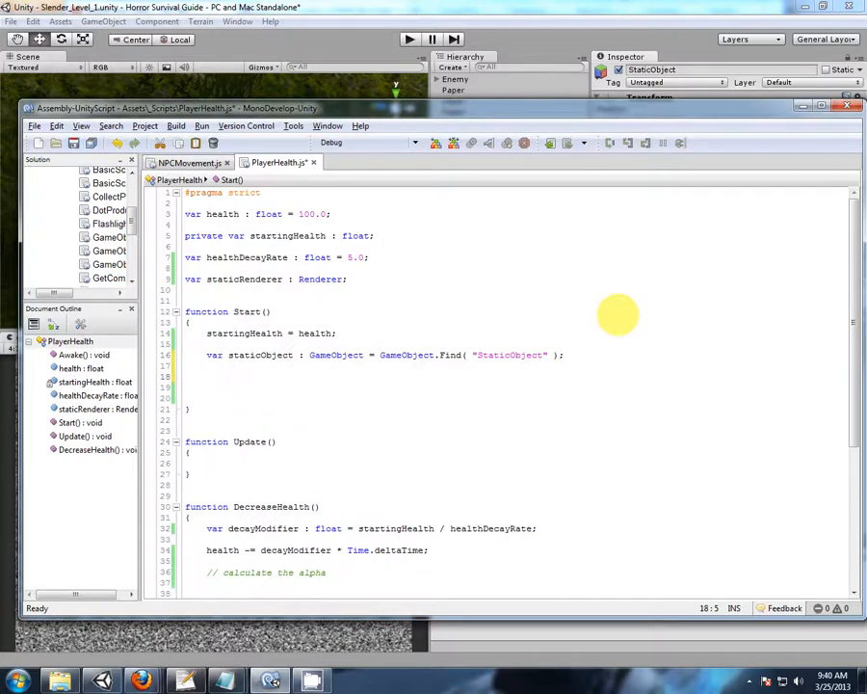
pyautogui.write('if ( )')
pyautogui.click(380, 386)
pyautogui.write('{')
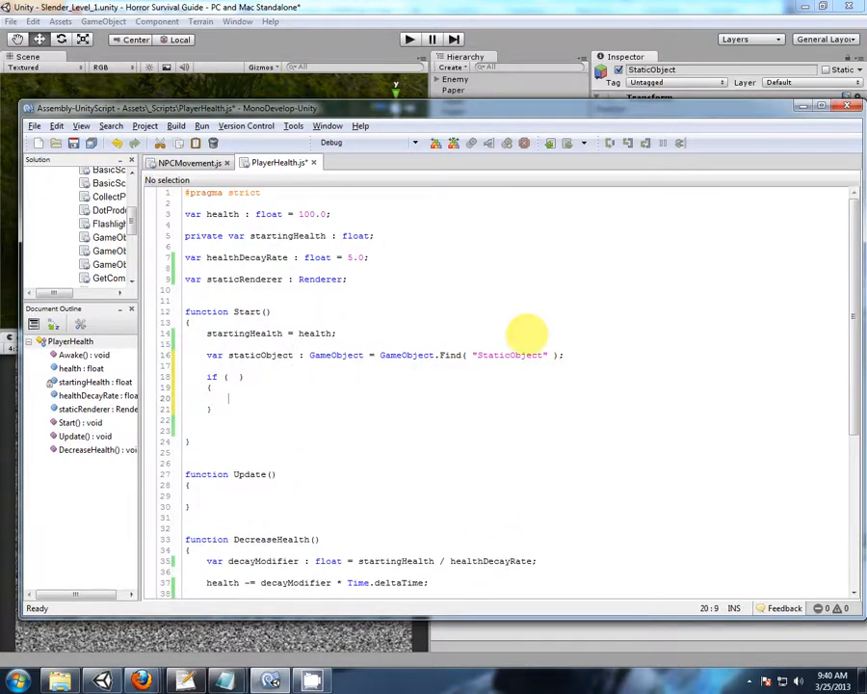
pyautogui.doubleClick(260, 354)
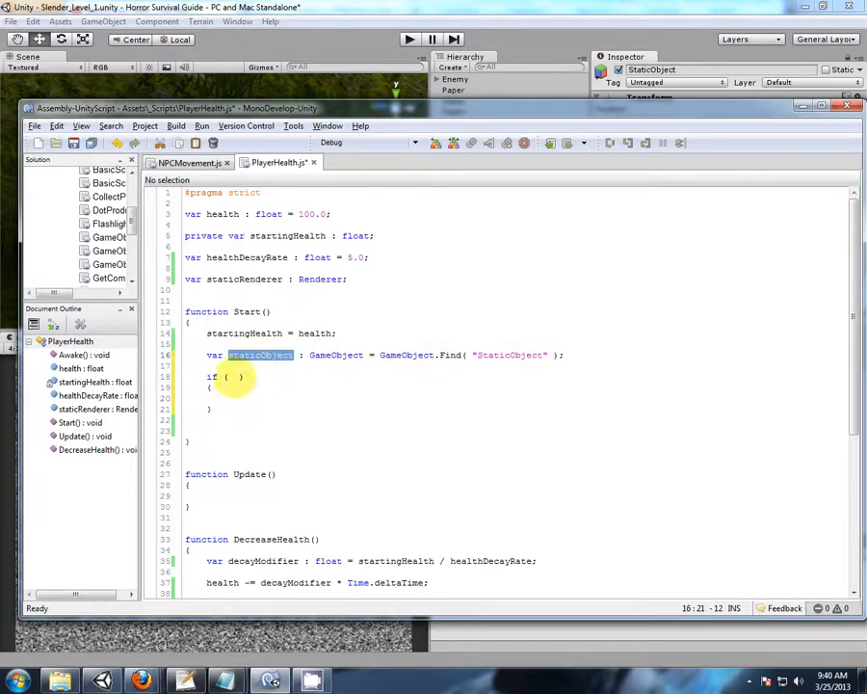
pyautogui.write('staticObject')
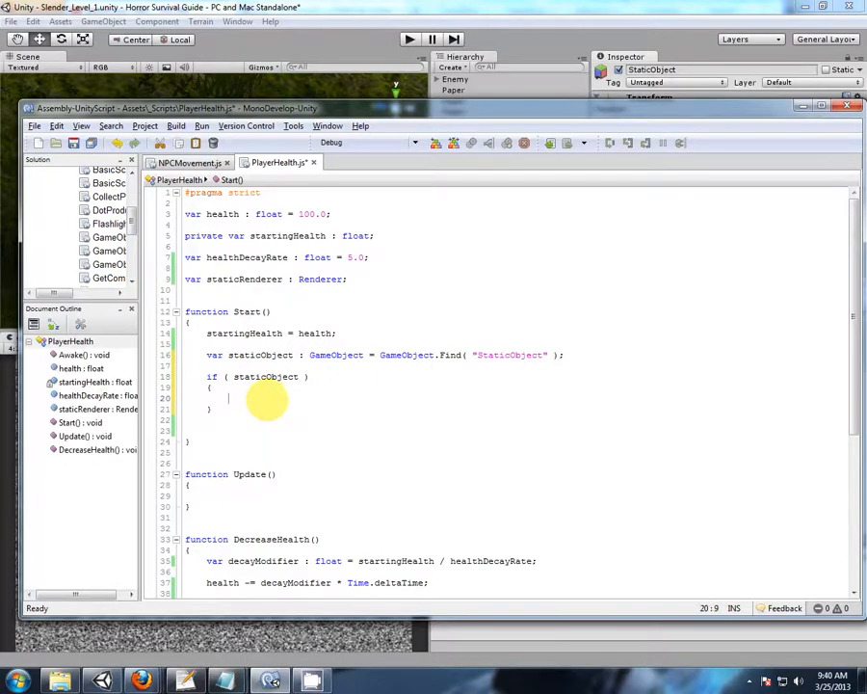
pyautogui.doubleClick(244, 278)
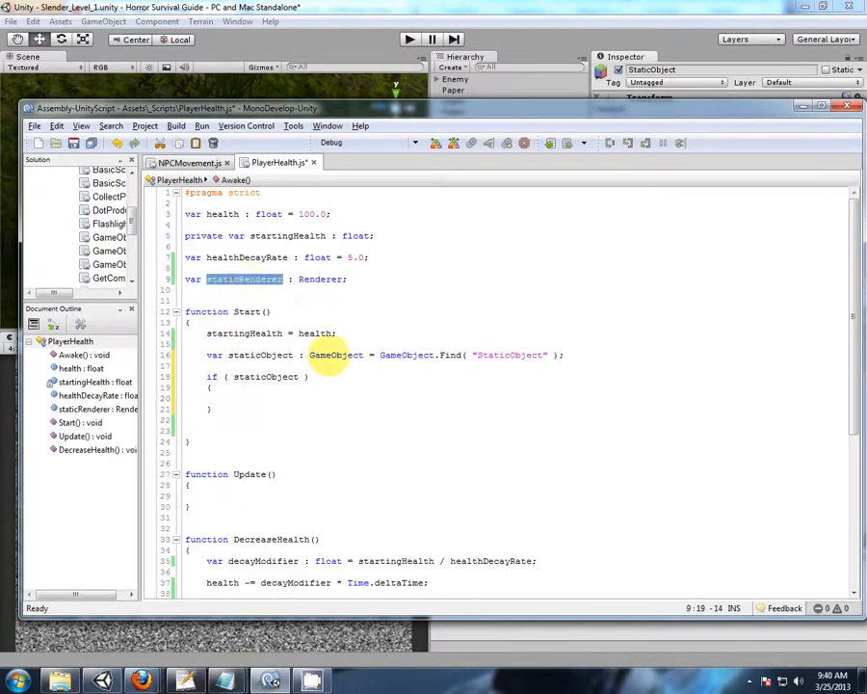
pyautogui.write('staticRenderer')
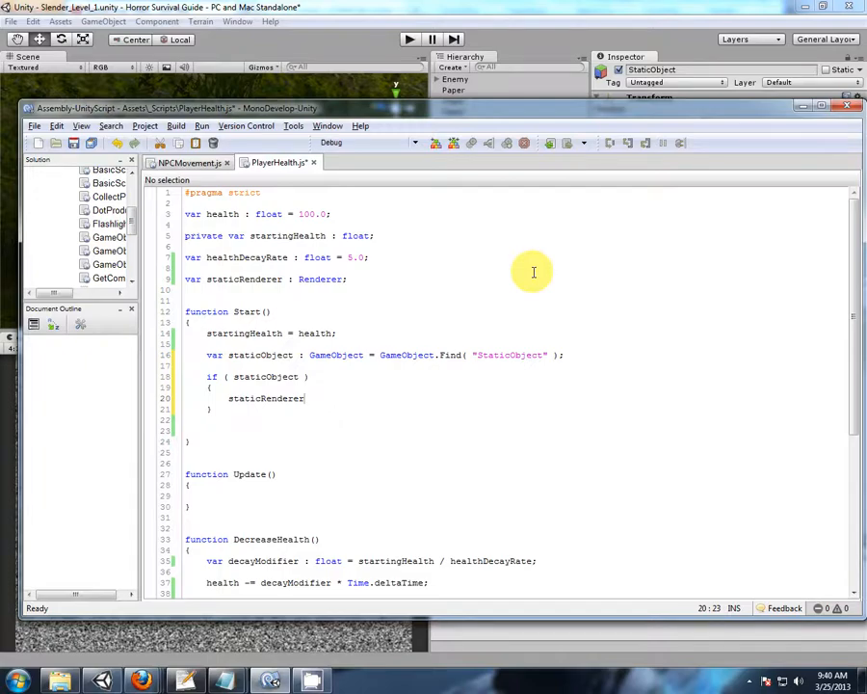
pyautogui.write('=')
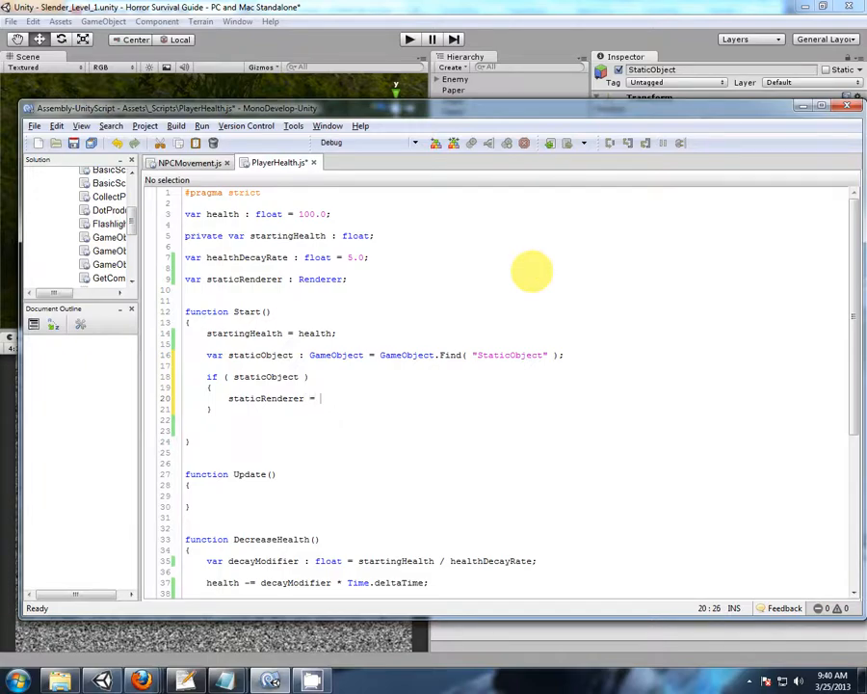
pyautogui.doubleClick(260, 354)
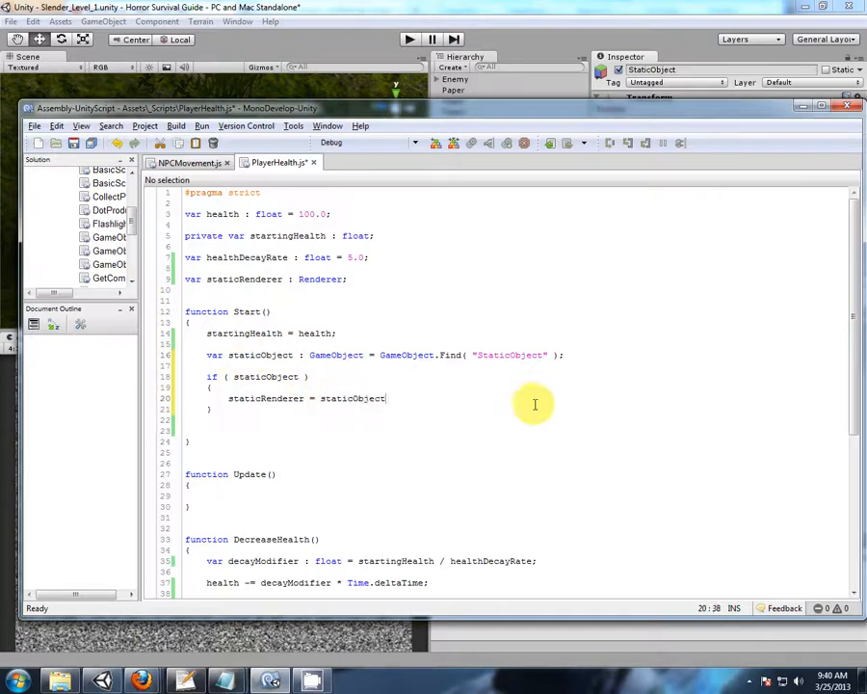
pyautogui.write('.renderer;')
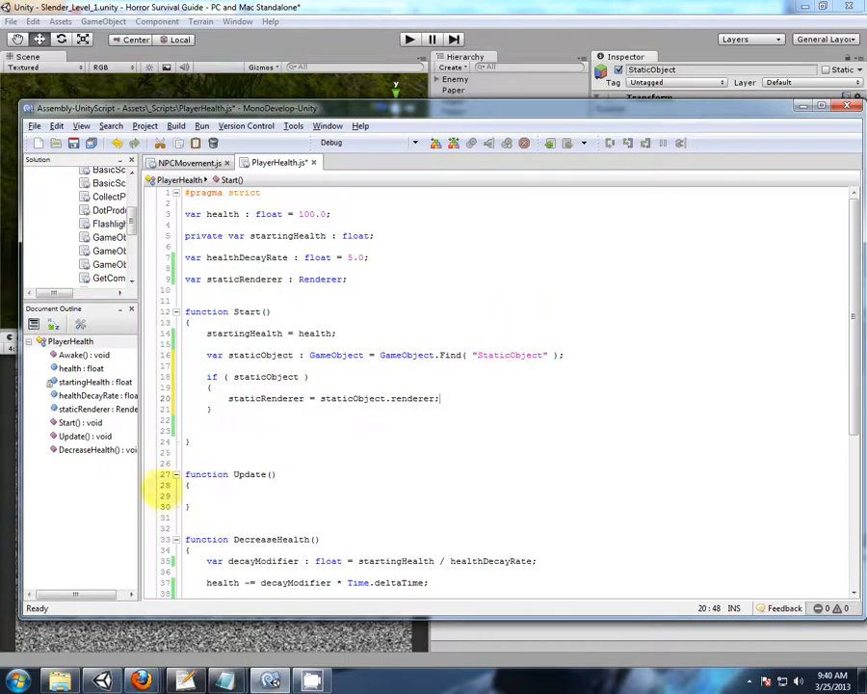
# - Add an else branch logging Debug.LogWarning("No StaticObject found ..")
pyautogui.click(214, 422)
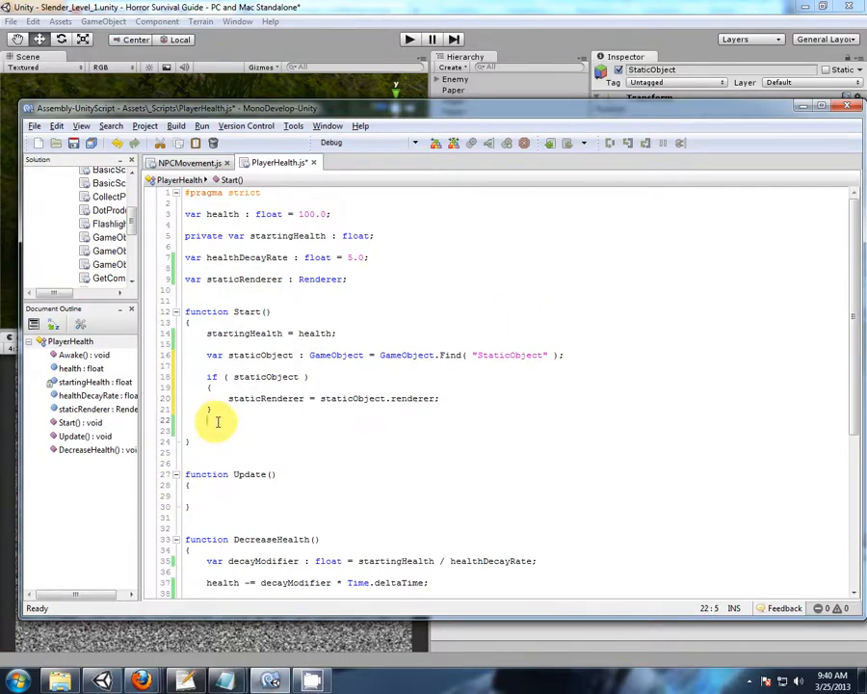
pyautogui.write('else')
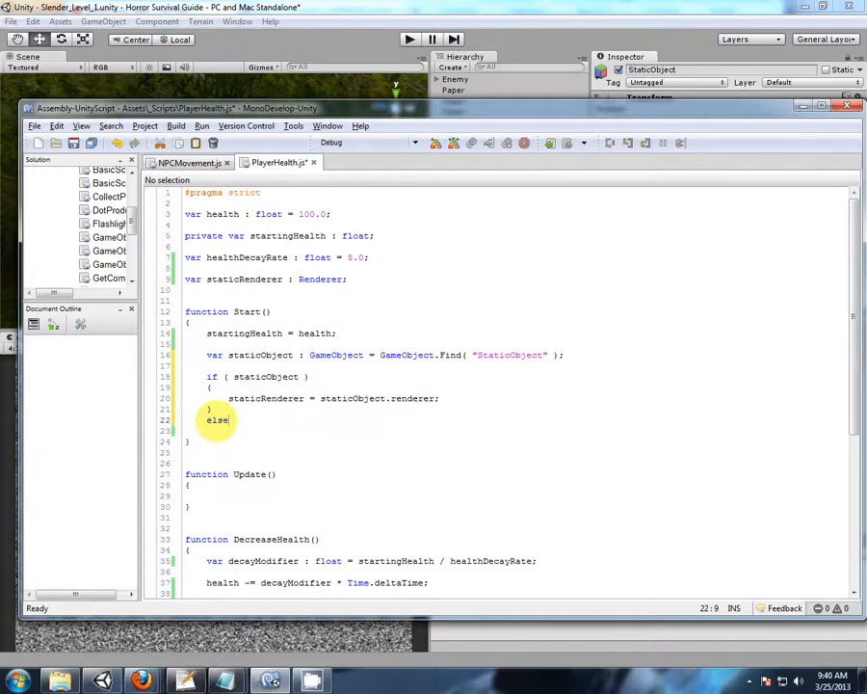
pyautogui.press('enter')
pyautogui.write('{')
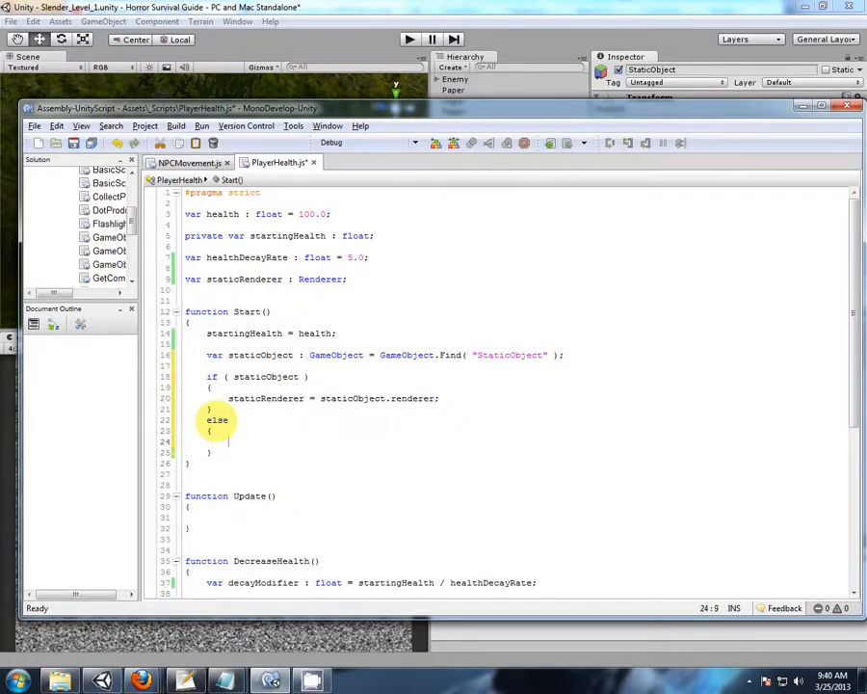
pyautogui.write('Debug.LogWarning( "')
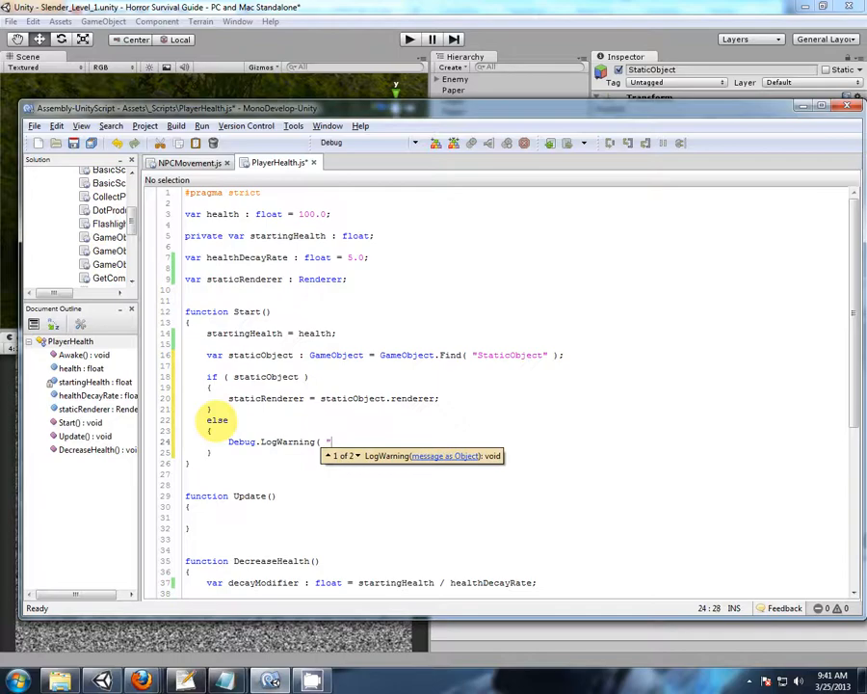
pyautogui.write('No StaticOb')
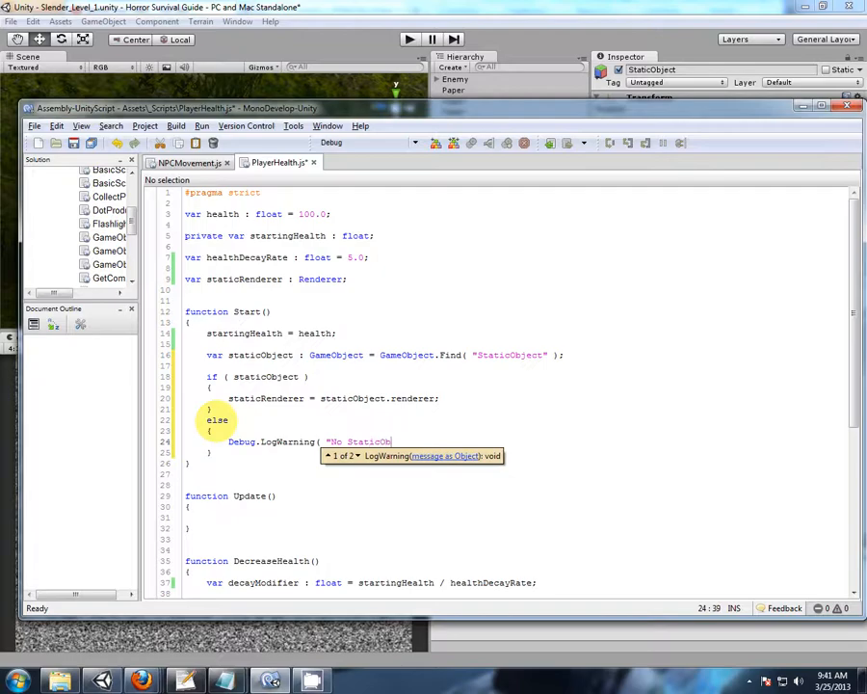
pyautogui.write('ject')
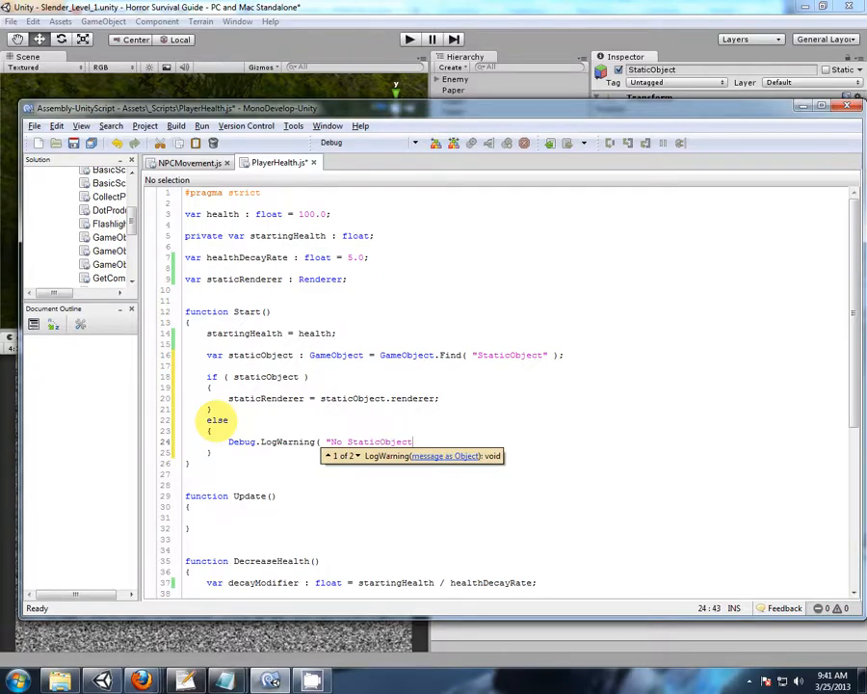
pyautogui.write('found ..')
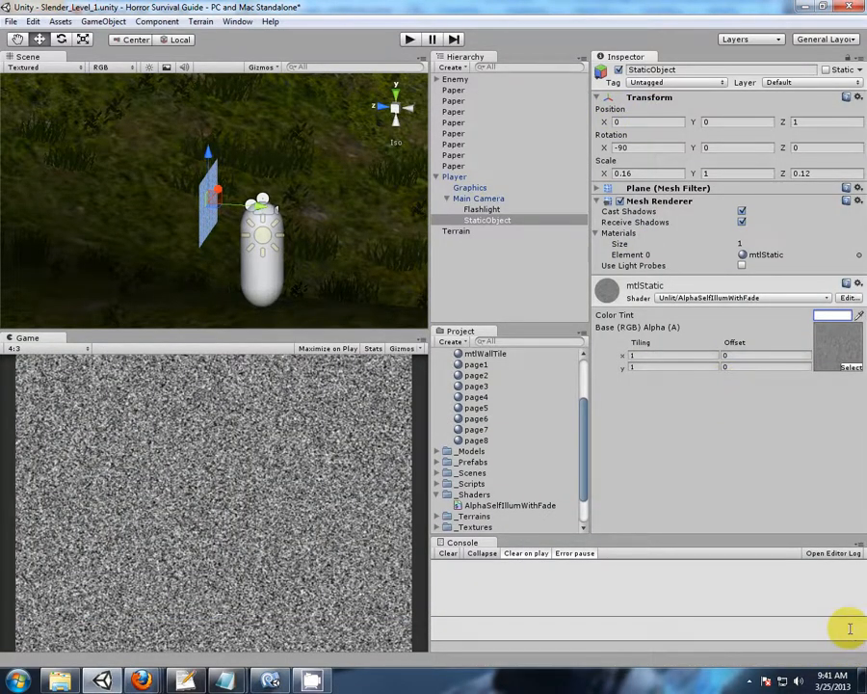
# - Inspect the Player's health settings, then scroll through PlayerHealth.js in MonoDevelop
pyautogui.click(454, 176)
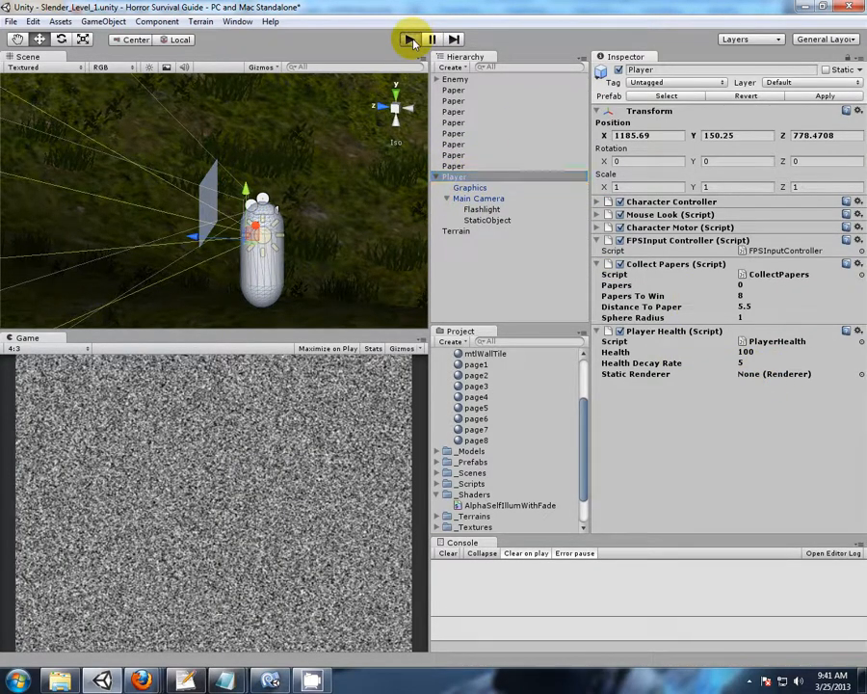
pyautogui.click(409, 38)
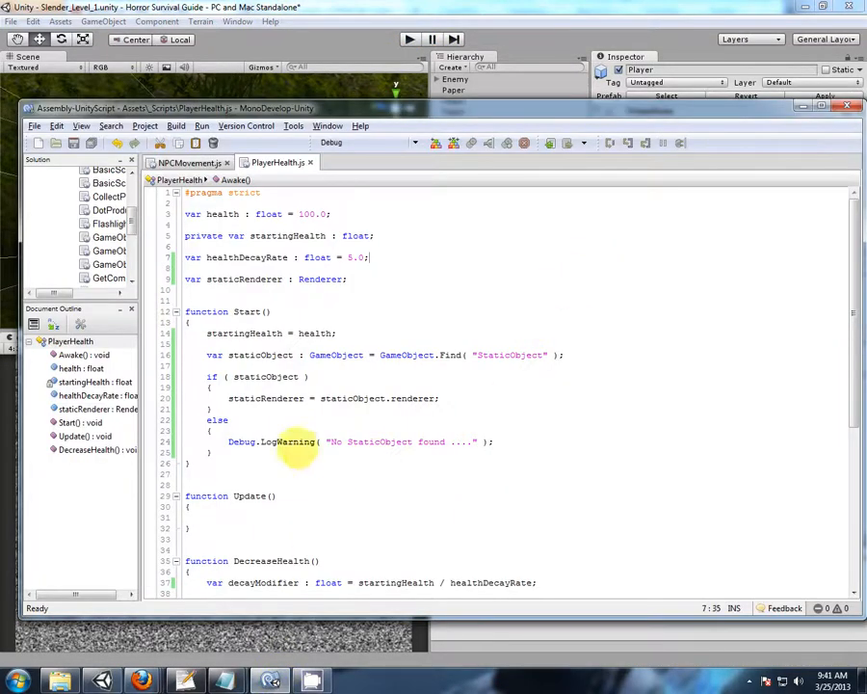
pyautogui.scroll(-3)
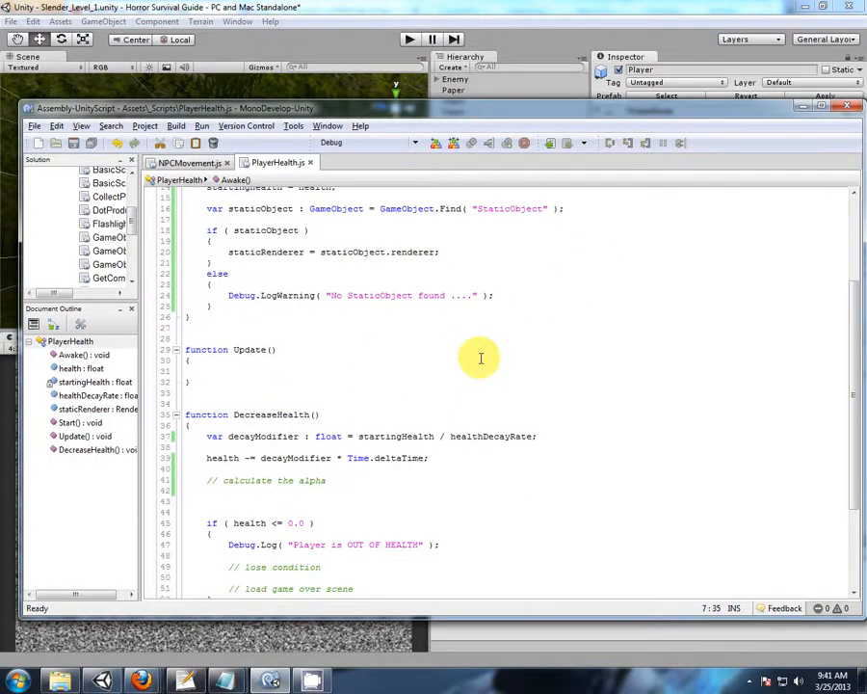
pyautogui.moveTo(190, 573)
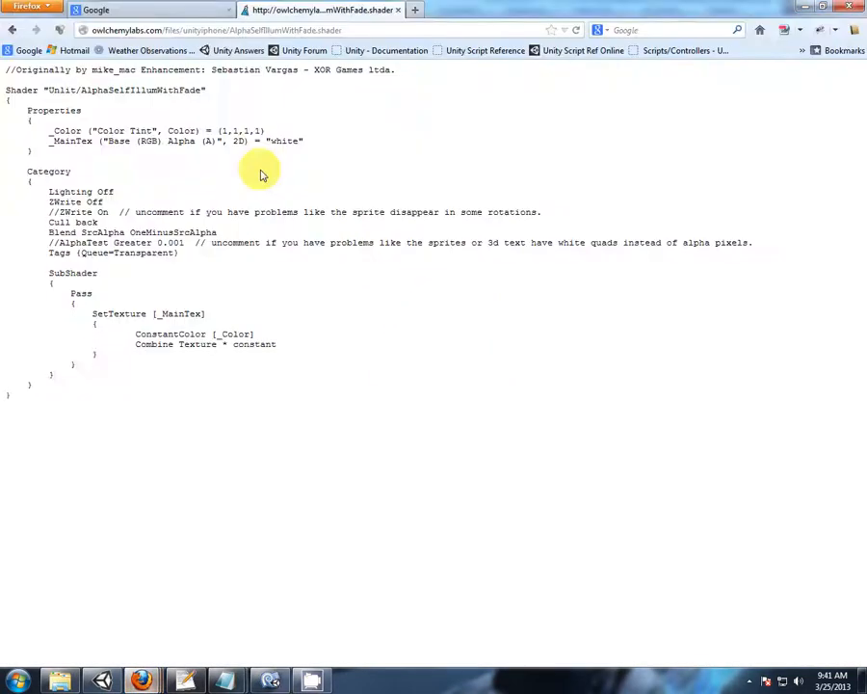
# - Search the Script Reference for 'renderer' and open the Renderer, materials and material pages
pyautogui.click(486, 50)
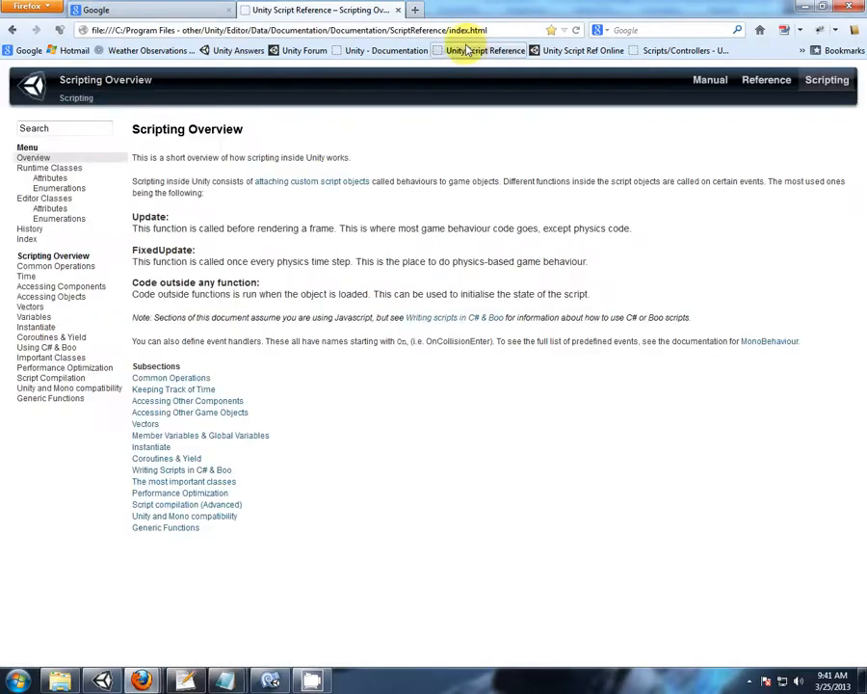
pyautogui.write('renderer')
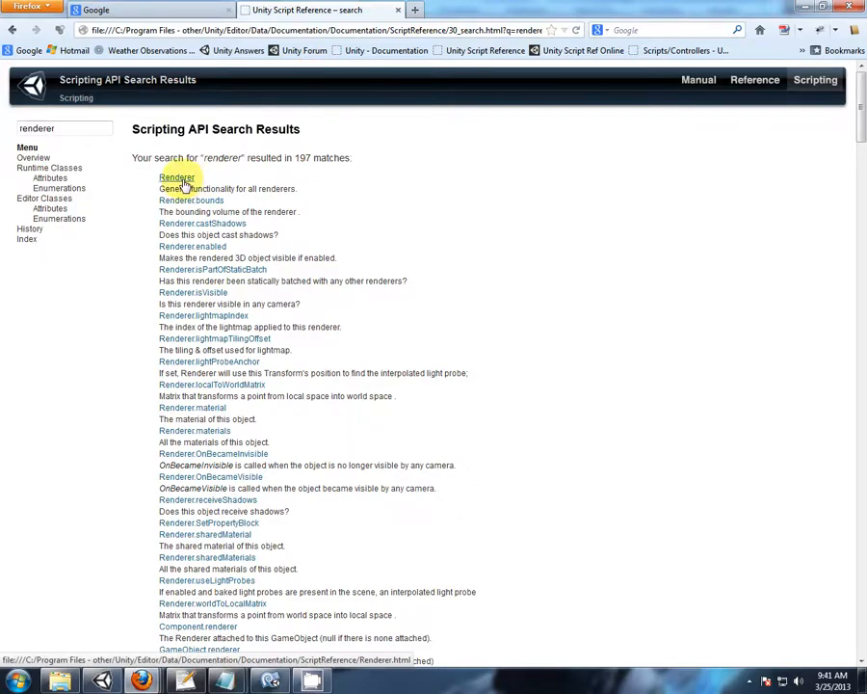
pyautogui.click(177, 177)
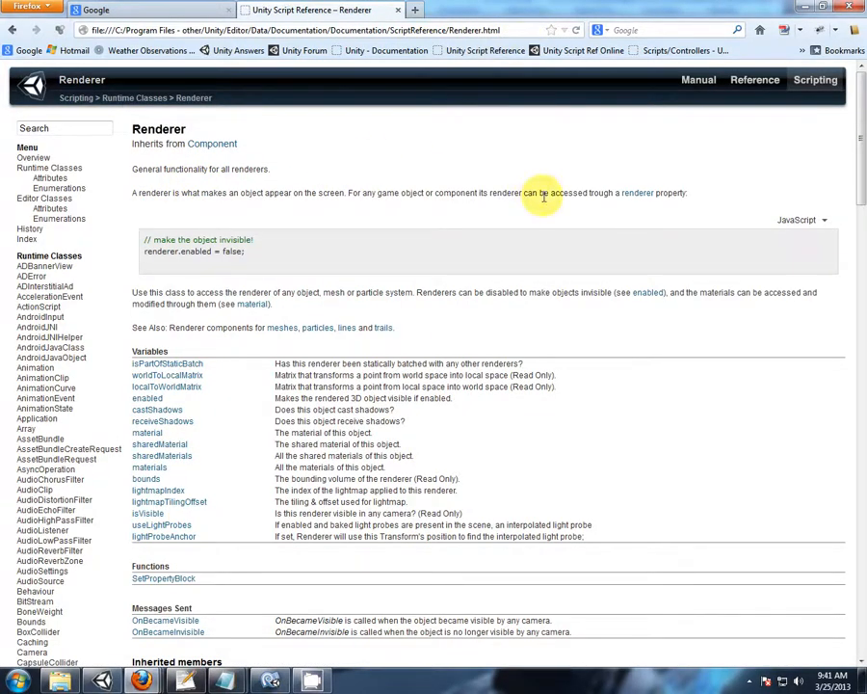
pyautogui.scroll(-3)
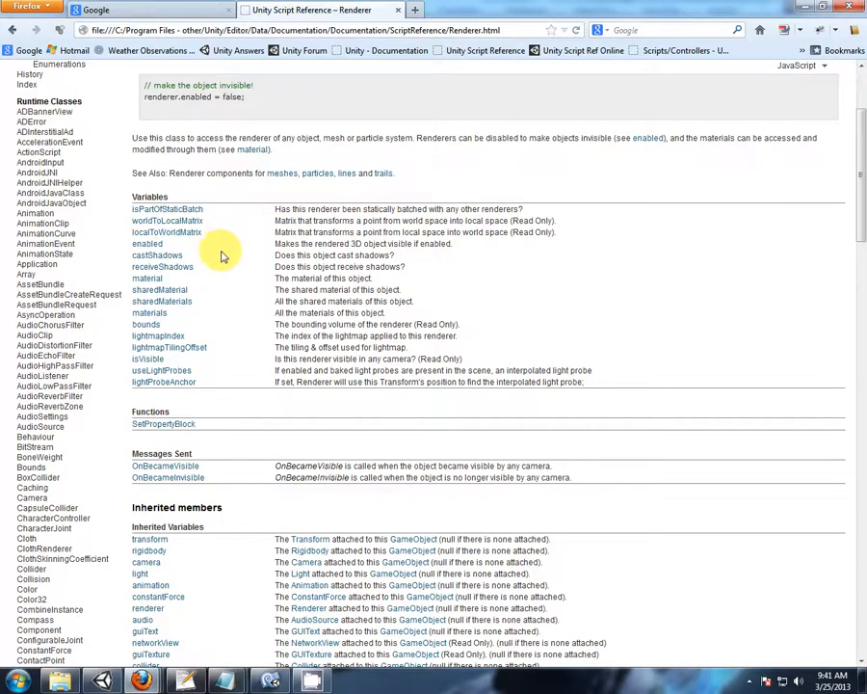
pyautogui.moveTo(243, 287)
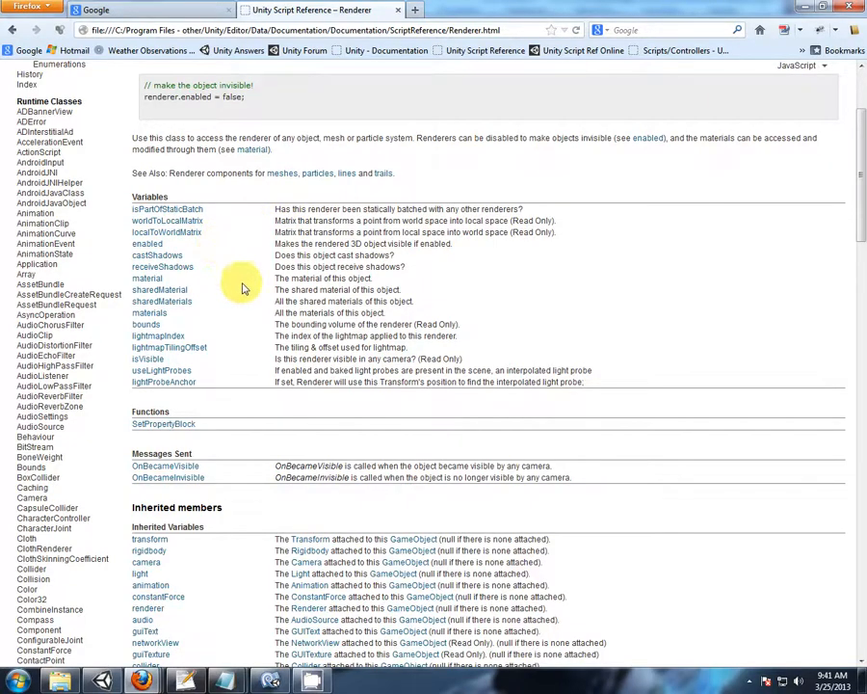
pyautogui.moveTo(151, 314)
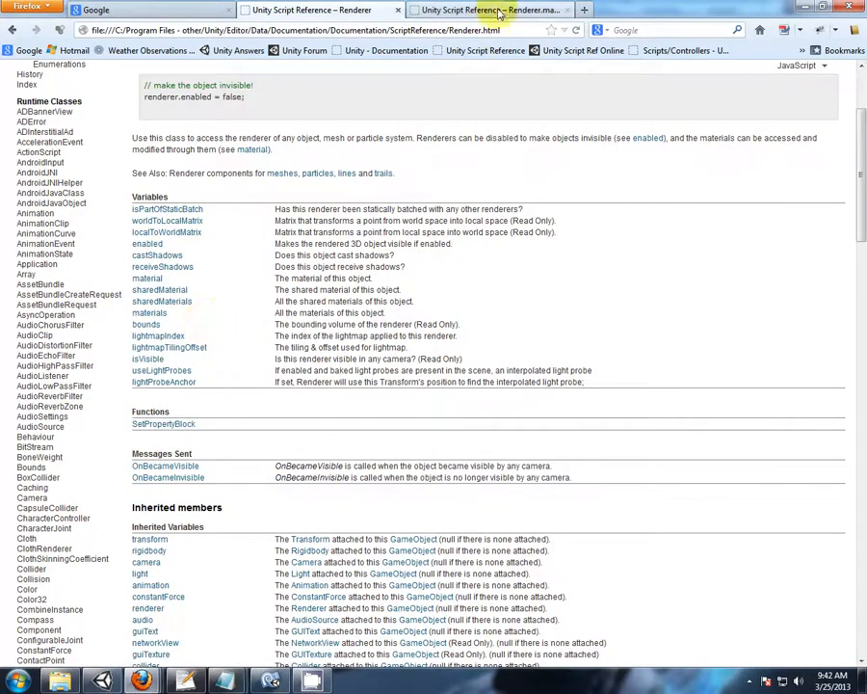
pyautogui.click(149, 313)
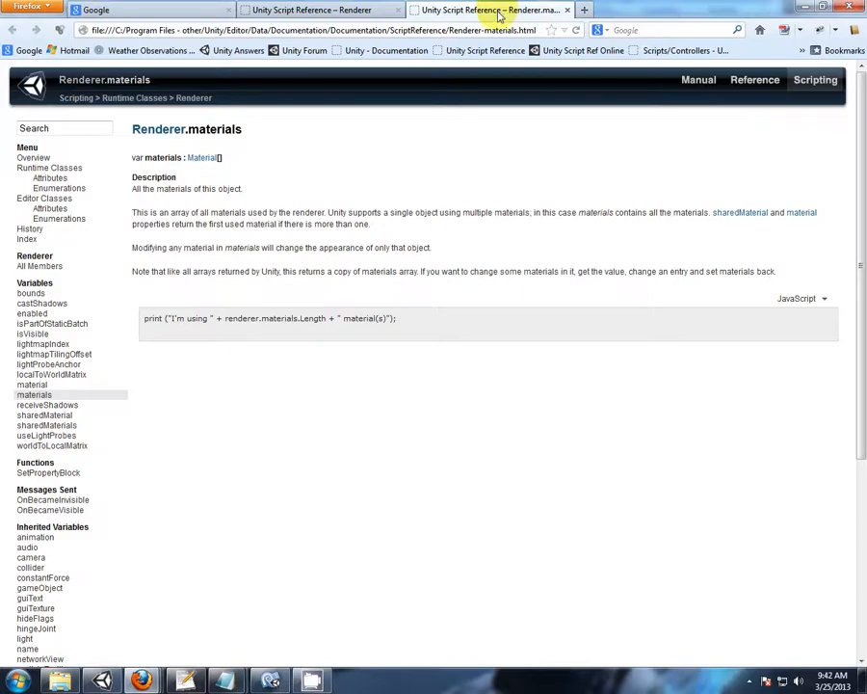
pyautogui.moveTo(256, 188)
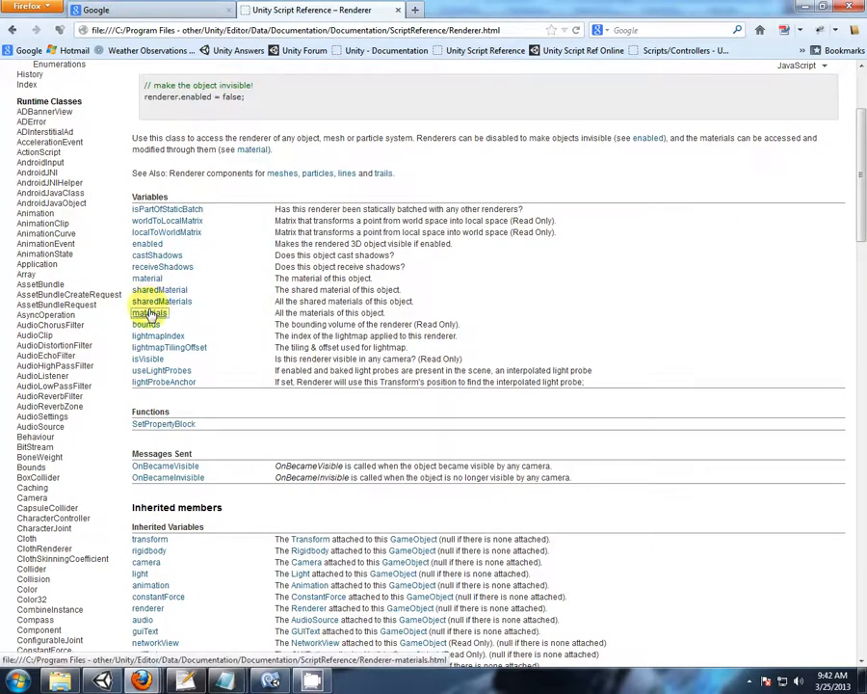
pyautogui.rightClick(150, 312)
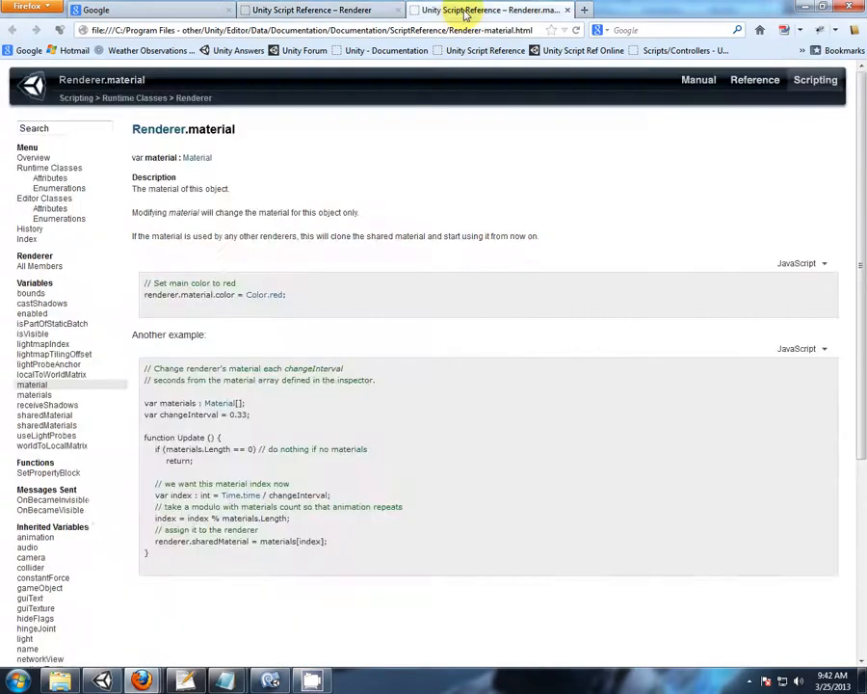
pyautogui.moveTo(328, 182)
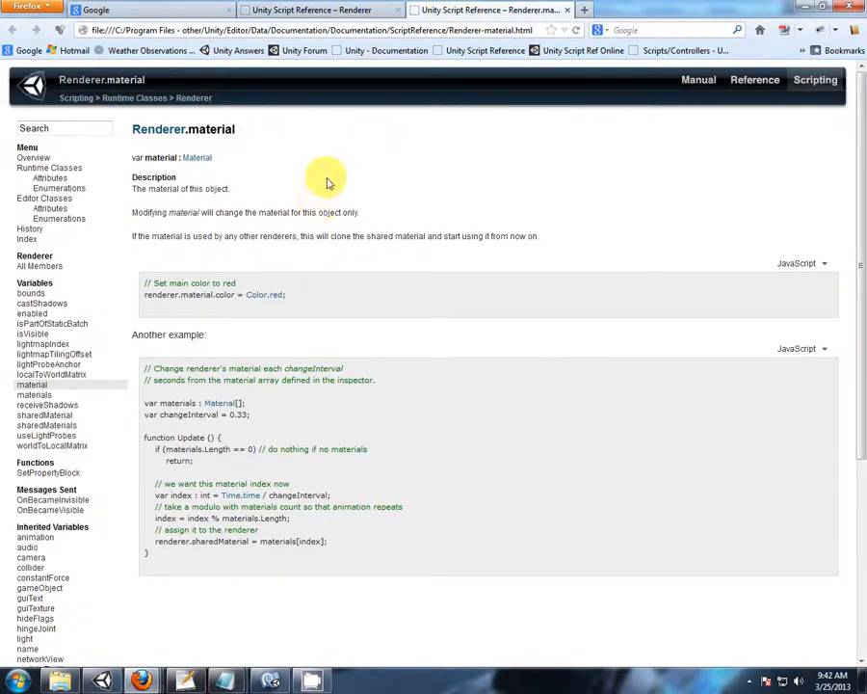
pyautogui.scroll(-3)
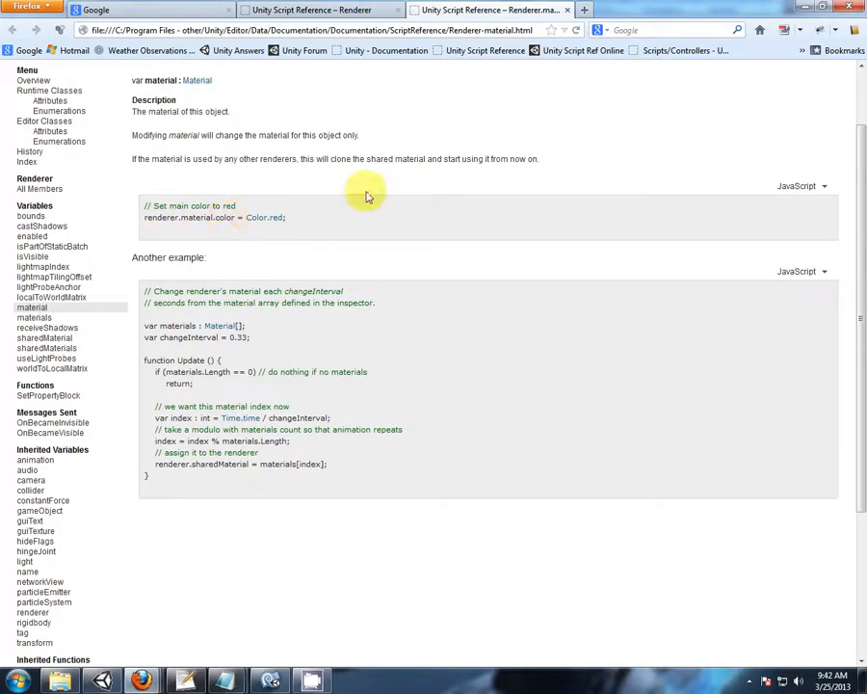
pyautogui.moveTo(308, 280)
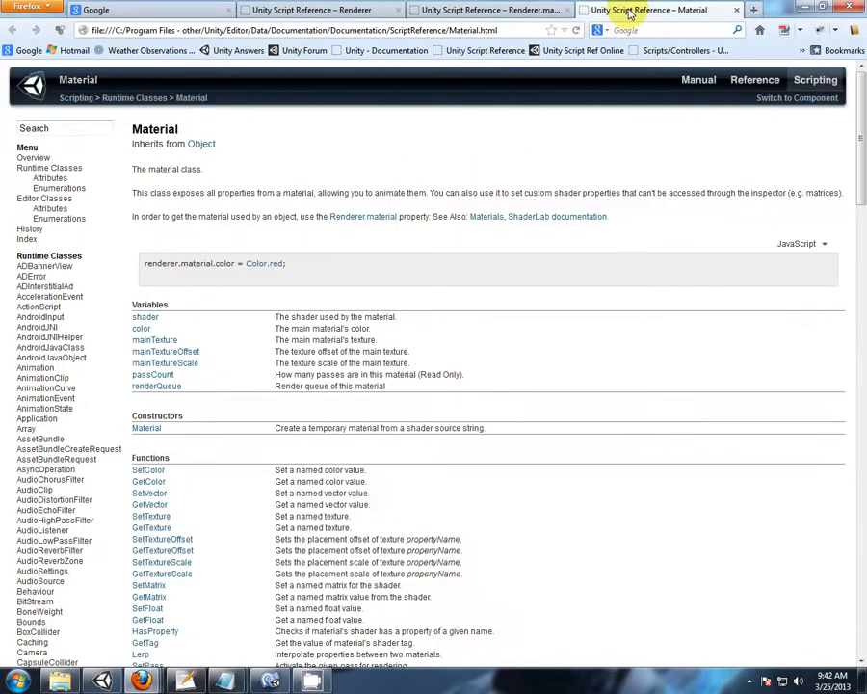
pyautogui.moveTo(222, 132)
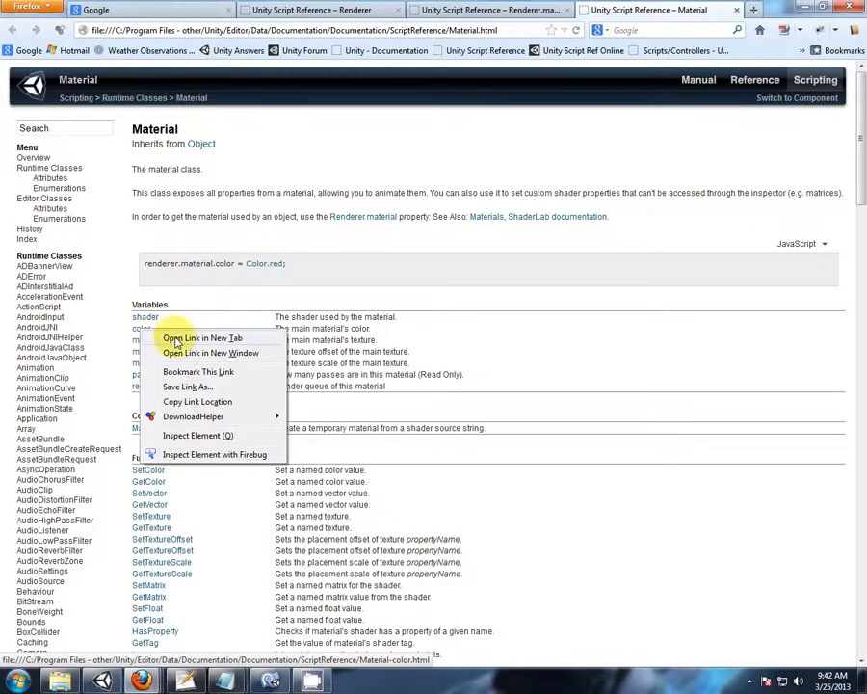
# - Open the Material.color page in a new tab, then follow through to Color.a
pyautogui.click(200, 337)
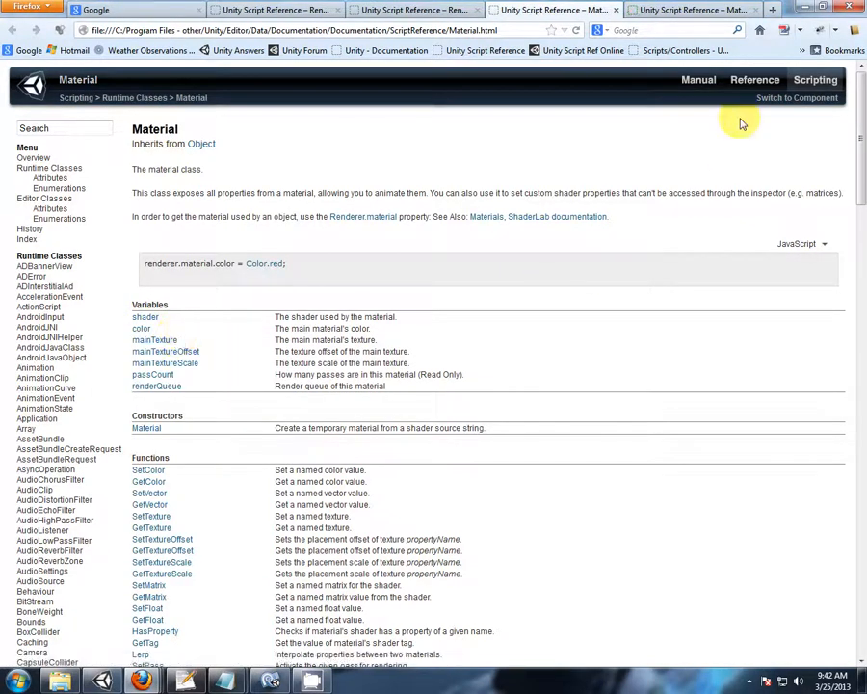
pyautogui.moveTo(692, 10)
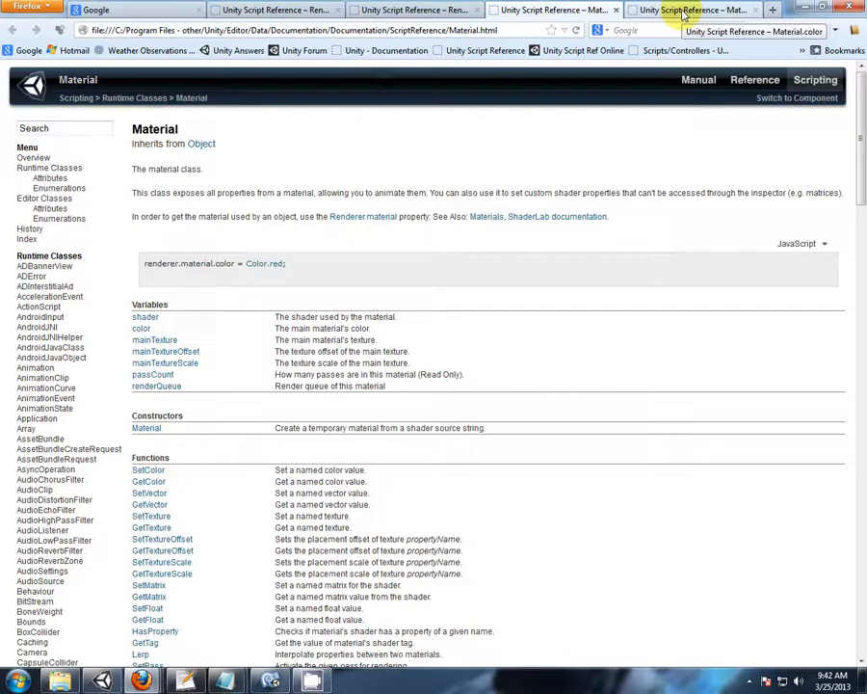
pyautogui.click(141, 328)
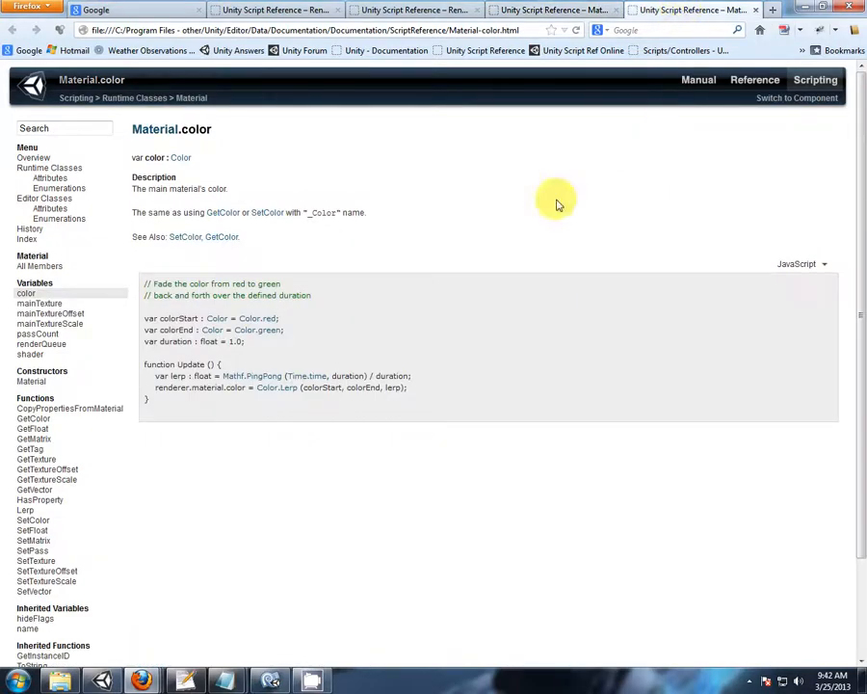
pyautogui.moveTo(190, 188)
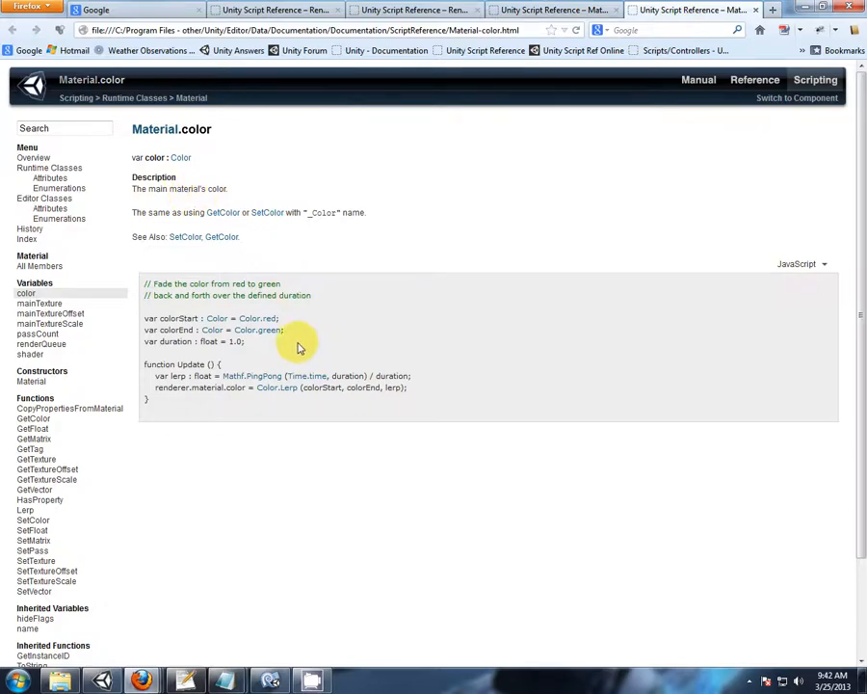
pyautogui.moveTo(330, 372)
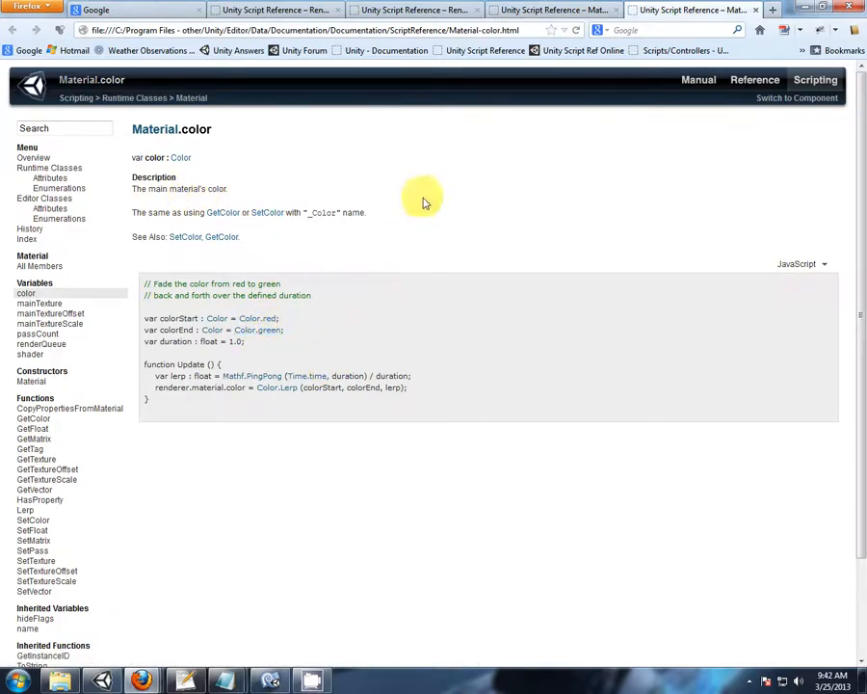
pyautogui.moveTo(591, 132)
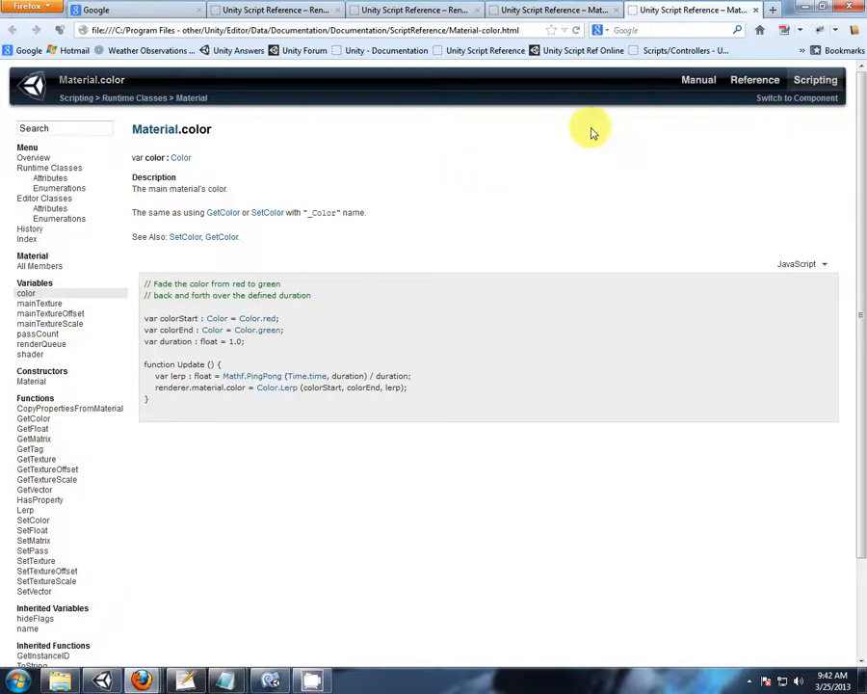
pyautogui.moveTo(344, 318)
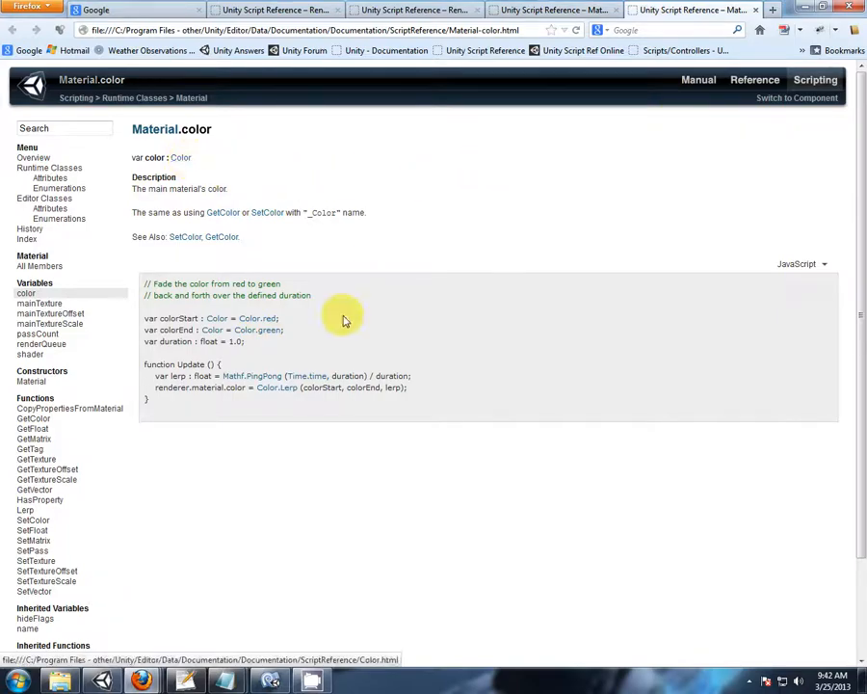
pyautogui.moveTo(181, 158)
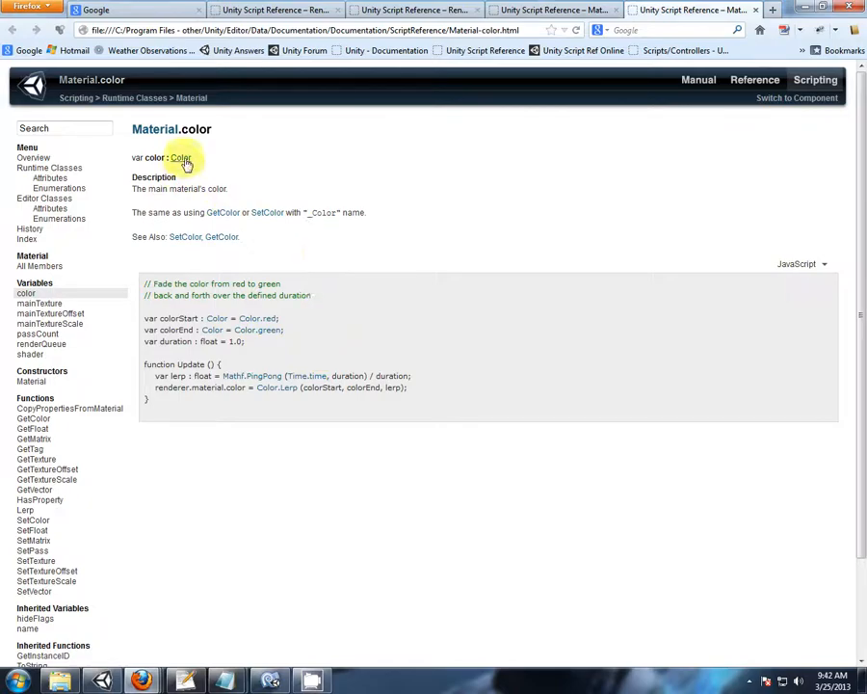
pyautogui.moveTo(302, 174)
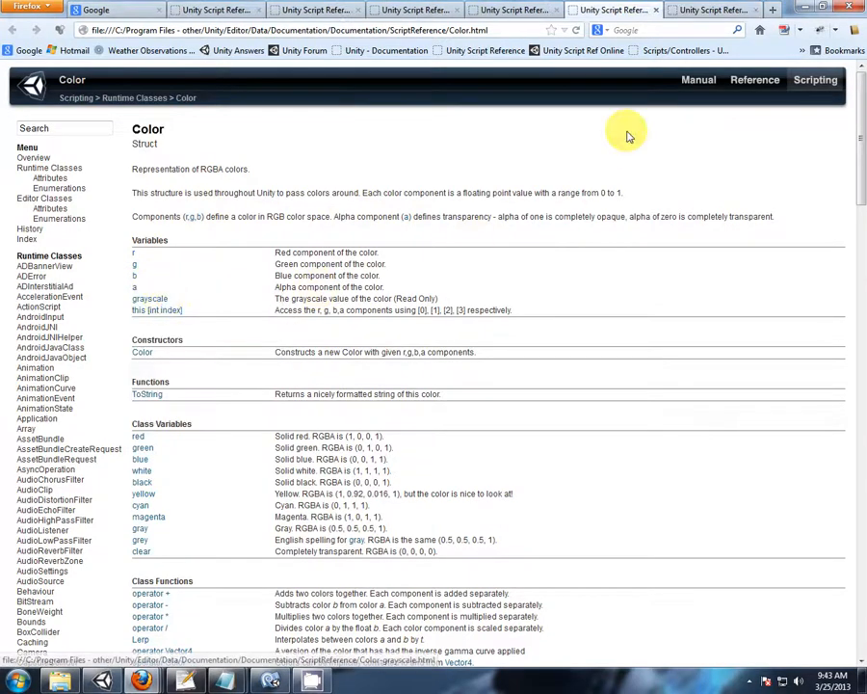
pyautogui.click(134, 276)
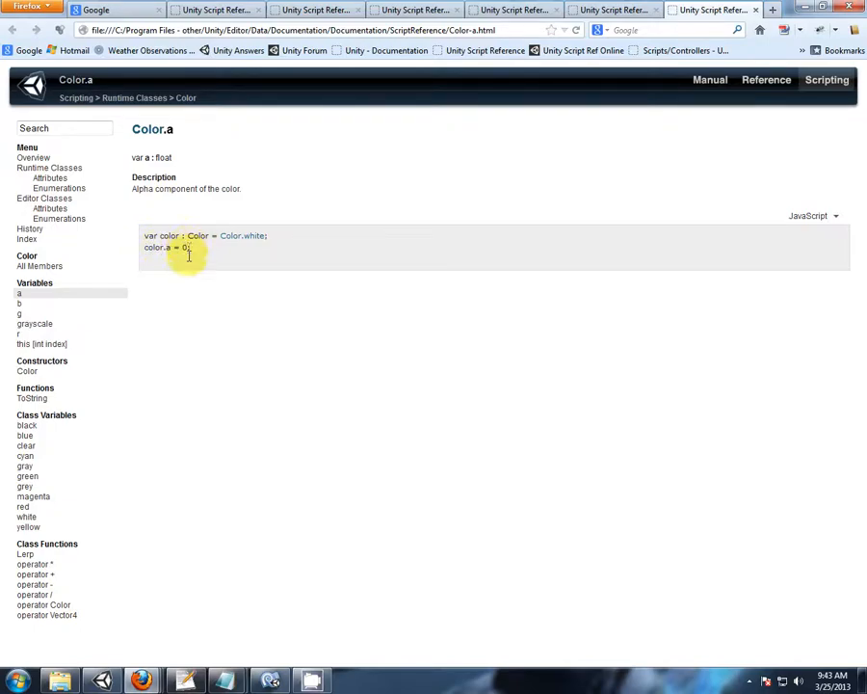
pyautogui.moveTo(399, 200)
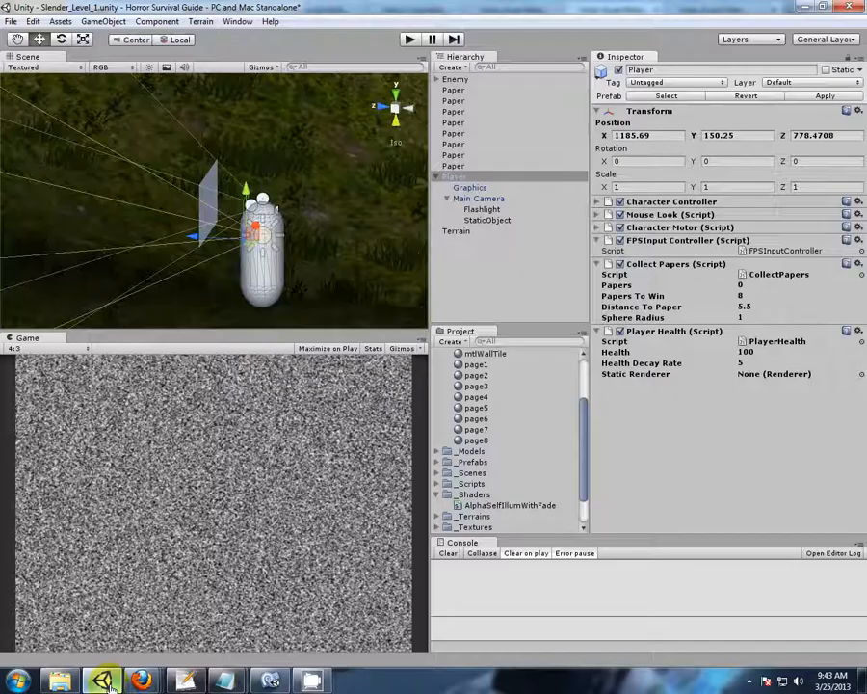
# - View StaticObject's Mesh Renderer material, then switch to the Color script reference page
pyautogui.click(487, 220)
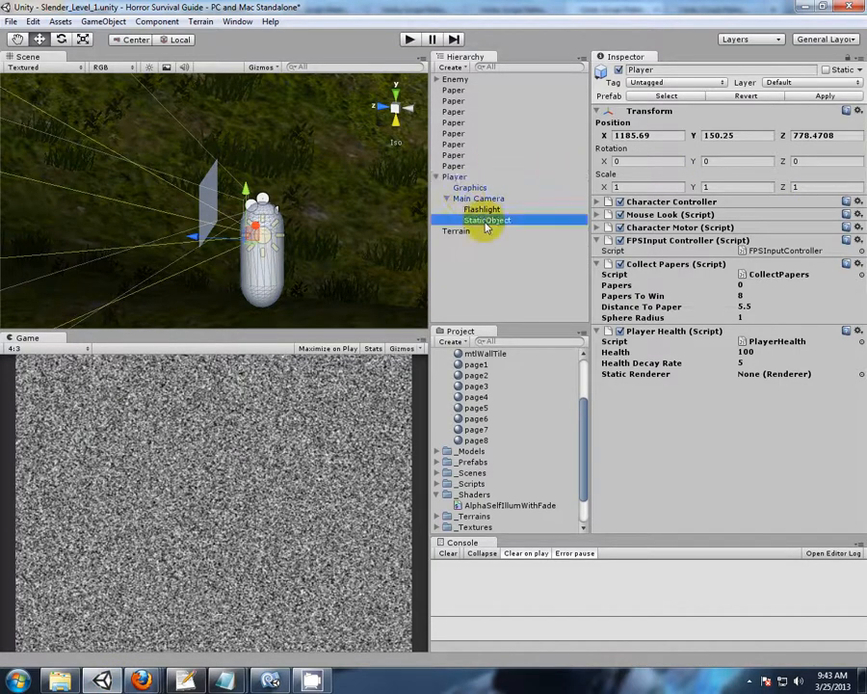
pyautogui.click(832, 315)
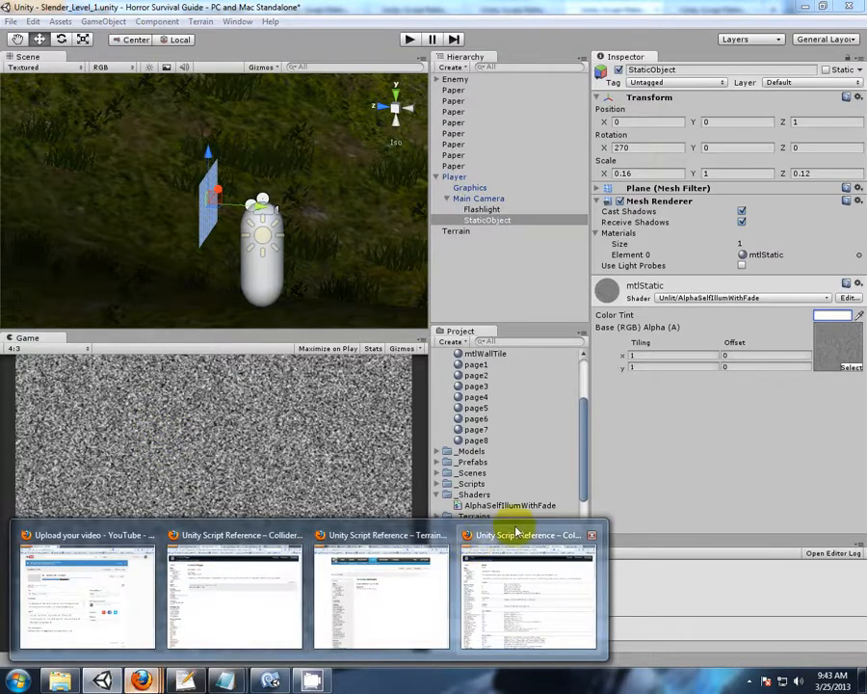
pyautogui.click(527, 597)
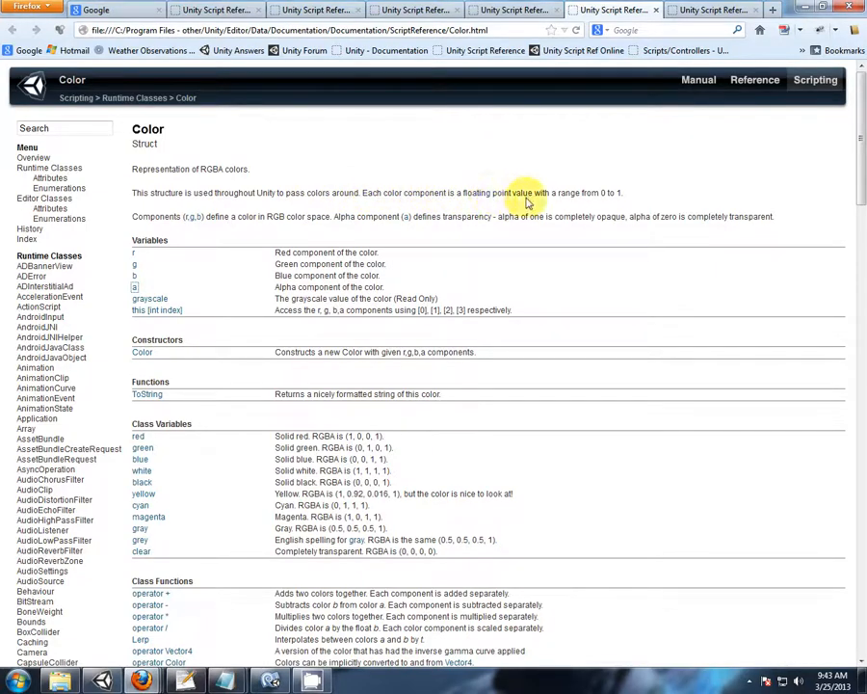
pyautogui.moveTo(650, 193)
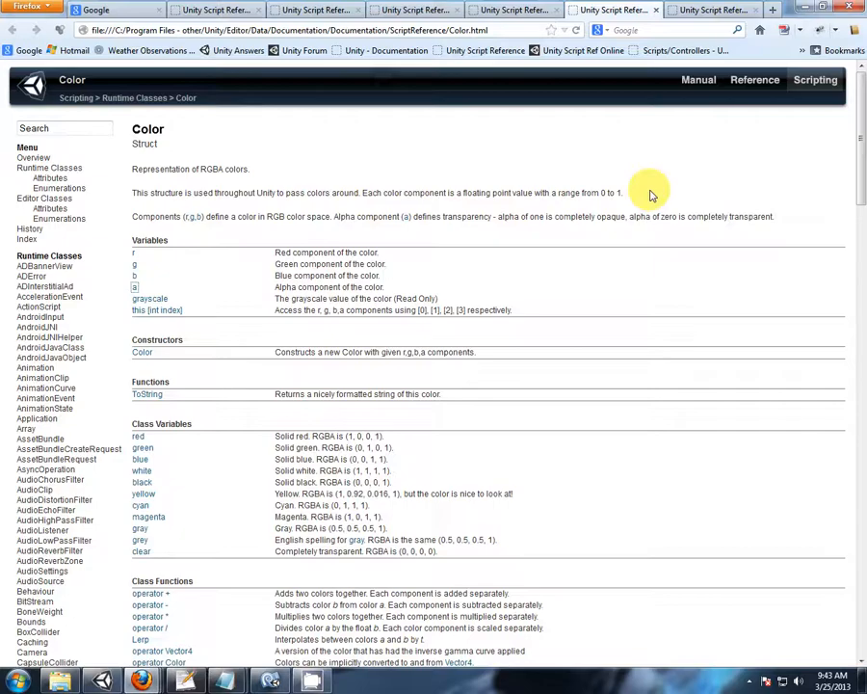
pyautogui.moveTo(619, 177)
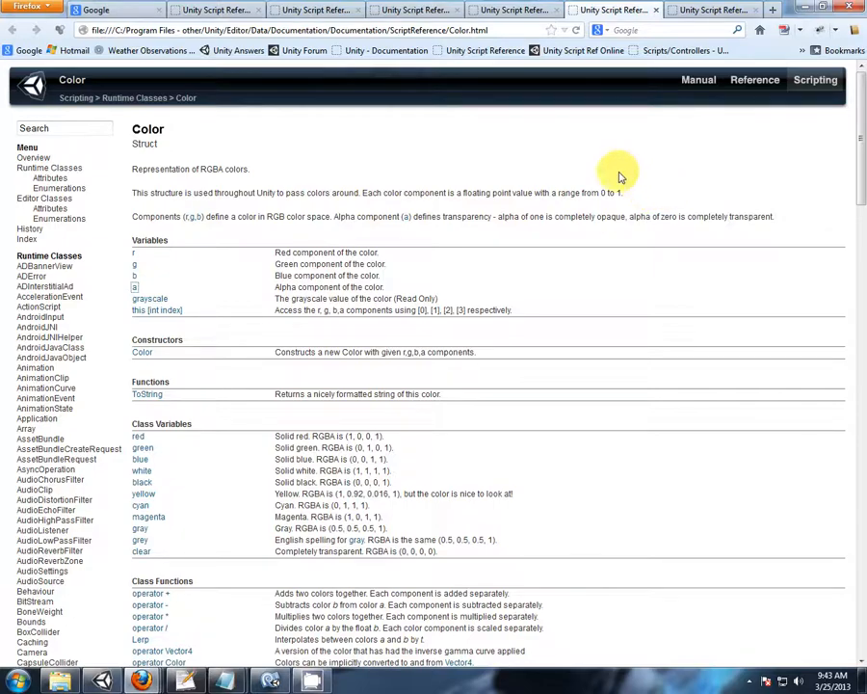
pyautogui.moveTo(636, 199)
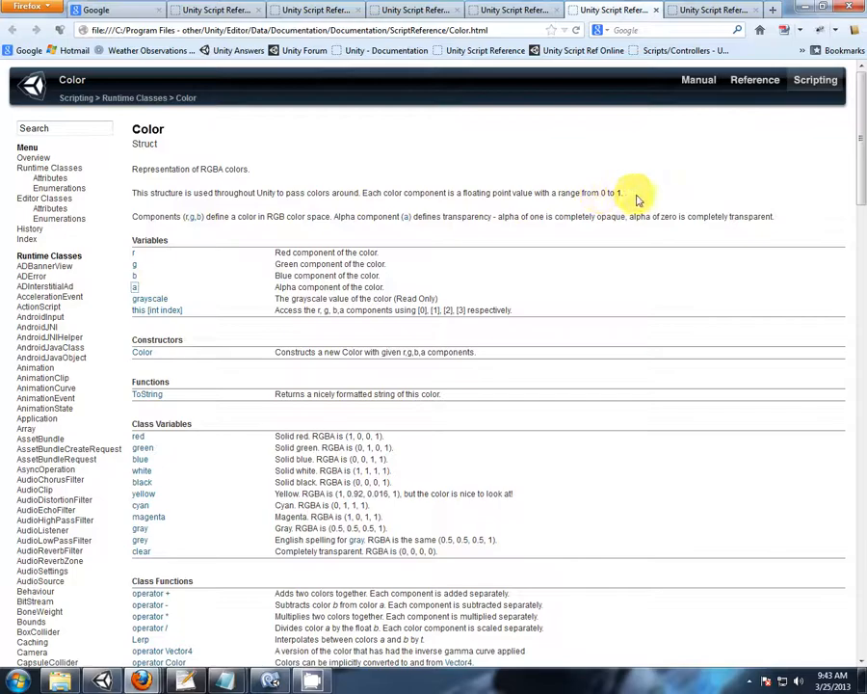
pyautogui.moveTo(210, 303)
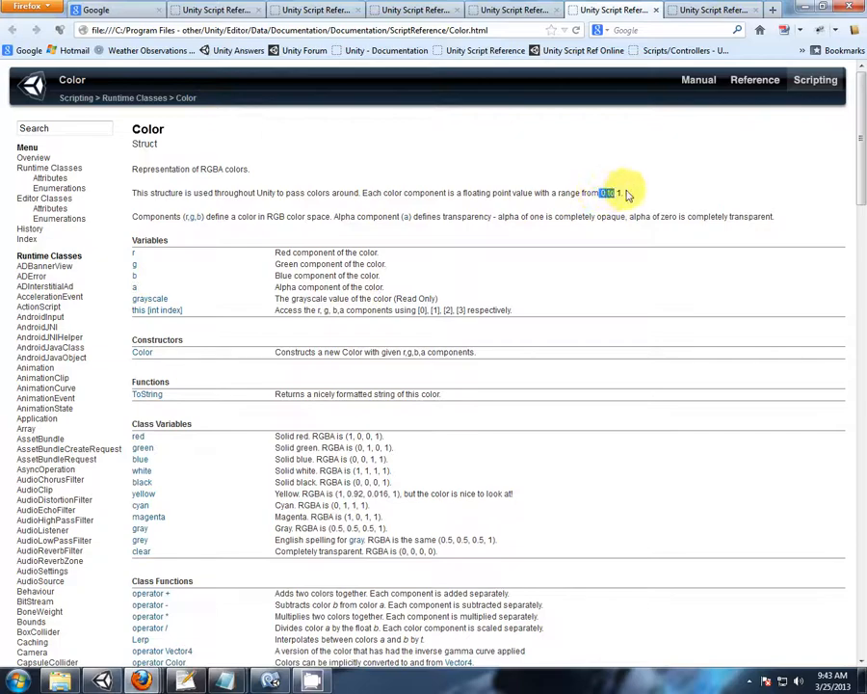
pyautogui.moveTo(499, 381)
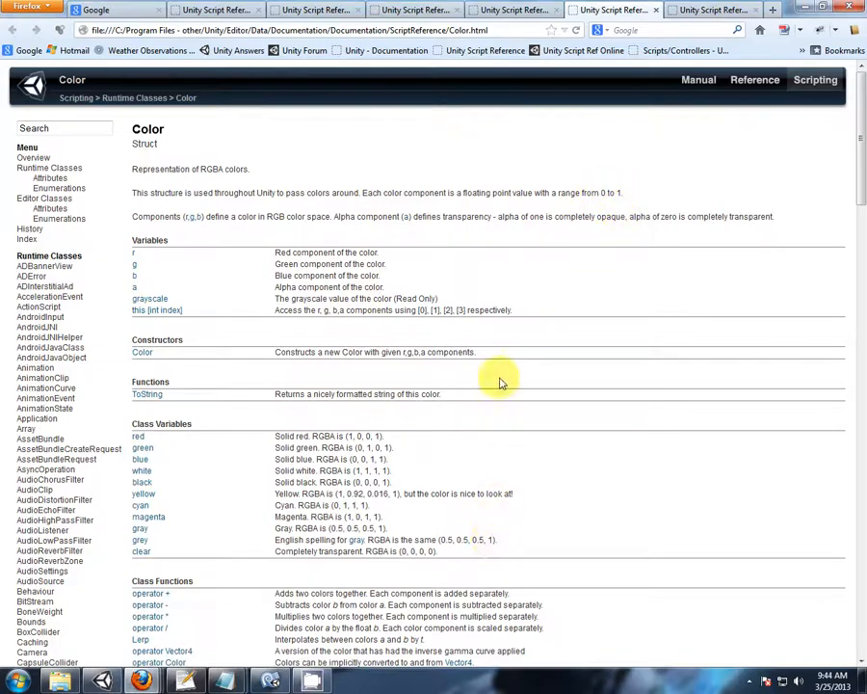
pyautogui.moveTo(549, 82)
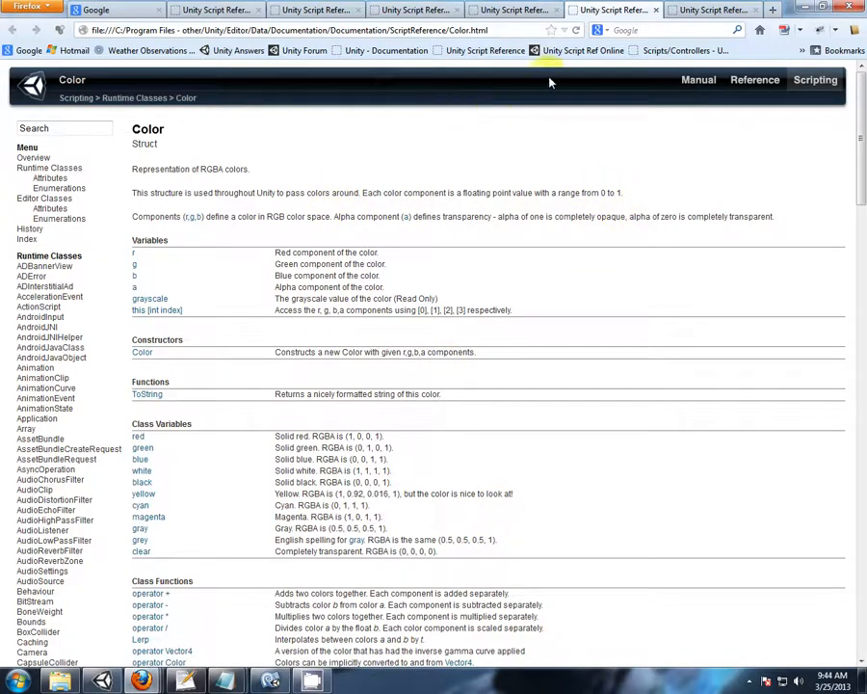
# - Switch to the Color.a tab in the script reference
pyautogui.click(414, 9)
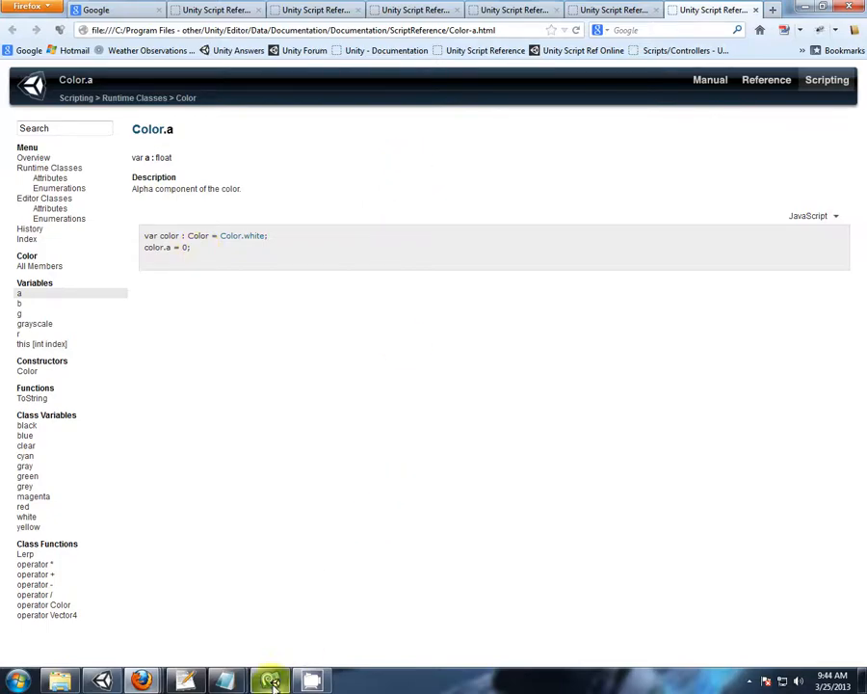
# - Bring MonoDevelop back to edit PlayerHealth.js after reading the Color.a example
pyautogui.click(269, 681)
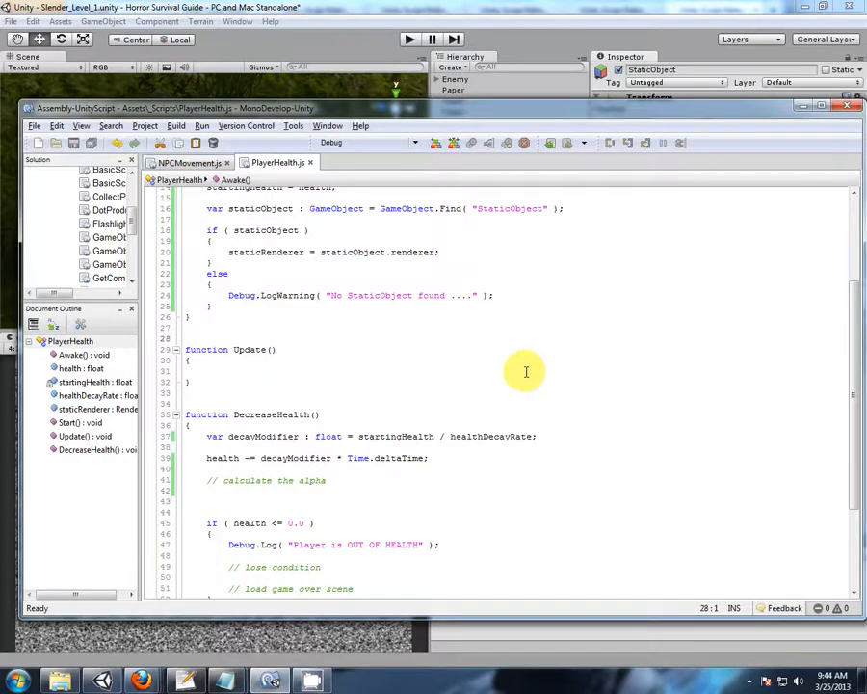
# - Add 'var newAlpha : float = health / startingHealth;' below the alpha comment
pyautogui.scroll(3)
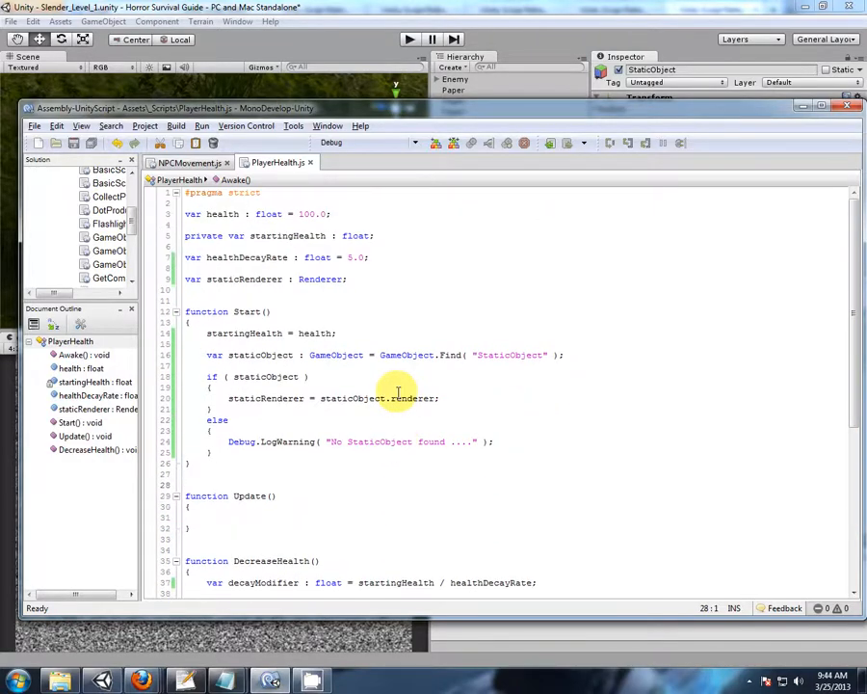
pyautogui.doubleClick(244, 278)
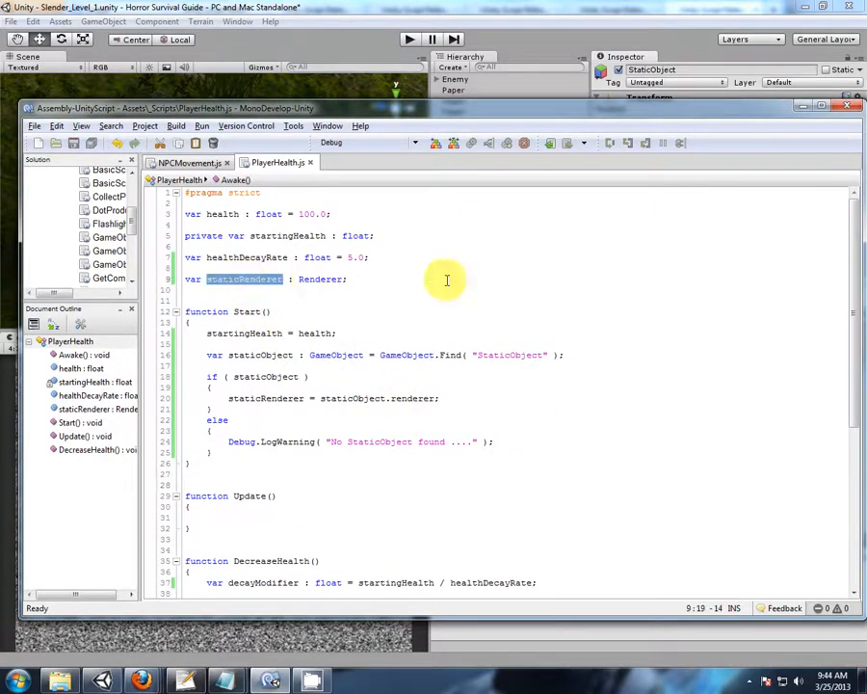
pyautogui.scroll(-3)
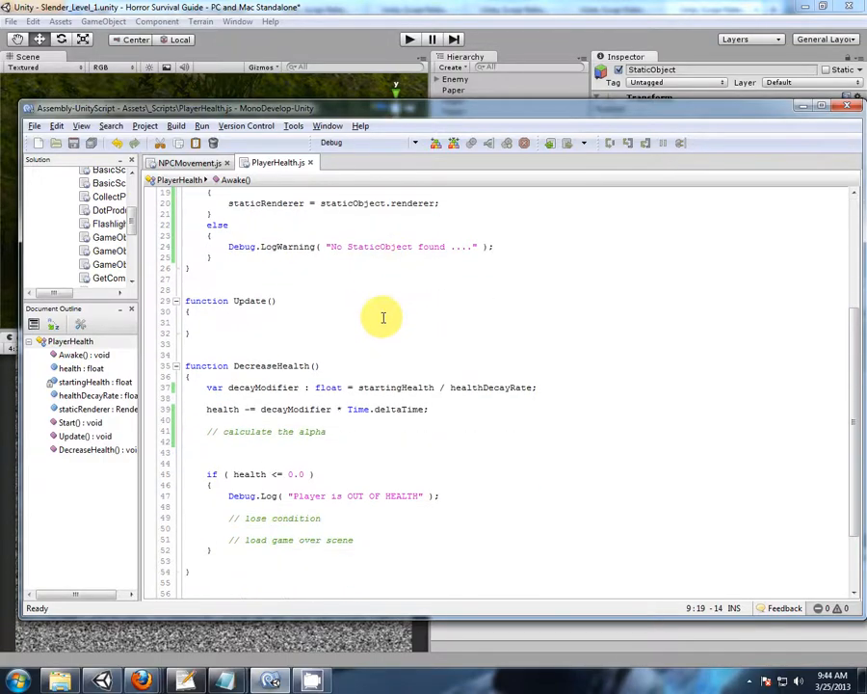
pyautogui.click(249, 441)
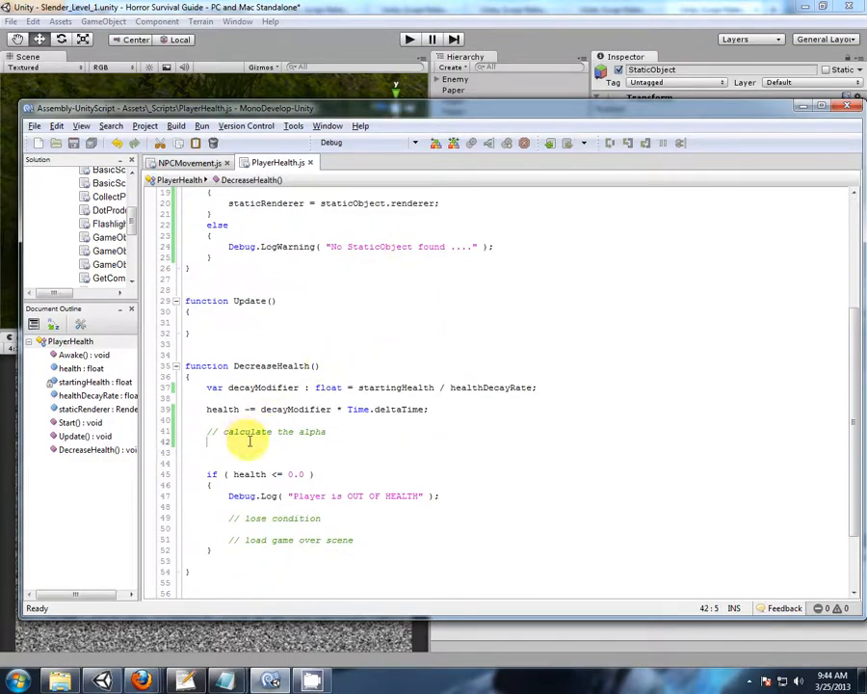
pyautogui.moveTo(630, 357)
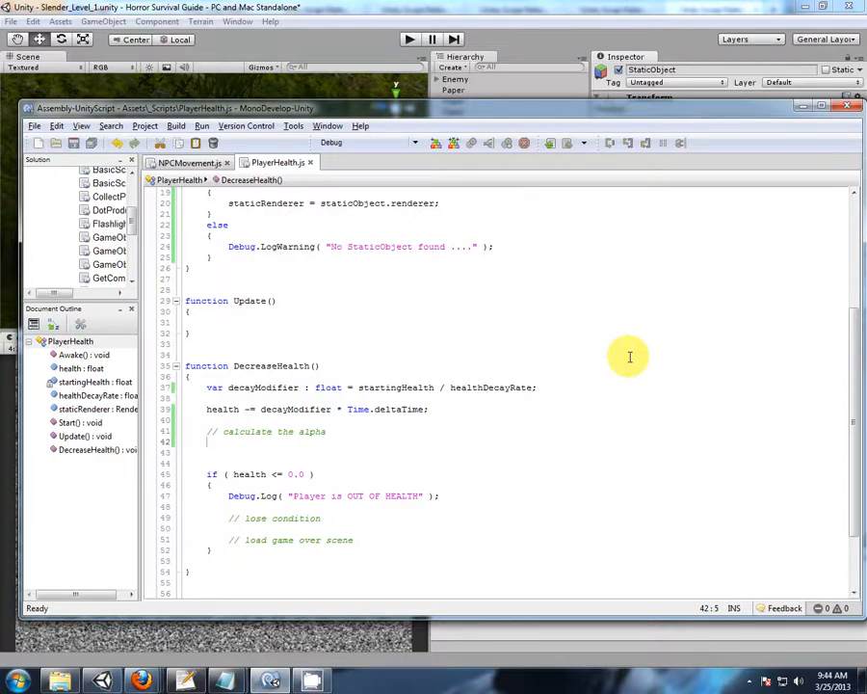
pyautogui.write('var')
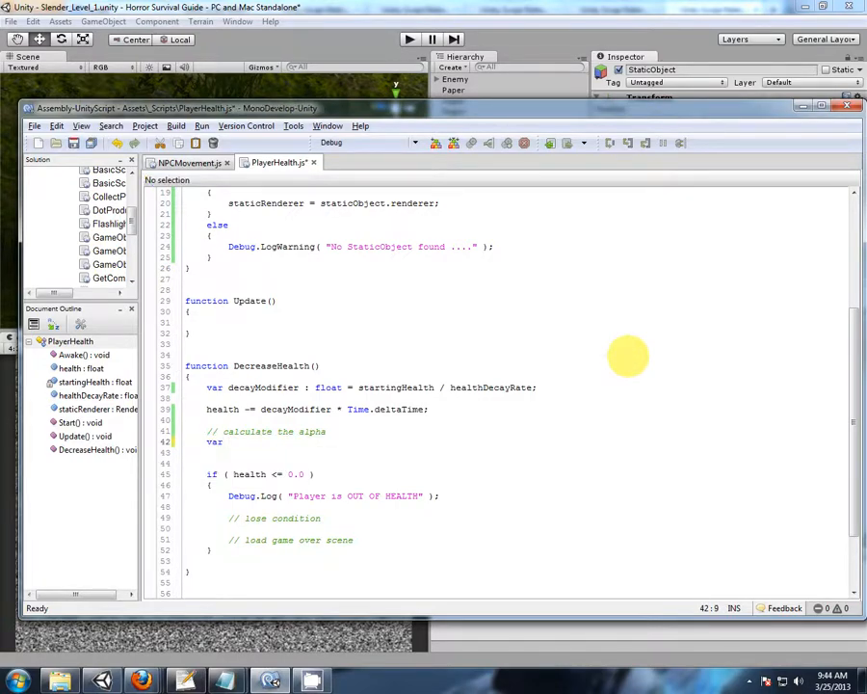
pyautogui.write('newAlpha : float =')
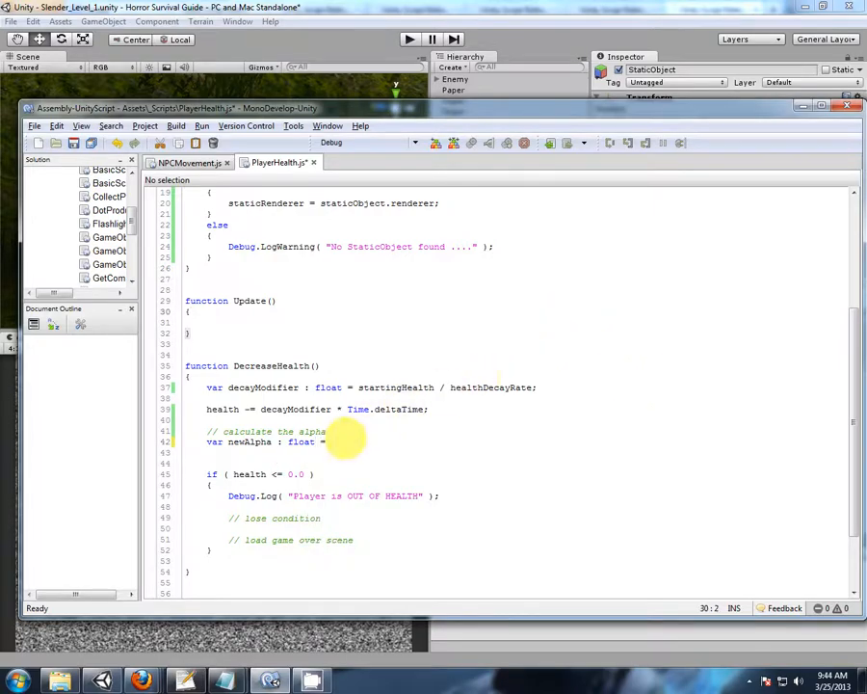
pyautogui.click(328, 441)
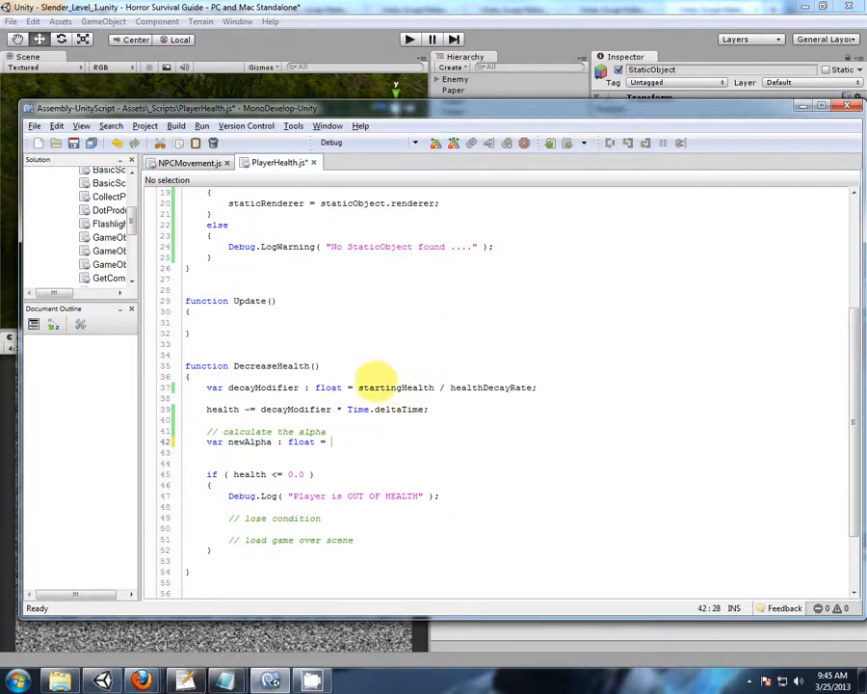
pyautogui.click(431, 387)
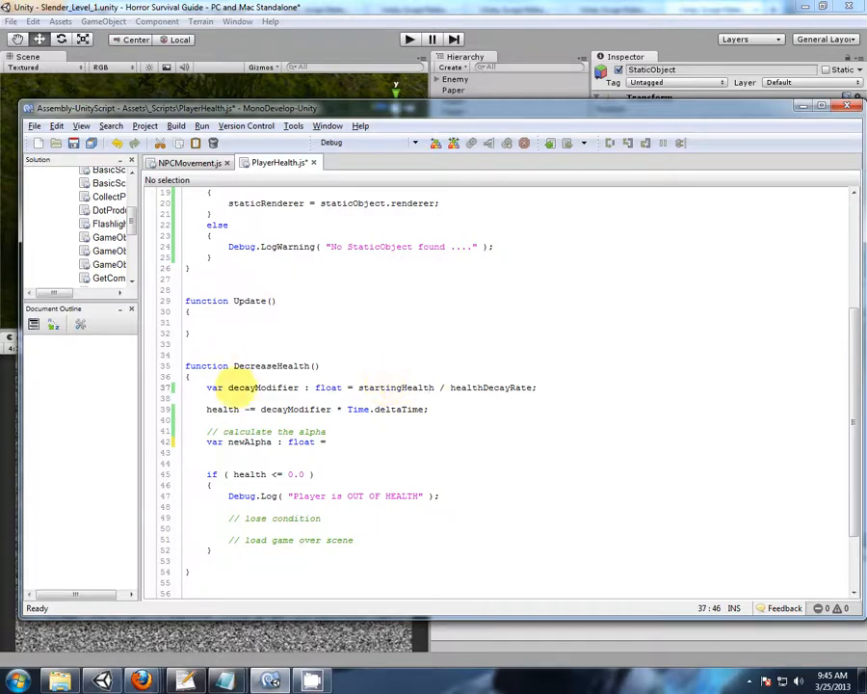
pyautogui.click(384, 376)
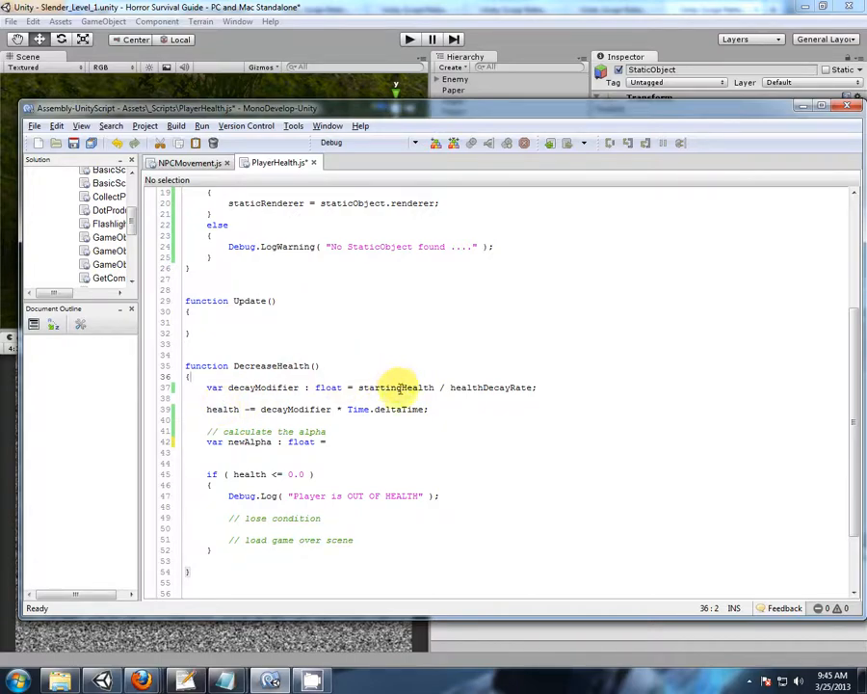
pyautogui.doubleClick(223, 408)
pyautogui.write(' health')
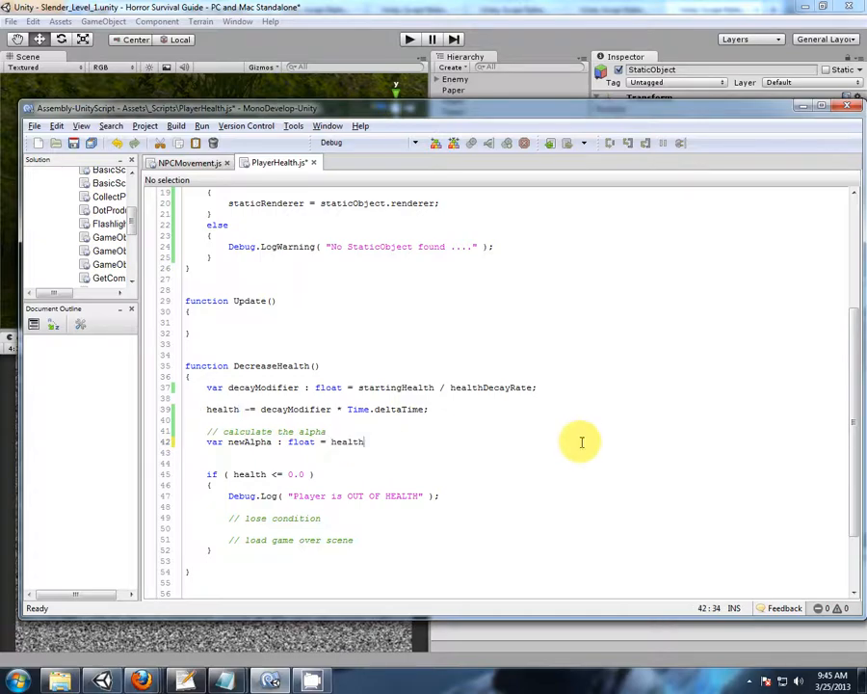
pyautogui.write('/ startingHealth;')
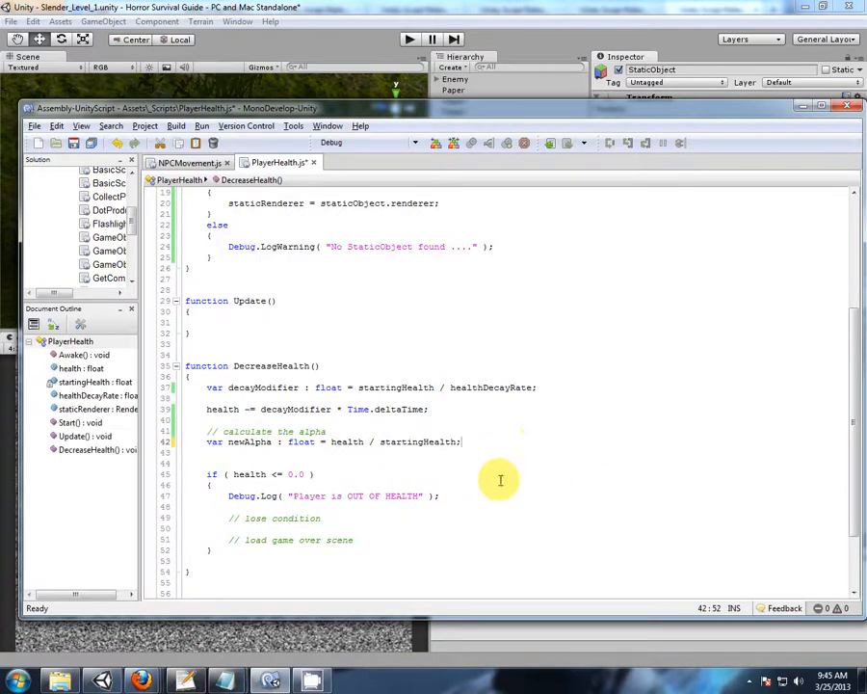
pyautogui.scroll(3)
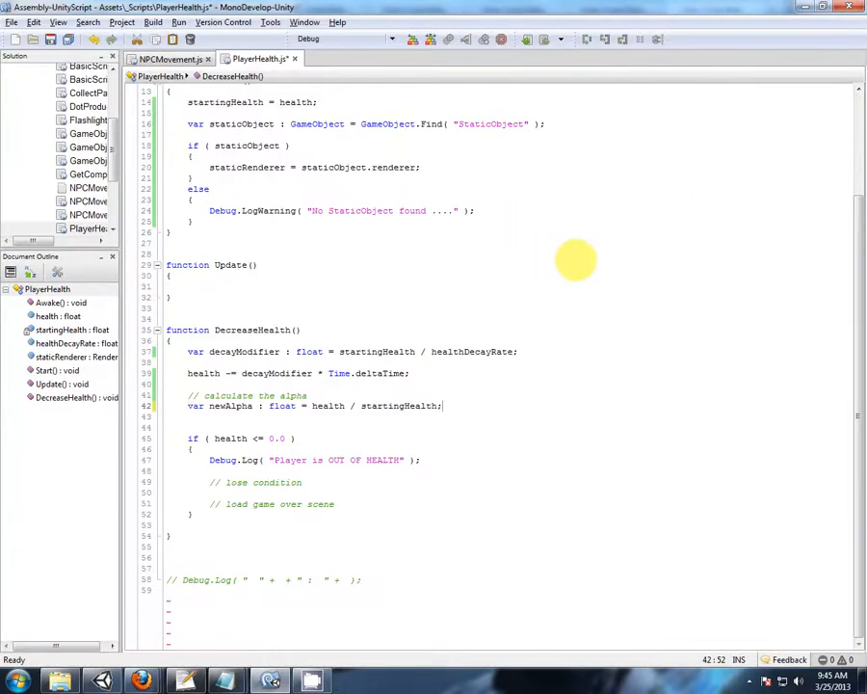
# - Rewrite the newAlpha formula as 1.0 - (health / startingHealth)
pyautogui.scroll(3)
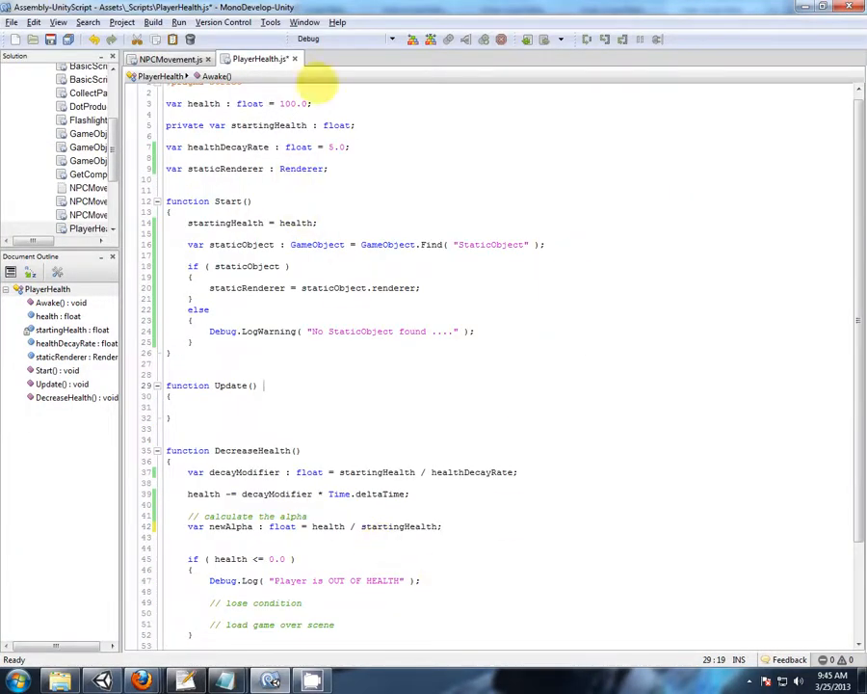
pyautogui.moveTo(269, 103)
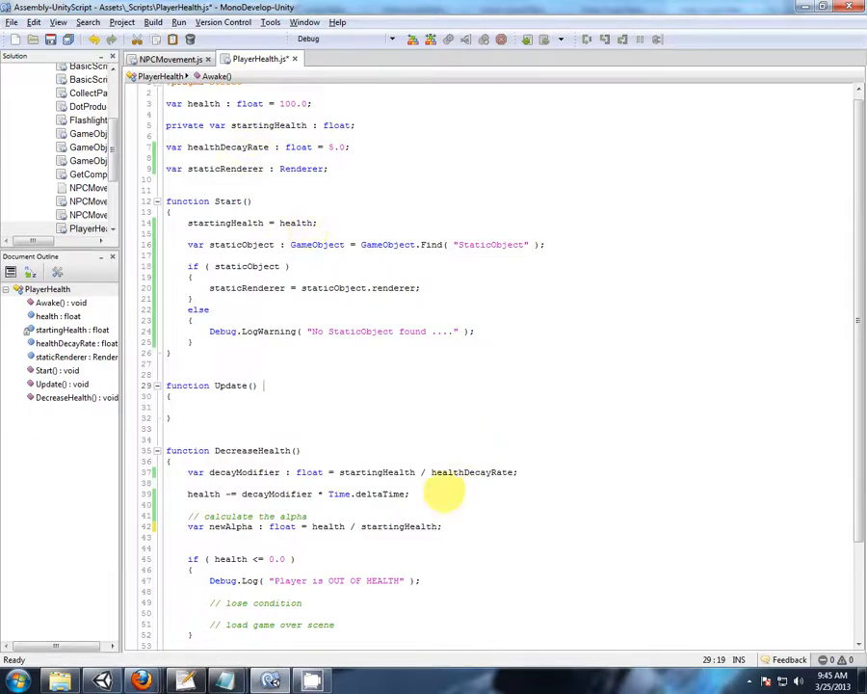
pyautogui.moveTo(470, 638)
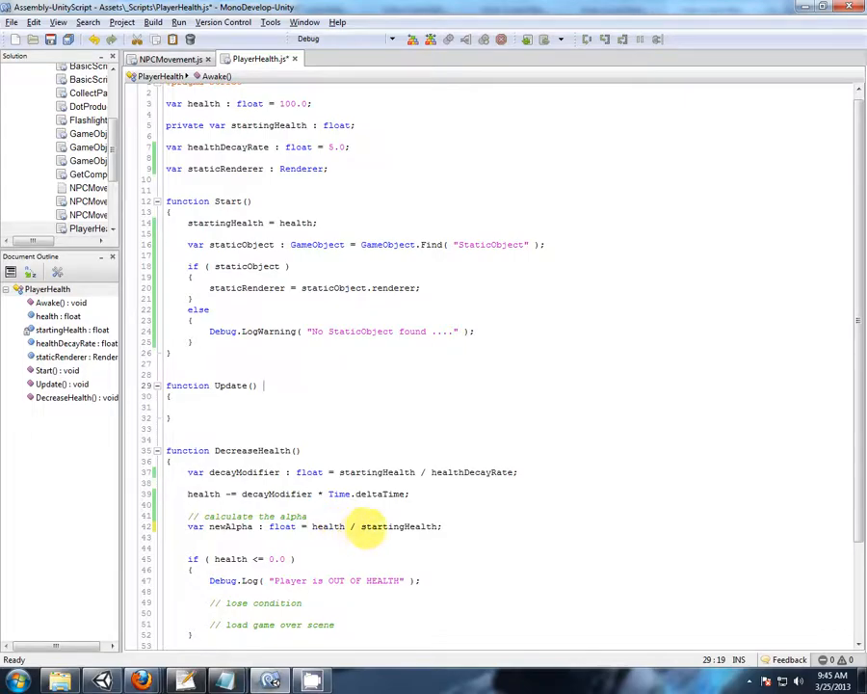
pyautogui.click(442, 527)
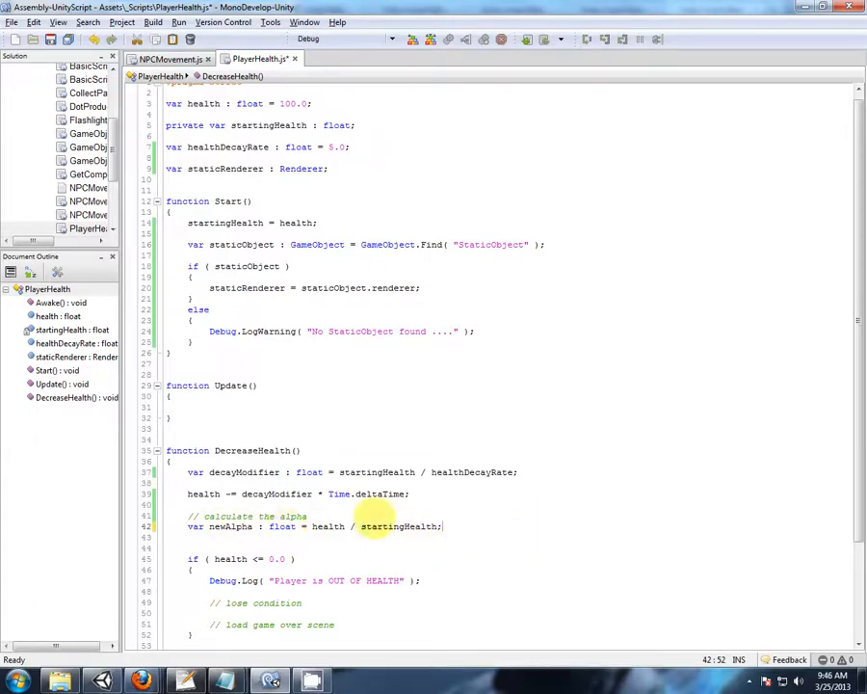
pyautogui.moveTo(460, 545)
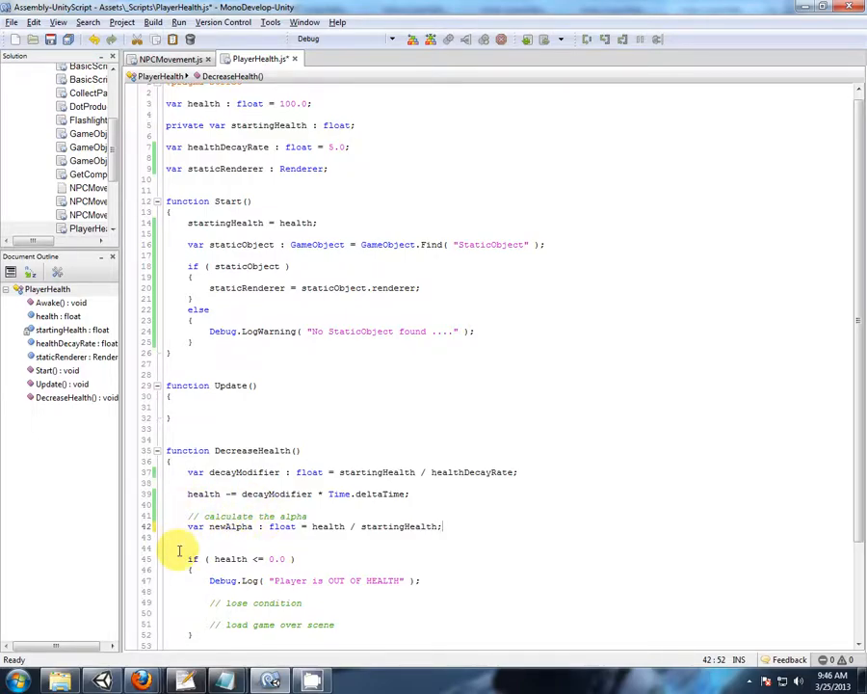
pyautogui.doubleClick(395, 526)
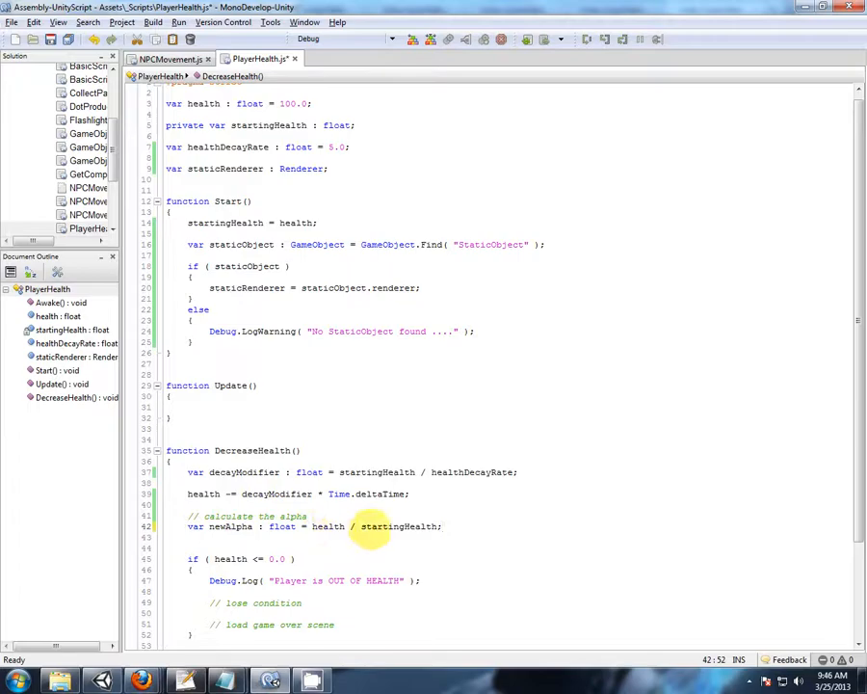
pyautogui.moveTo(470, 534)
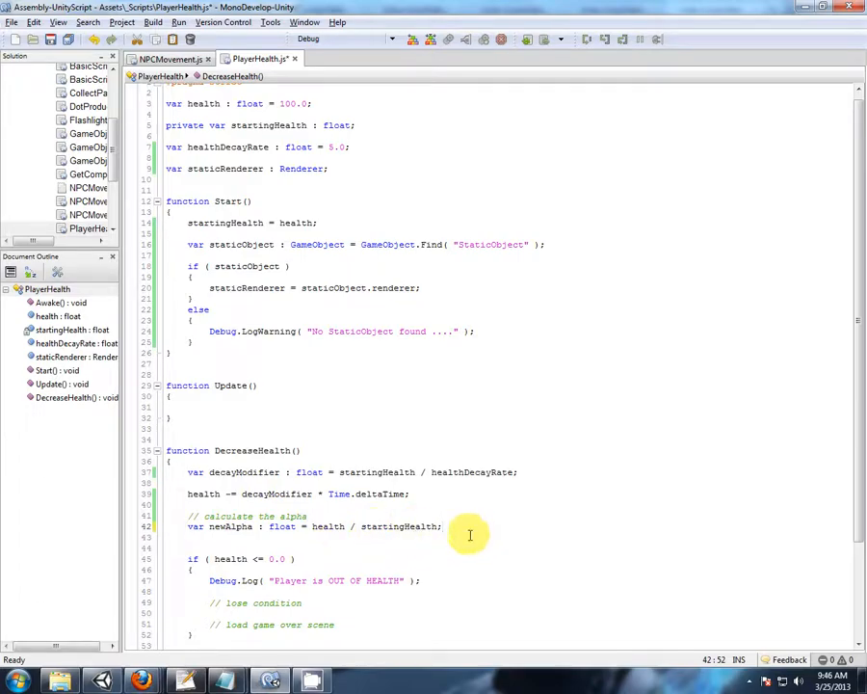
pyautogui.moveTo(435, 539)
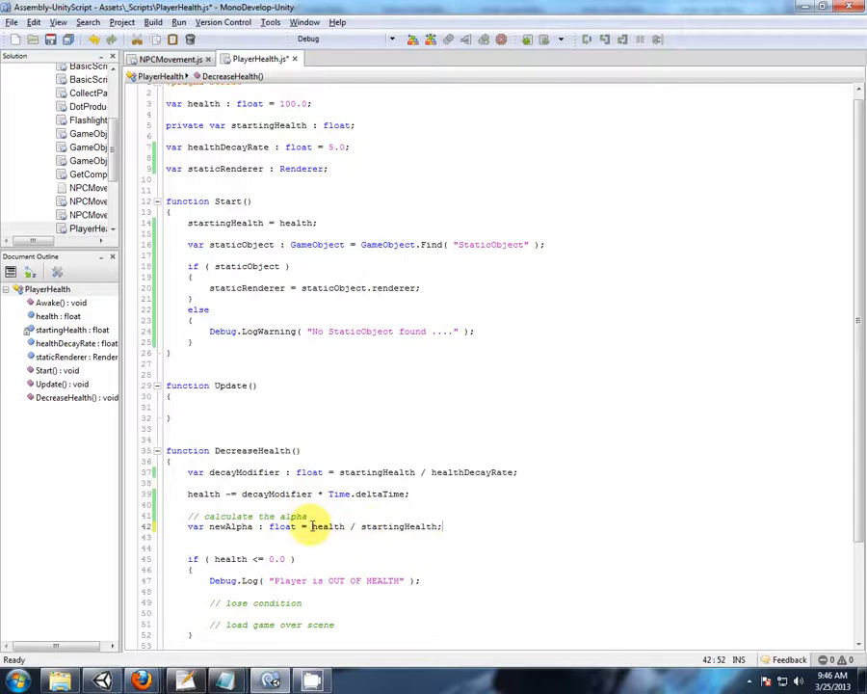
pyautogui.moveTo(498, 521)
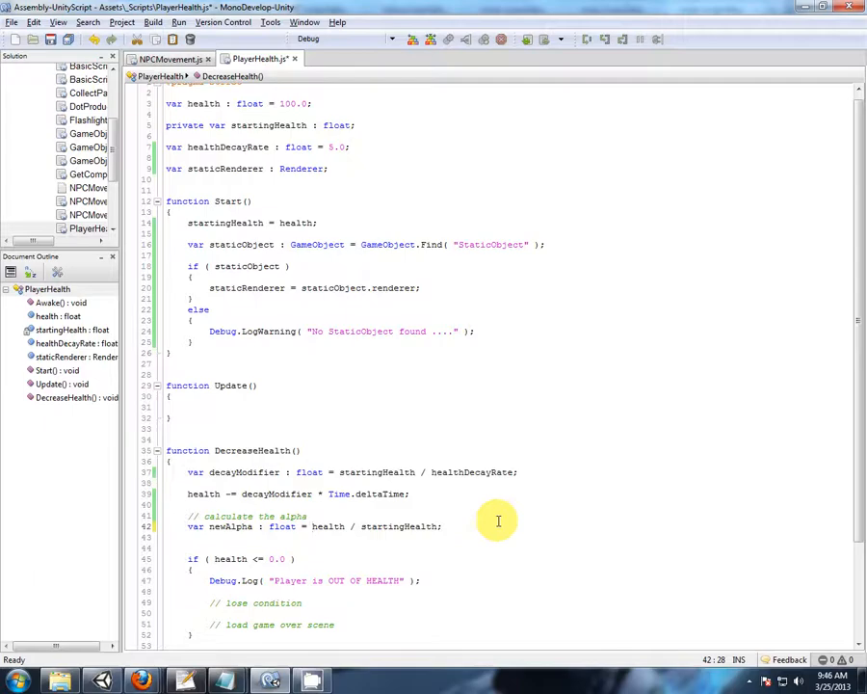
pyautogui.write('1.0 - (')
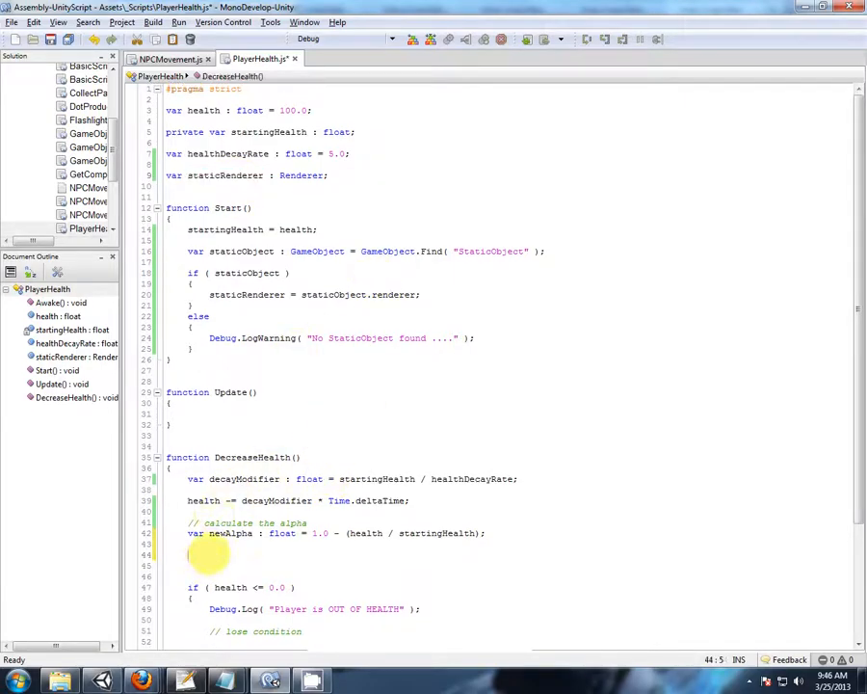
# - Add the line 'staticRenderer.material.color.a = newAlpha;' in DecreaseHealth
pyautogui.write('staticRenderer.material')
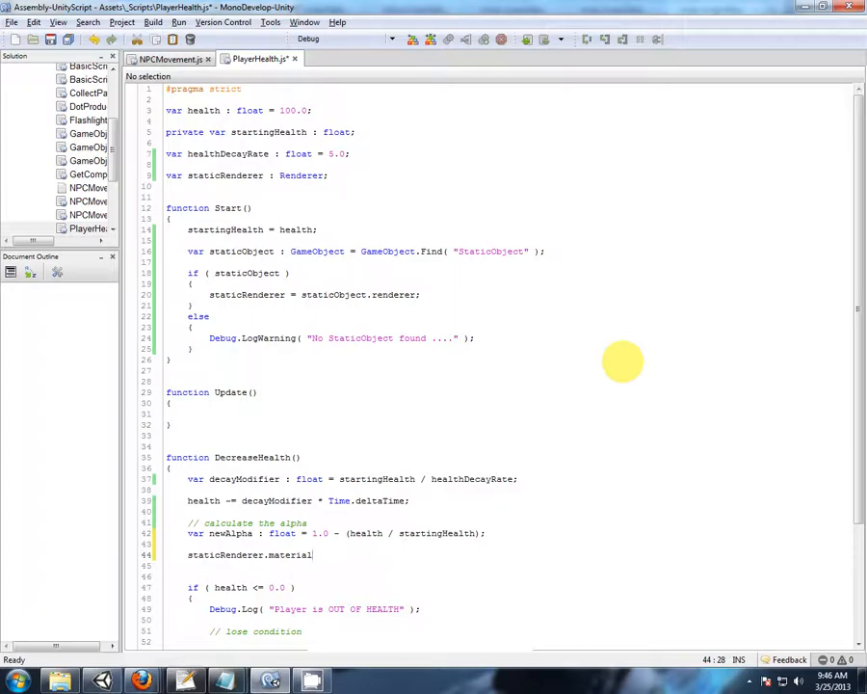
pyautogui.write('color')
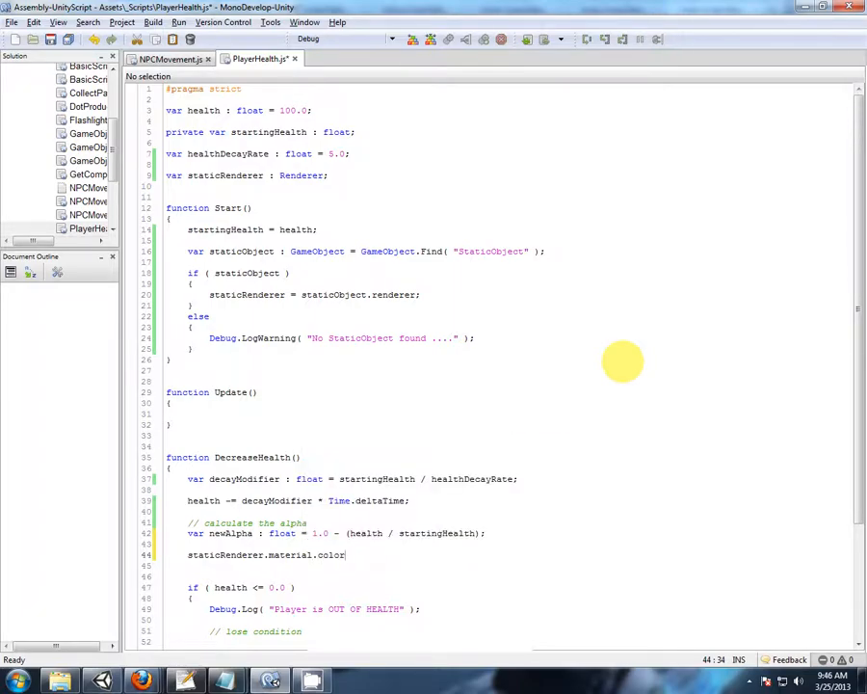
pyautogui.write('.a =')
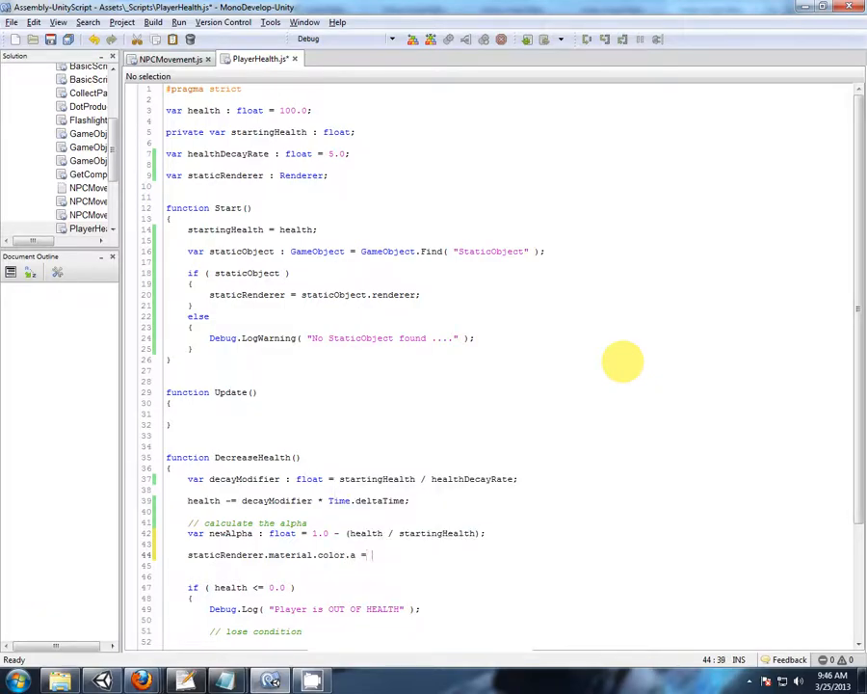
pyautogui.doubleClick(229, 532)
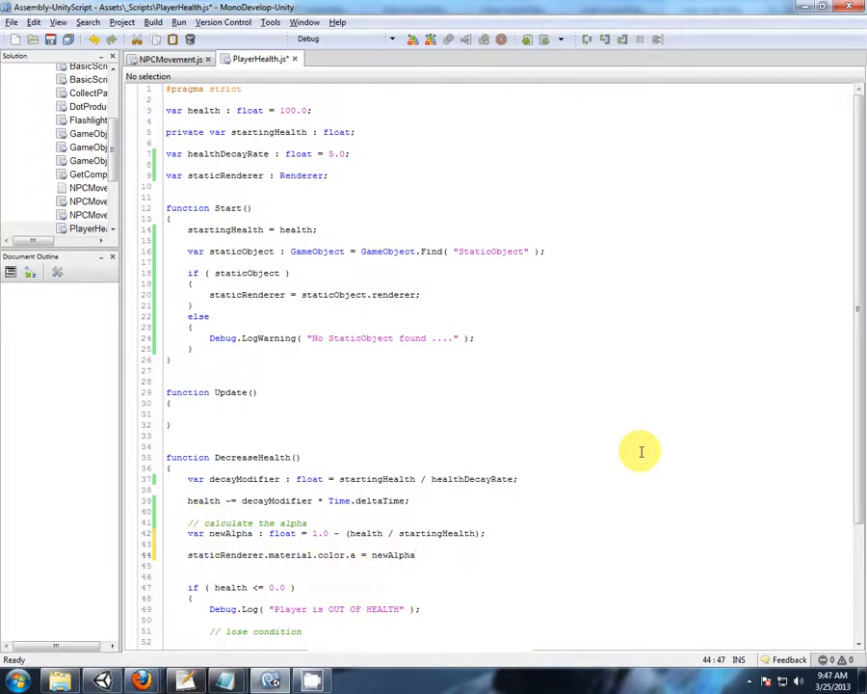
pyautogui.write(';')
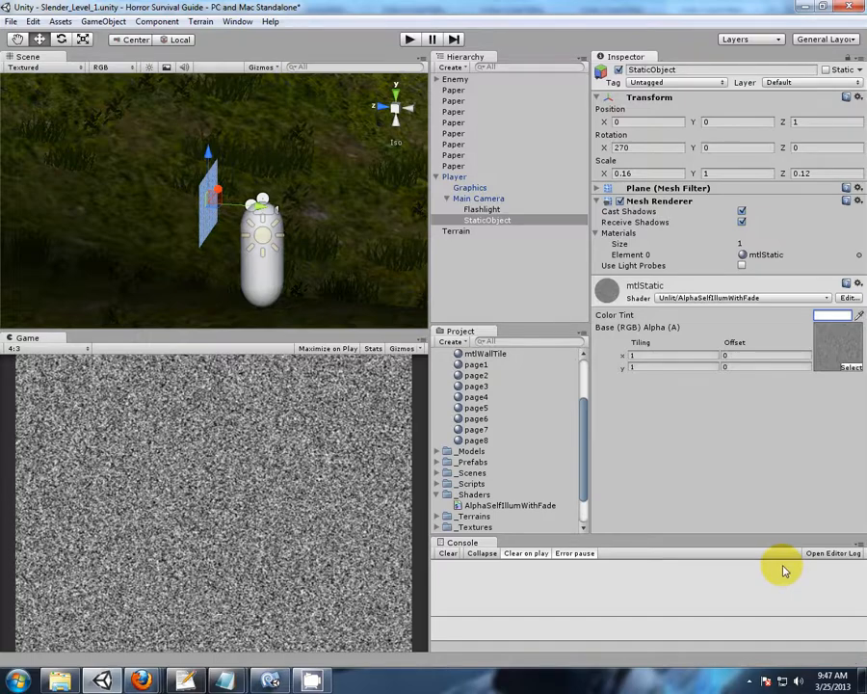
# - Select the Player and start a play test with the Game view focused
pyautogui.click(453, 177)
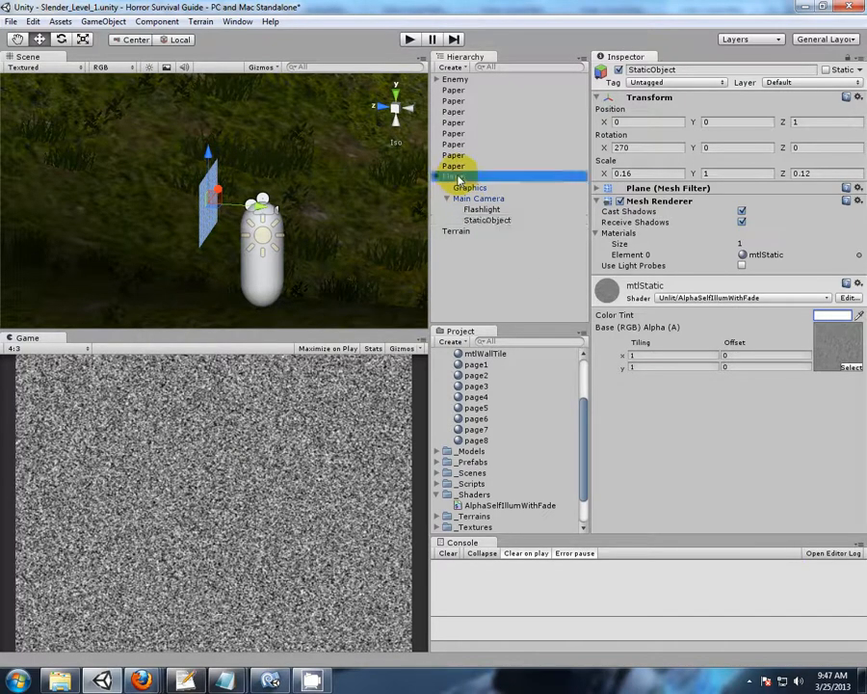
pyautogui.click(454, 176)
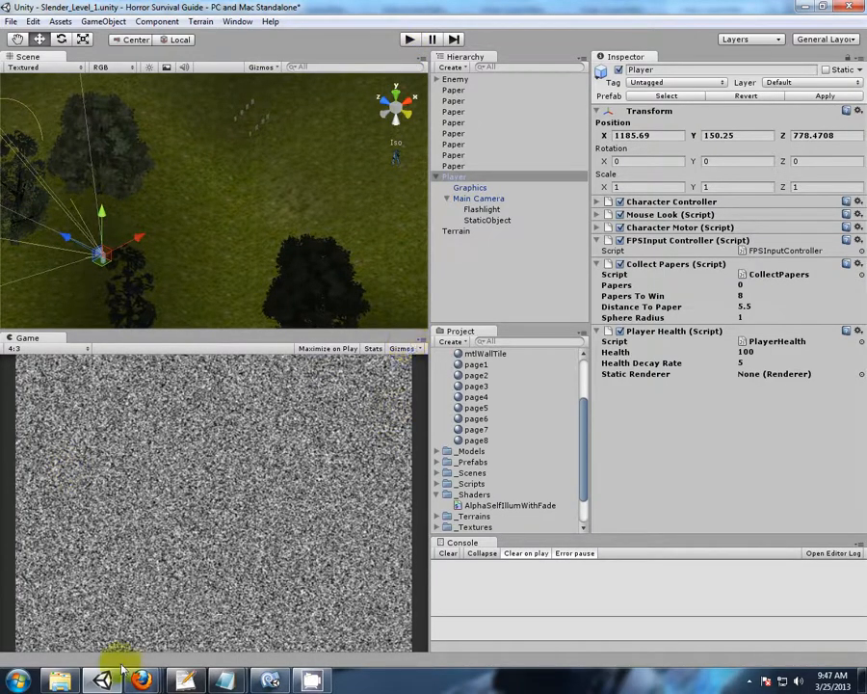
pyautogui.moveTo(407, 40)
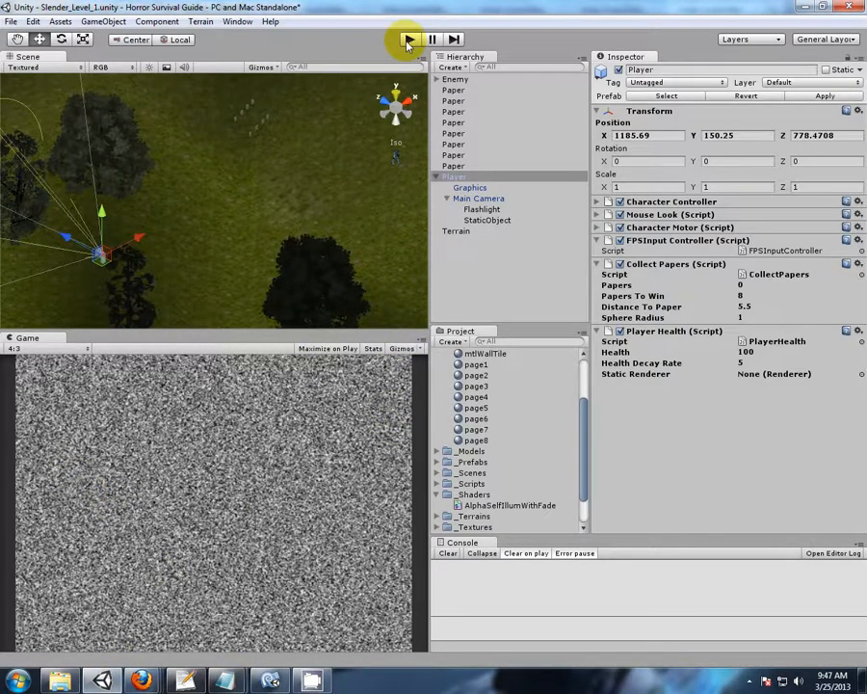
pyautogui.click(408, 39)
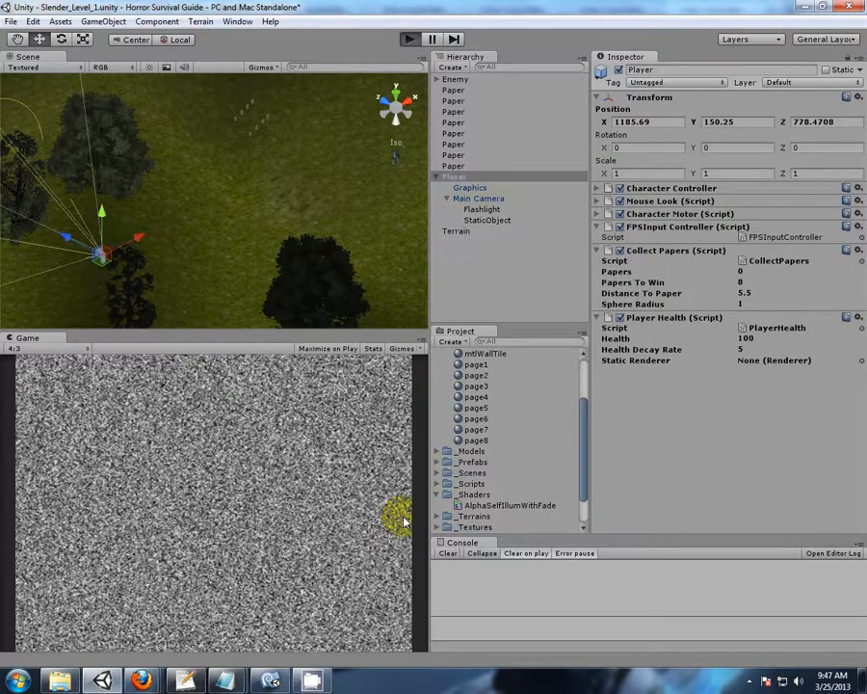
pyautogui.click(409, 39)
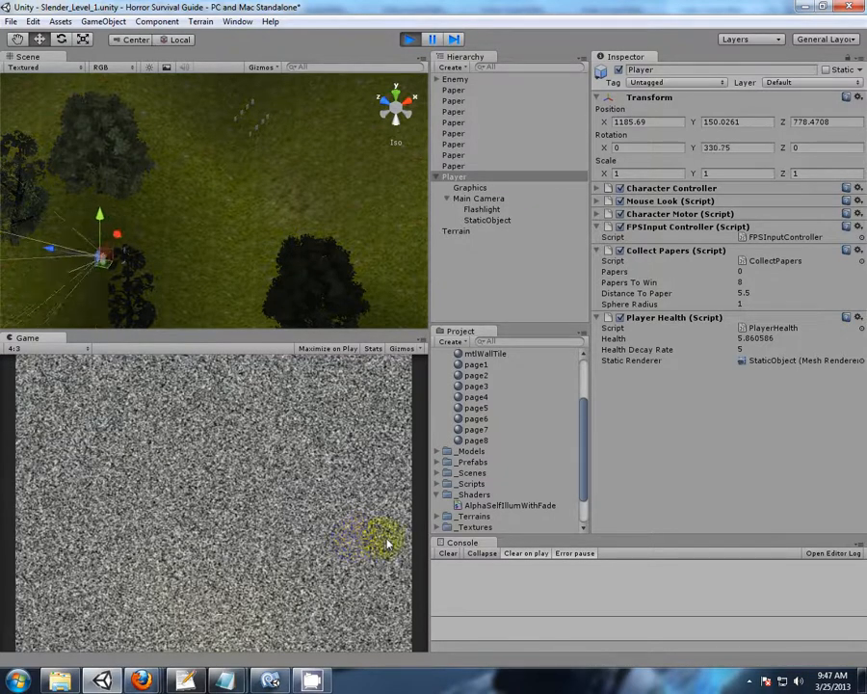
# - Stop the play test and start a second run
pyautogui.click(410, 39)
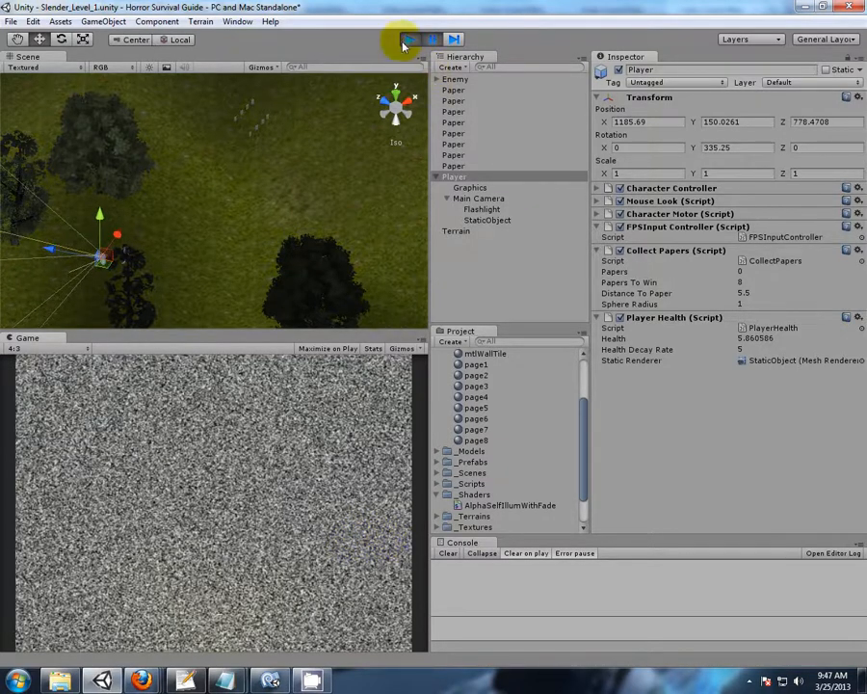
pyautogui.click(408, 39)
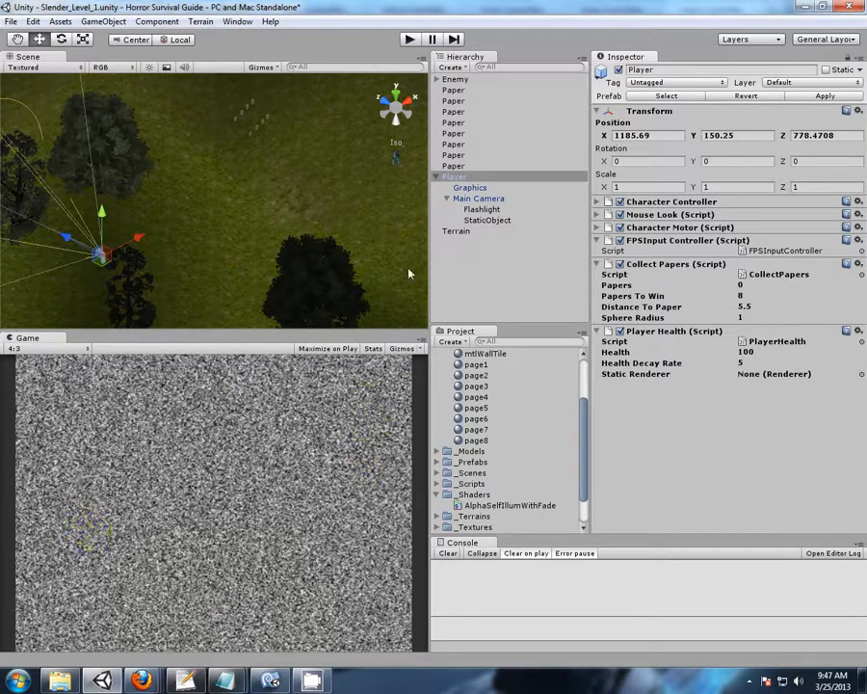
pyautogui.click(408, 39)
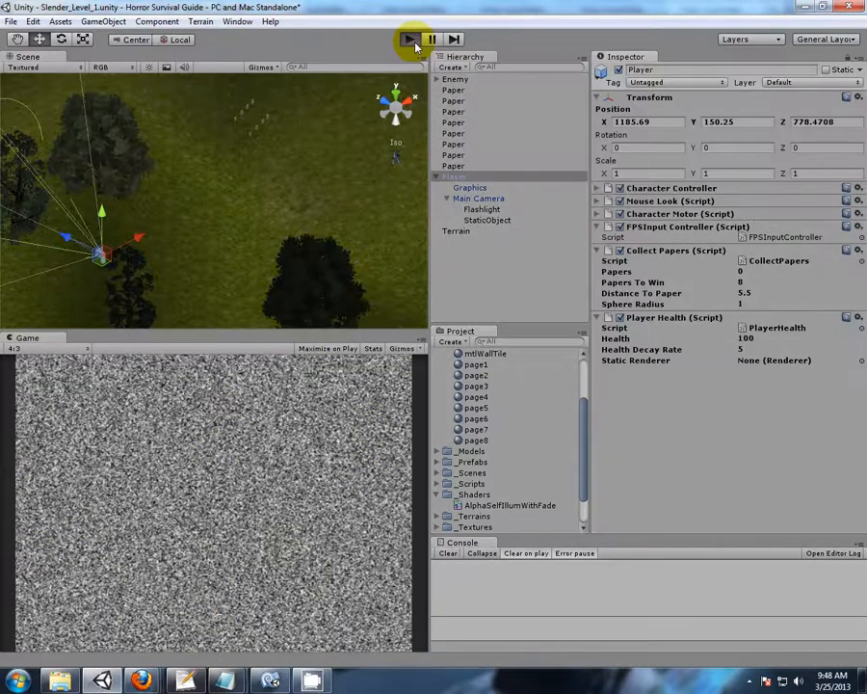
pyautogui.click(409, 38)
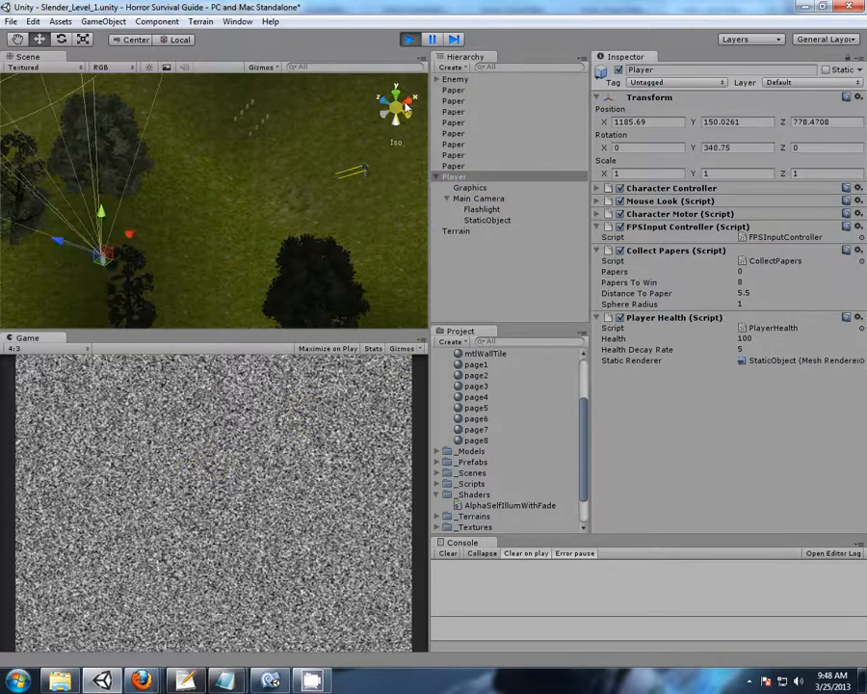
pyautogui.click(409, 38)
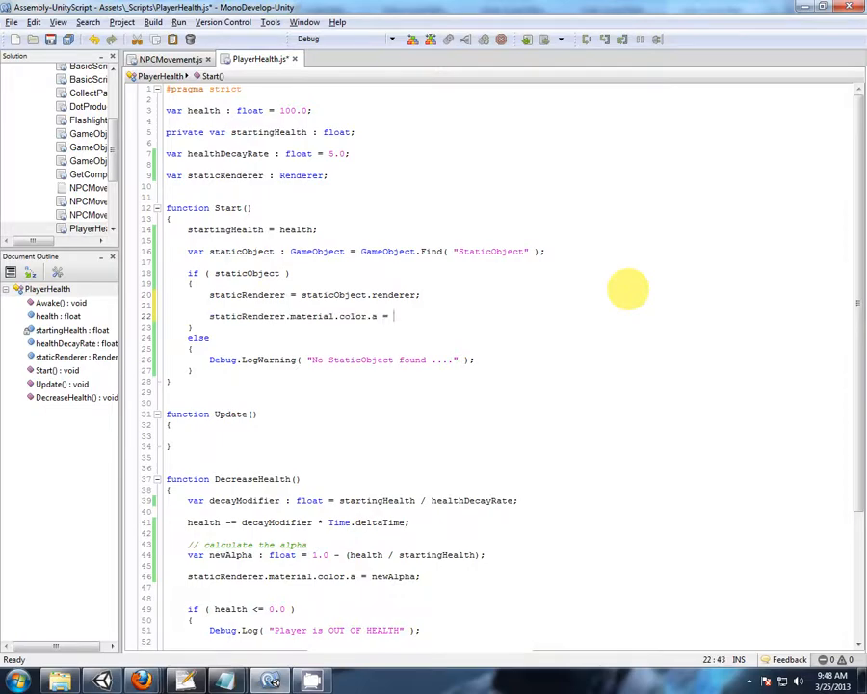
# - Complete Start's line so staticRenderer.material.color.a is set to 0.0
pyautogui.write('0.0')
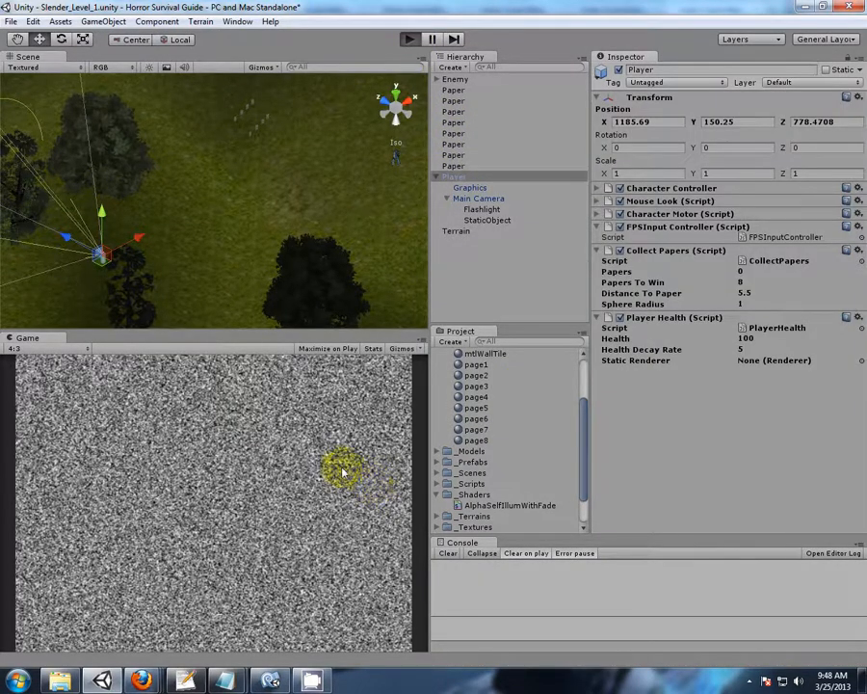
# - Run the game until health drops below zero, then stop playing
pyautogui.click(408, 38)
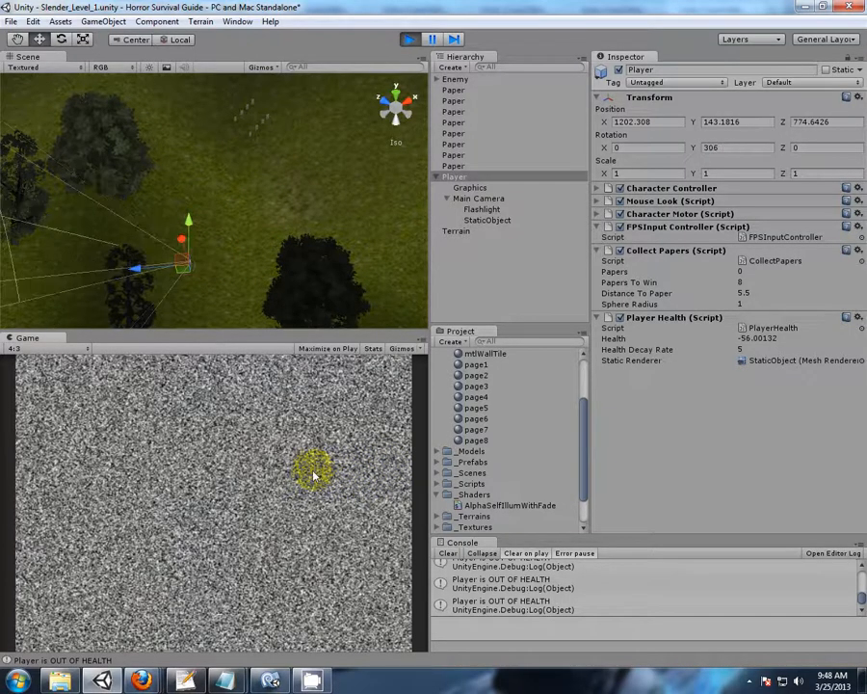
pyautogui.click(431, 38)
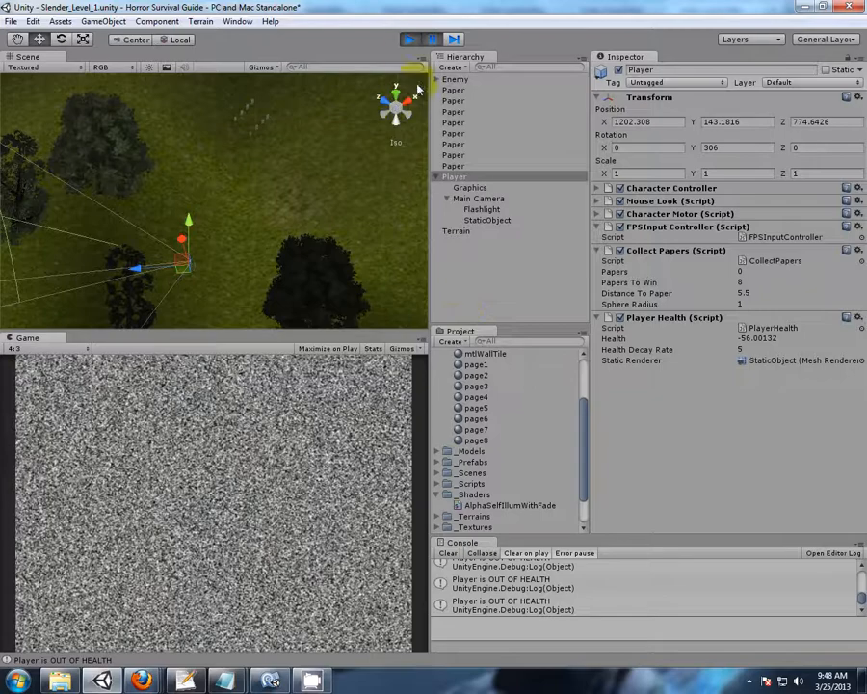
pyautogui.click(408, 39)
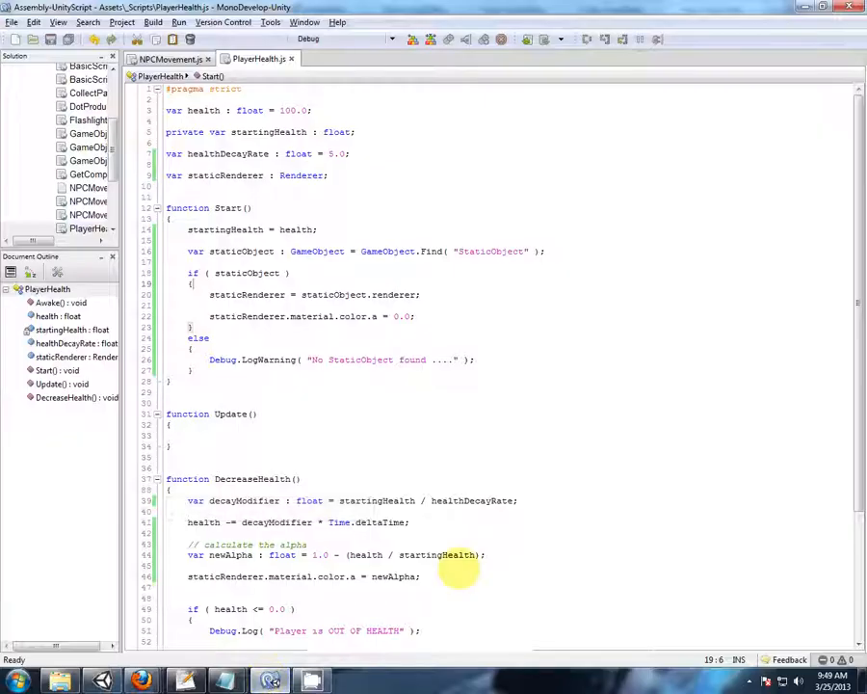
# - Scroll PlayerHealth.js down to the out-of-health block and game-over placeholder comments
pyautogui.scroll(-3)
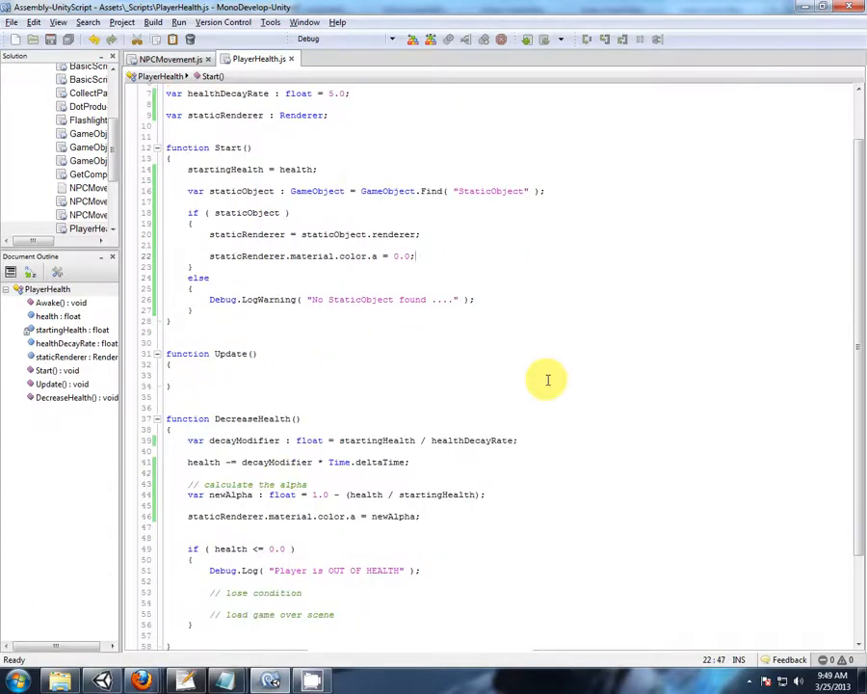
pyautogui.scroll(-3)
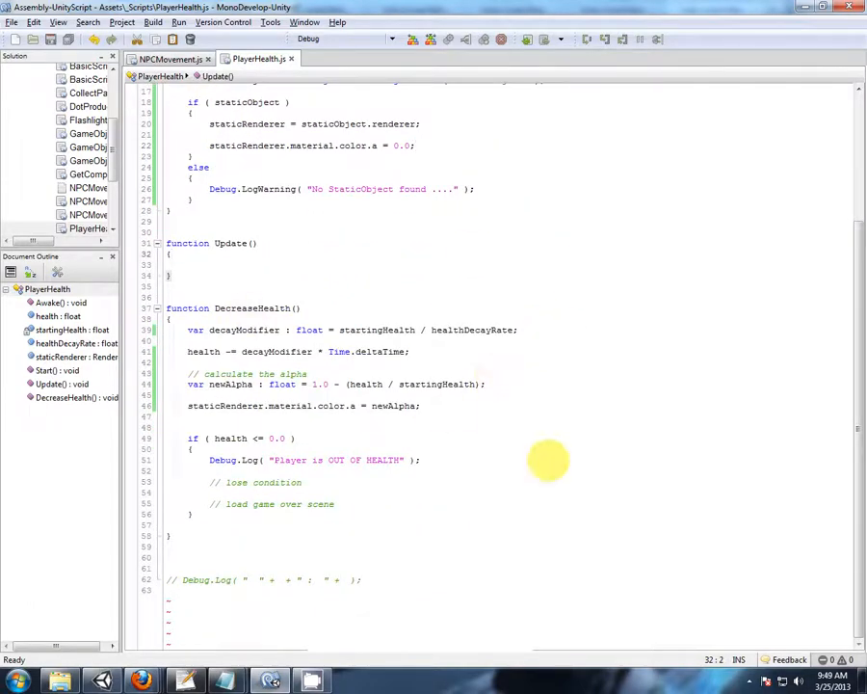